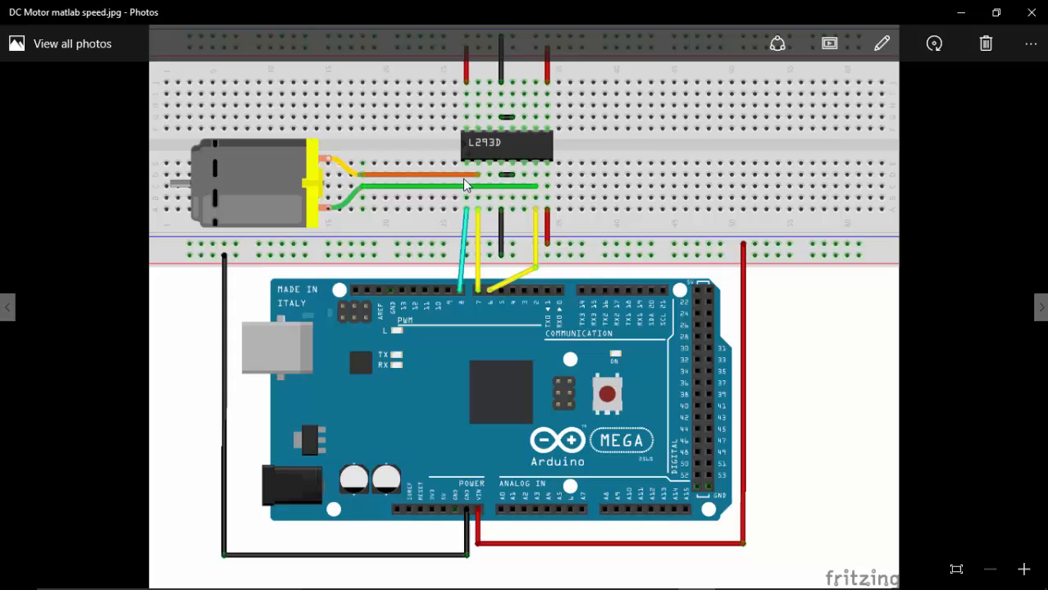
mouse_move(570, 163)
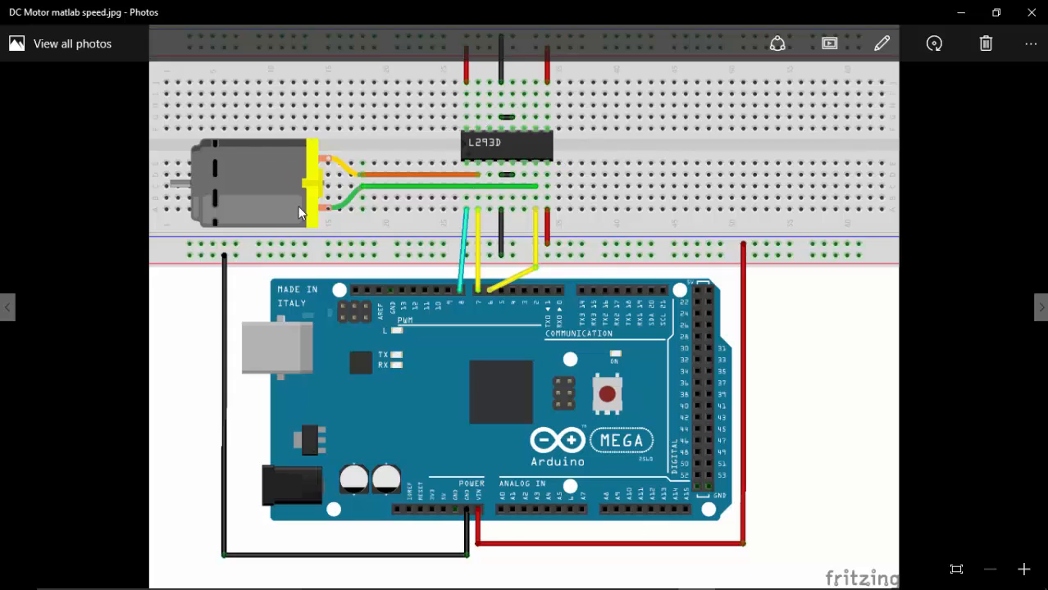
mouse_move(478, 154)
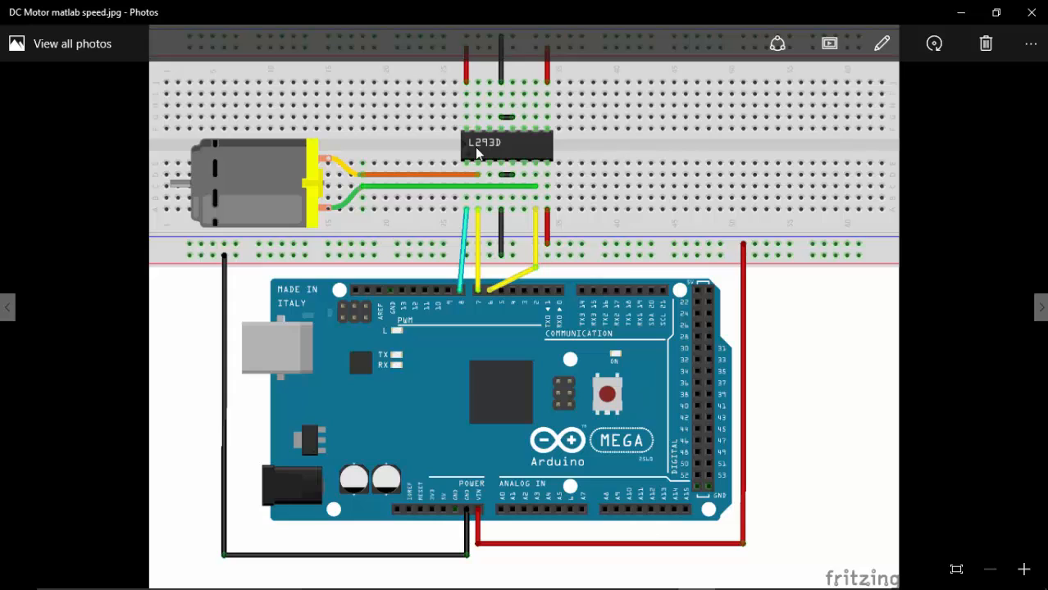
mouse_move(512, 154)
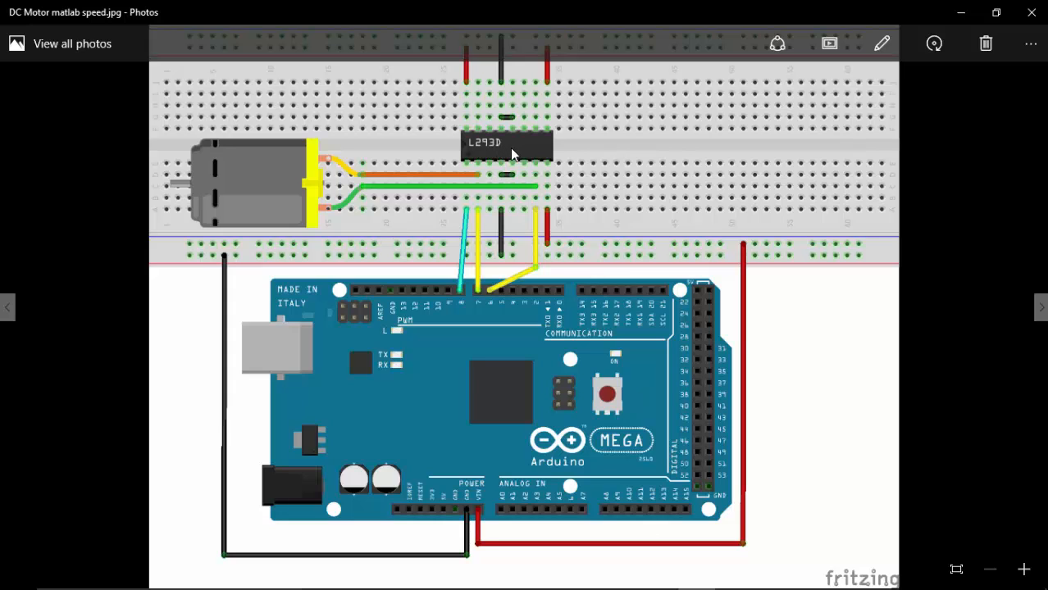
mouse_move(509, 170)
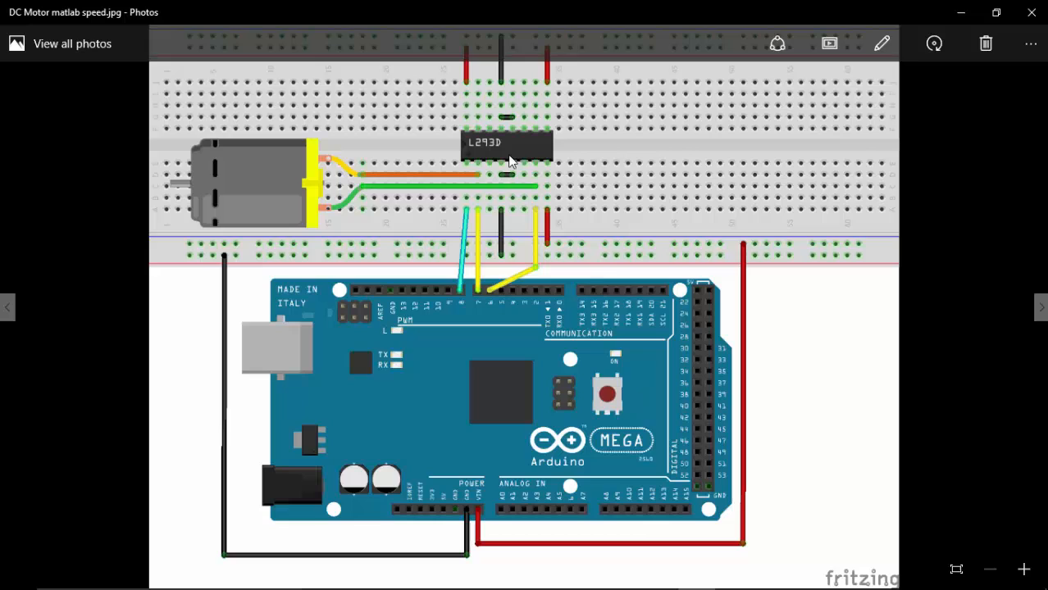
mouse_move(473, 100)
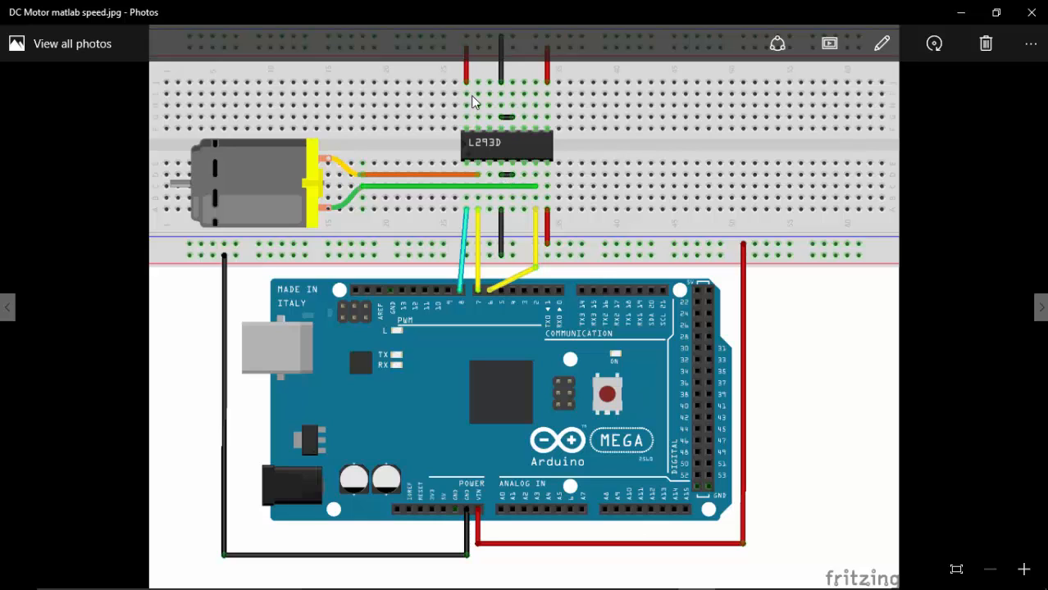
mouse_move(478, 164)
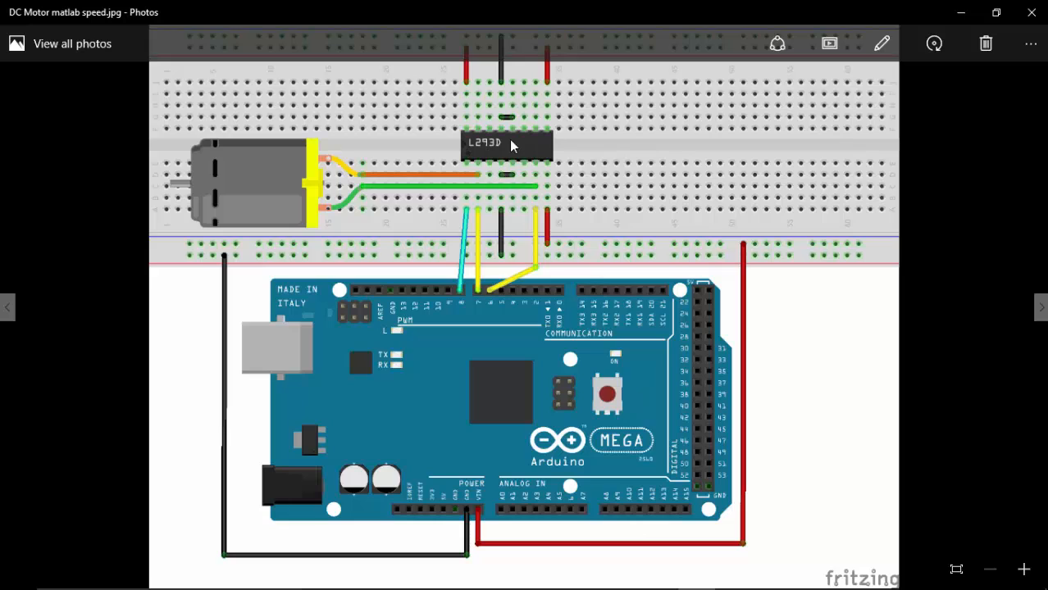
mouse_move(271, 201)
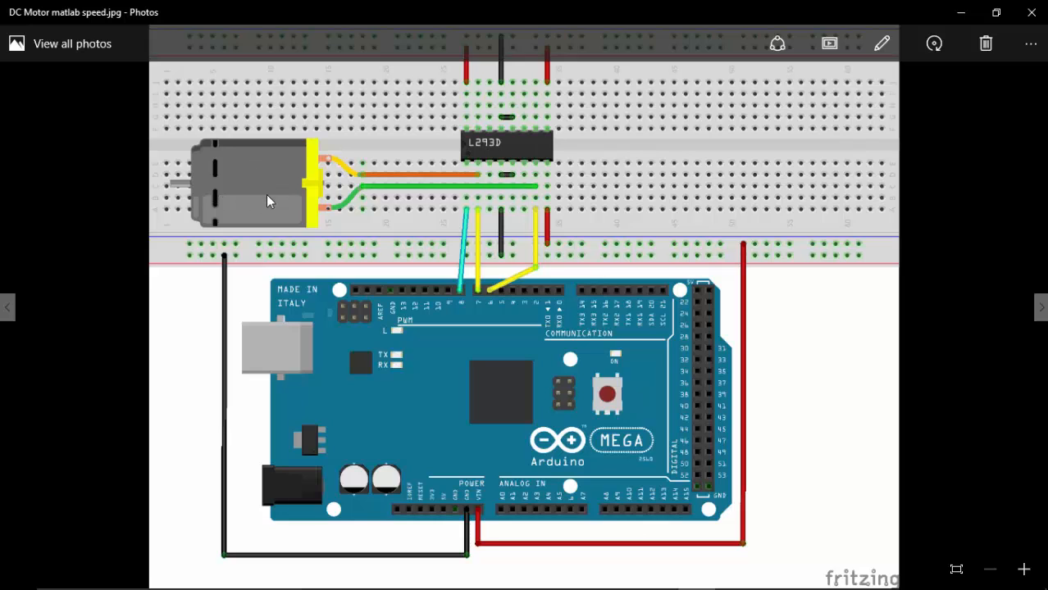
mouse_move(276, 206)
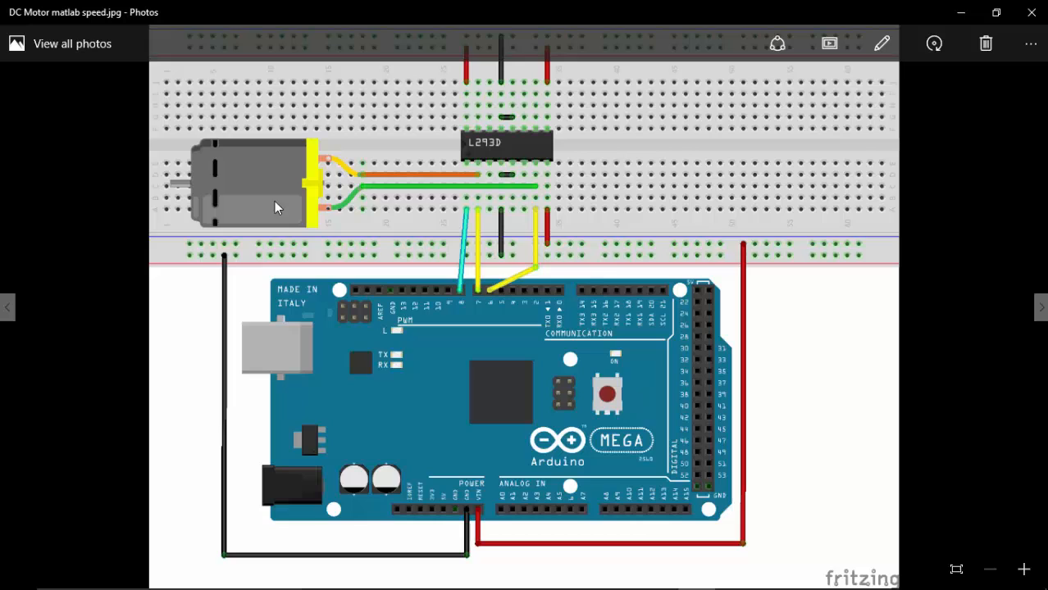
mouse_move(470, 172)
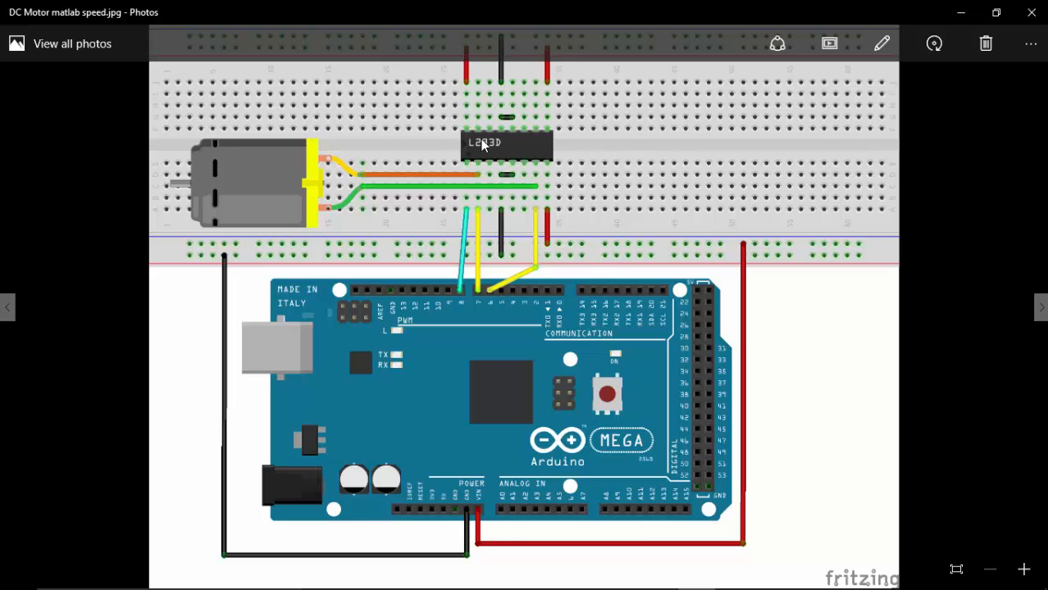
mouse_move(462, 309)
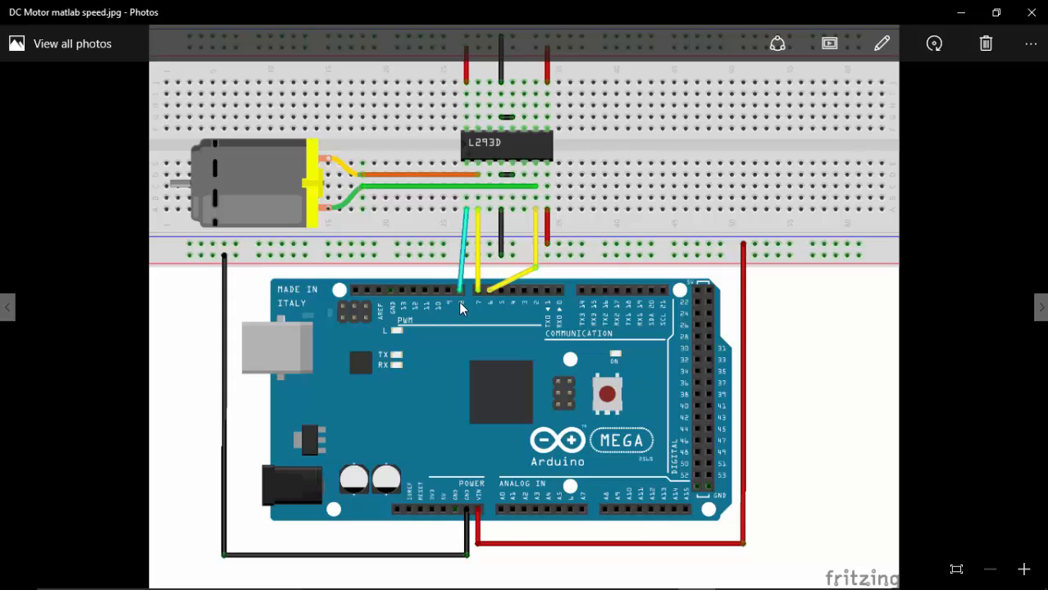
mouse_move(483, 164)
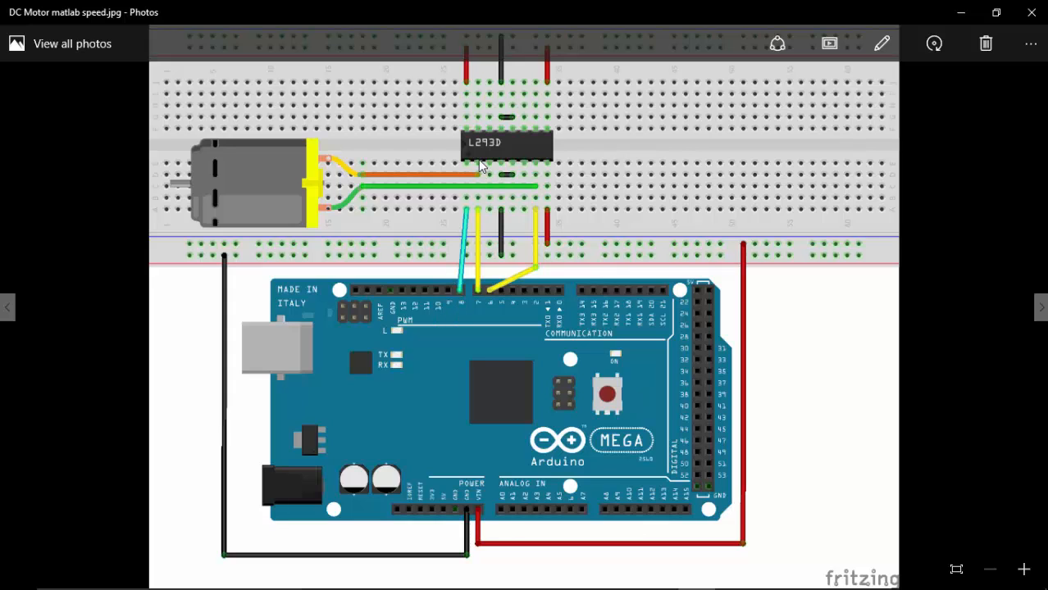
mouse_move(494, 296)
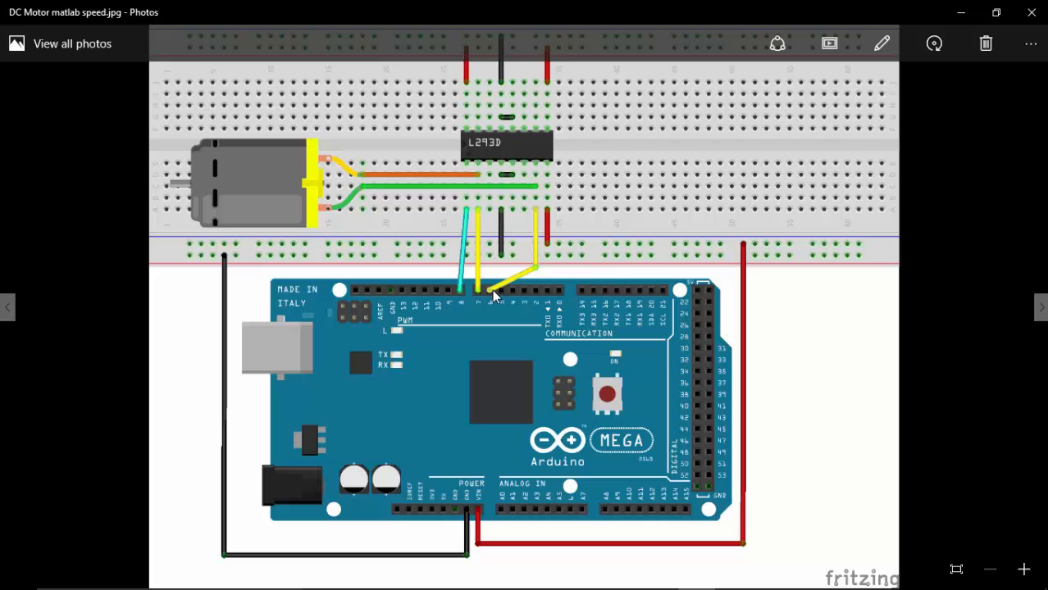
mouse_move(473, 314)
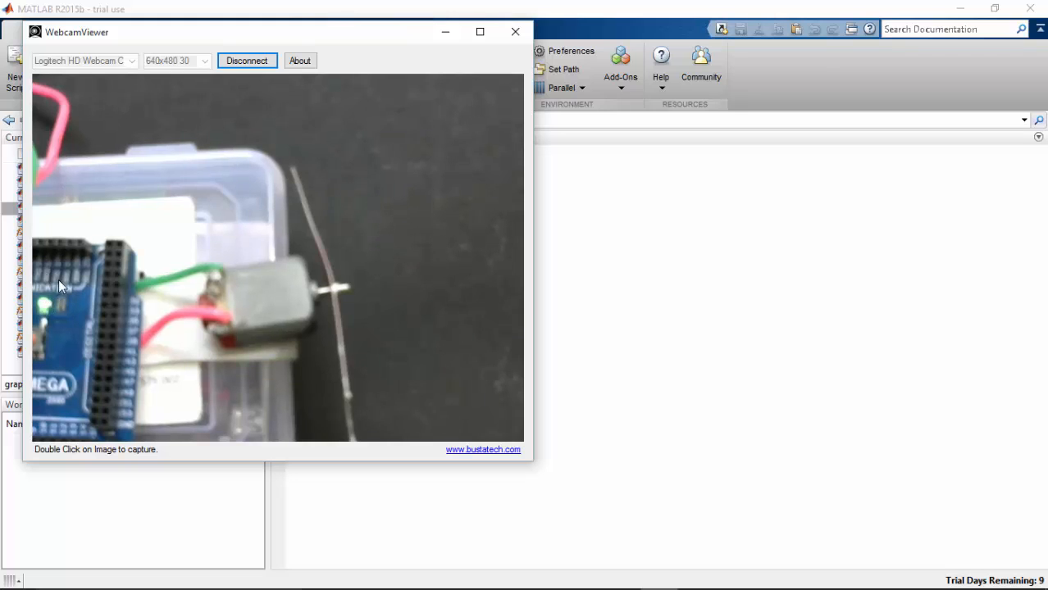
mouse_move(305, 310)
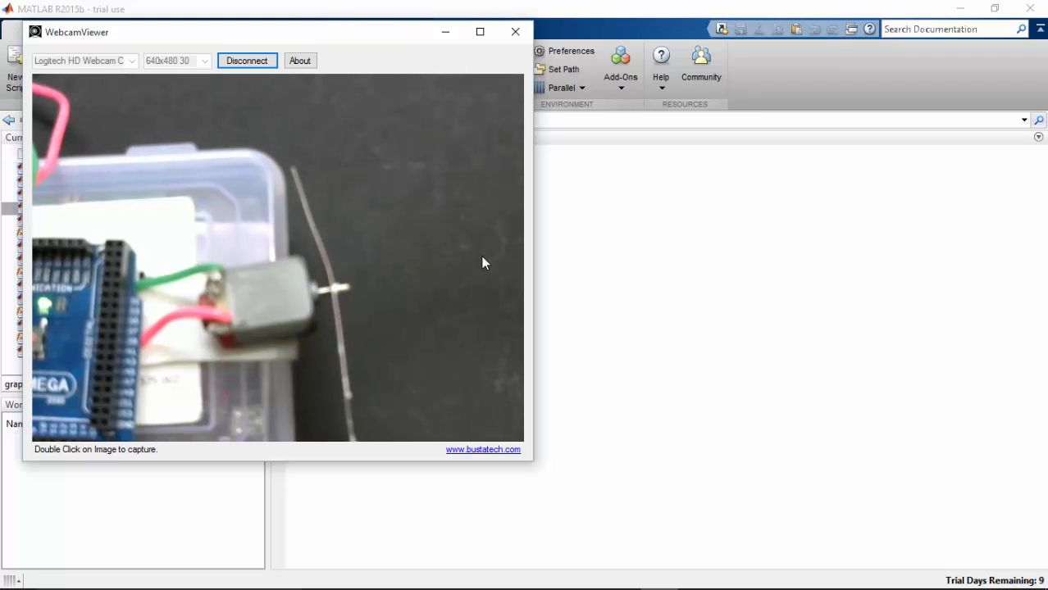
Run guide from the Command Window and create a Blank GUI (Default) layout
left_click(515, 31)
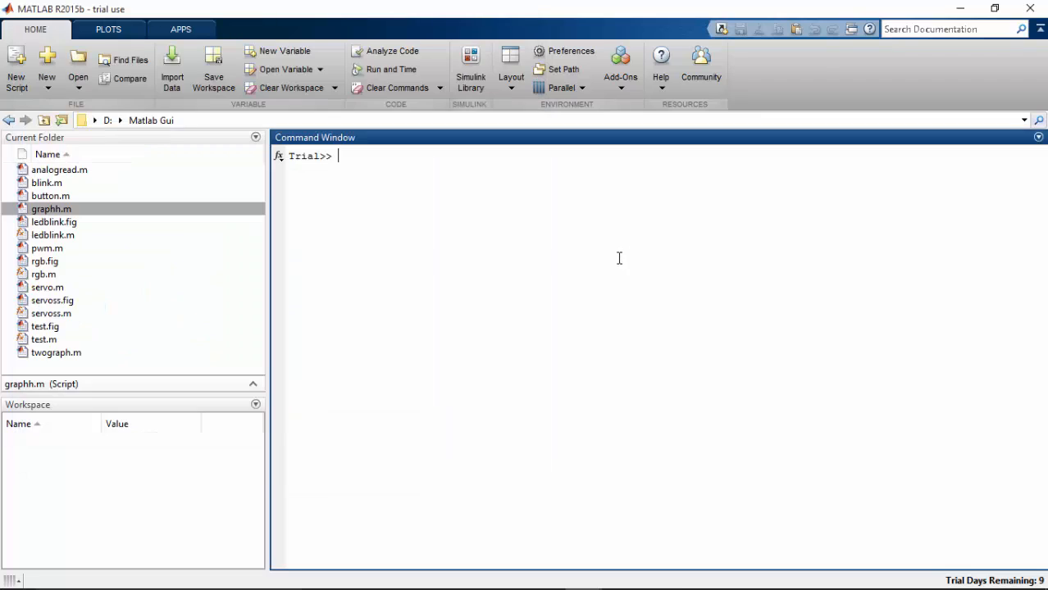
mouse_move(592, 260)
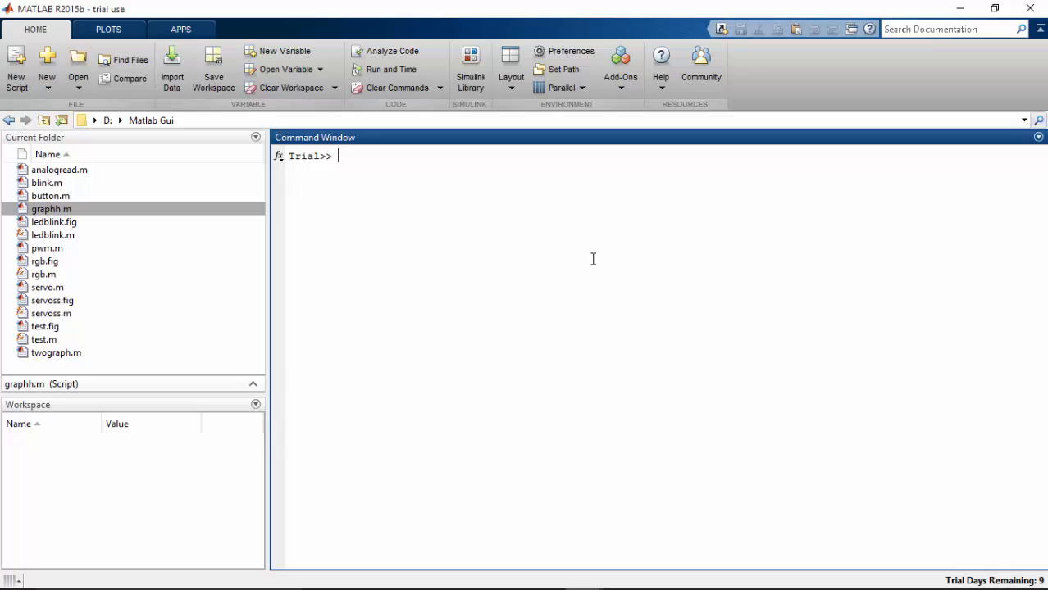
type("guide")
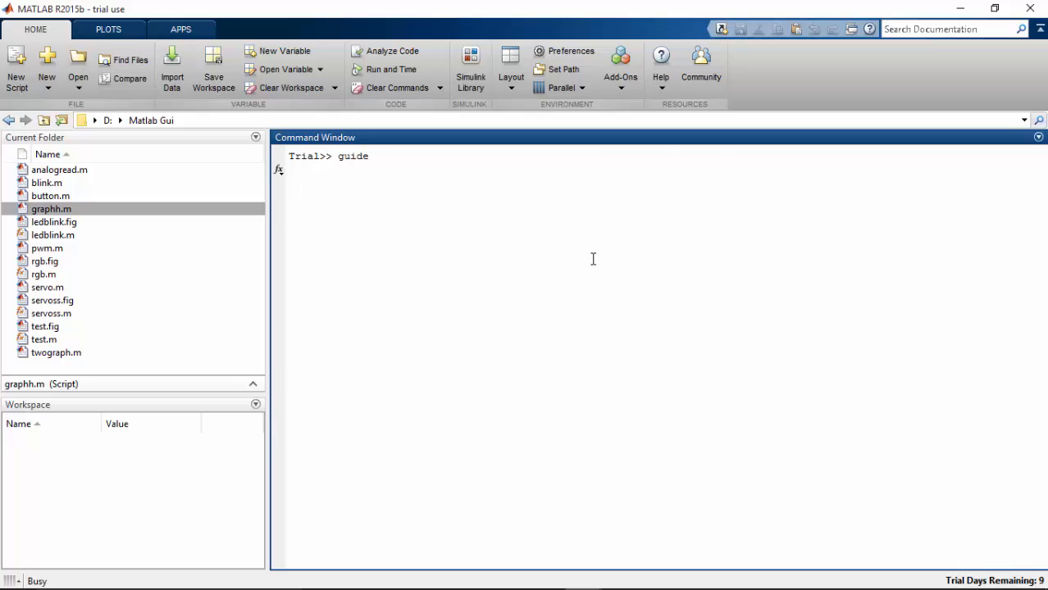
key("Return")
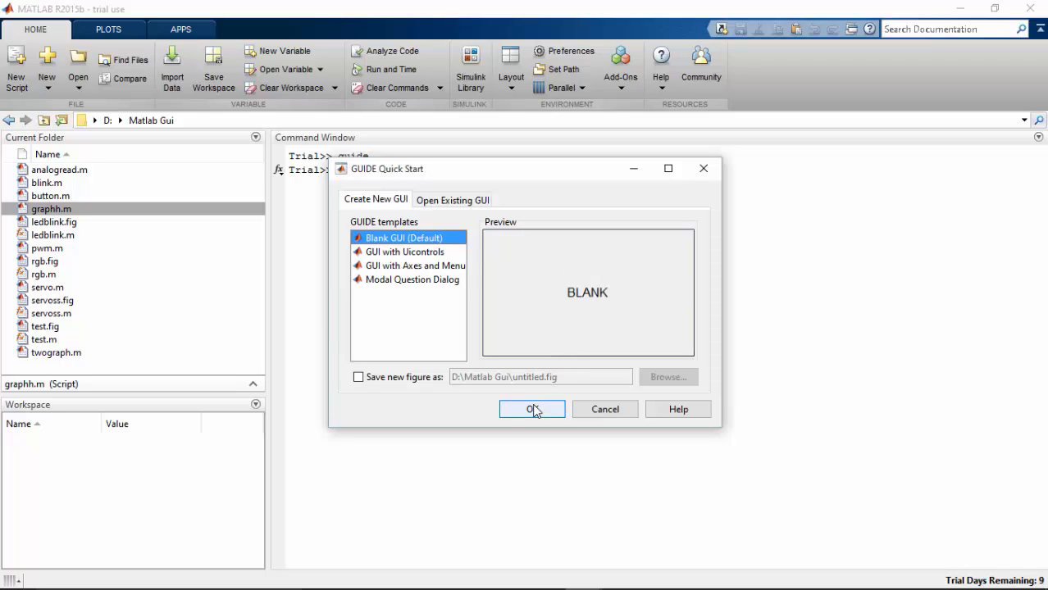
left_click(531, 410)
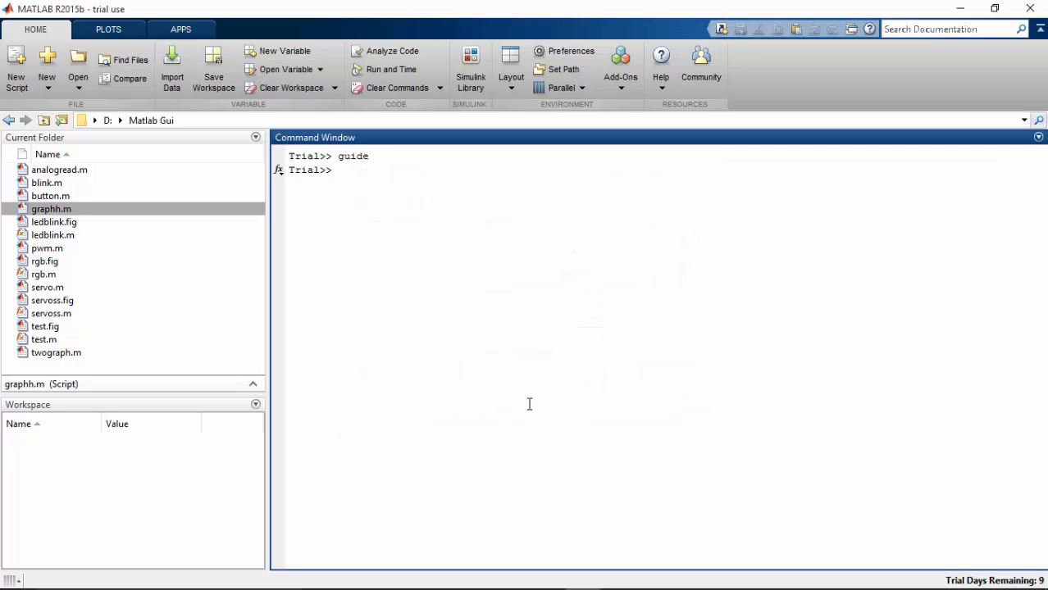
key("enter")
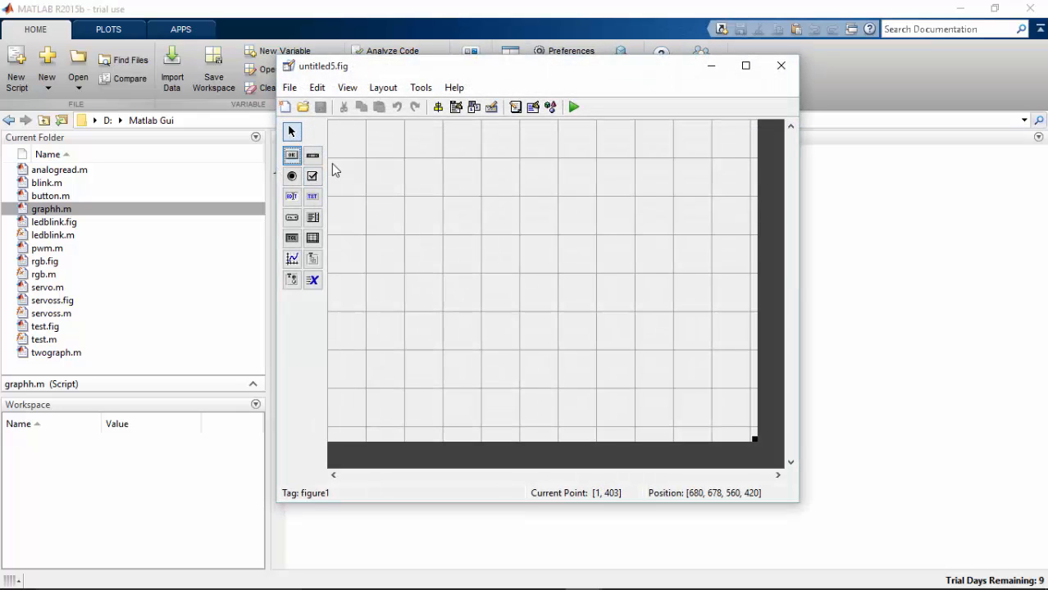
Draw push buttons onto the untitled5.fig layout grid
left_click_drag(406, 151, 502, 221)
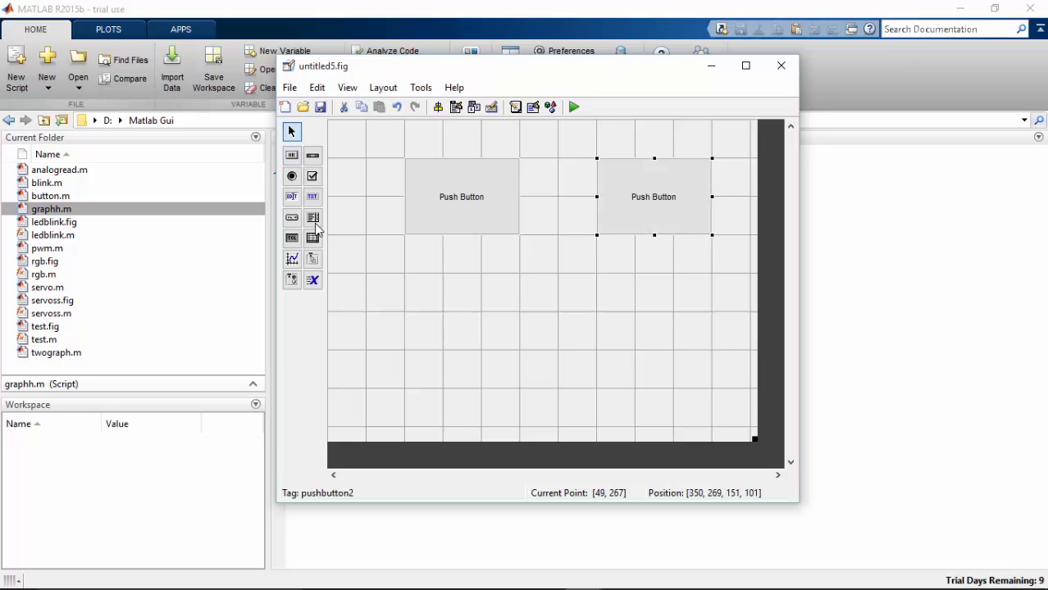
left_click(292, 155)
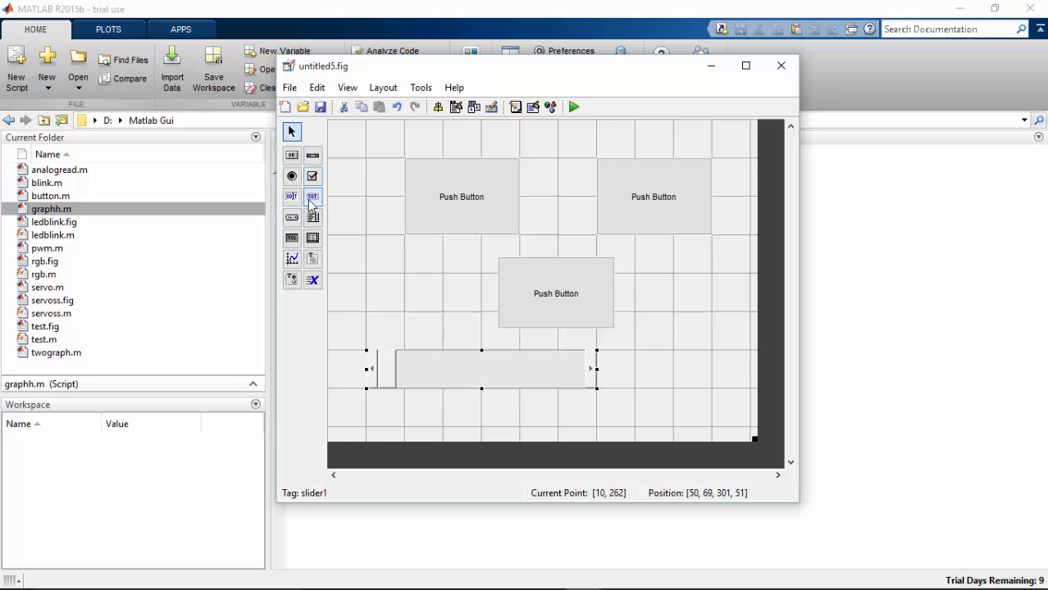
mouse_move(632, 388)
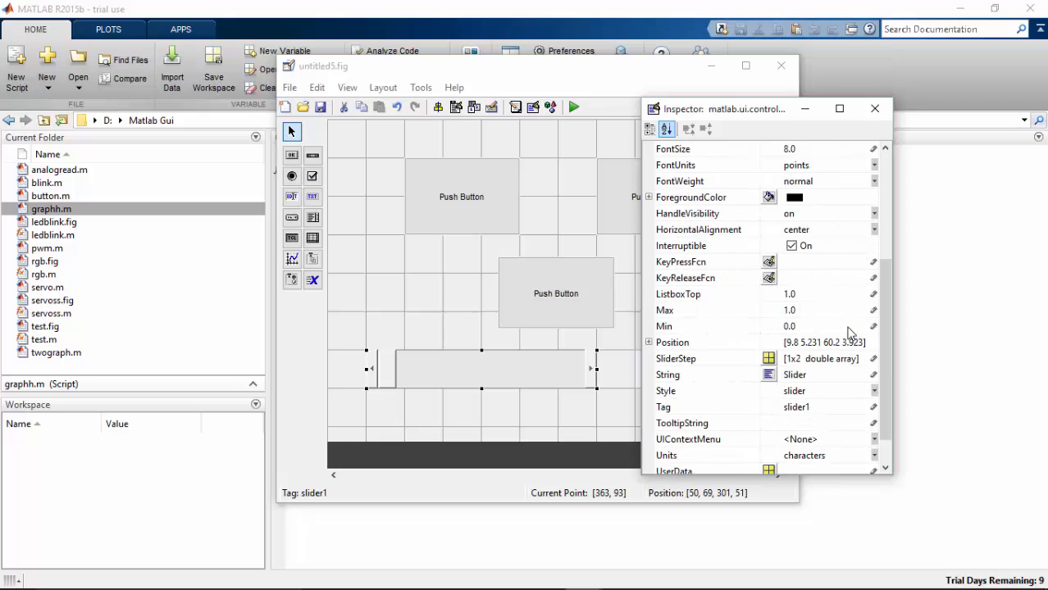
mouse_move(803, 318)
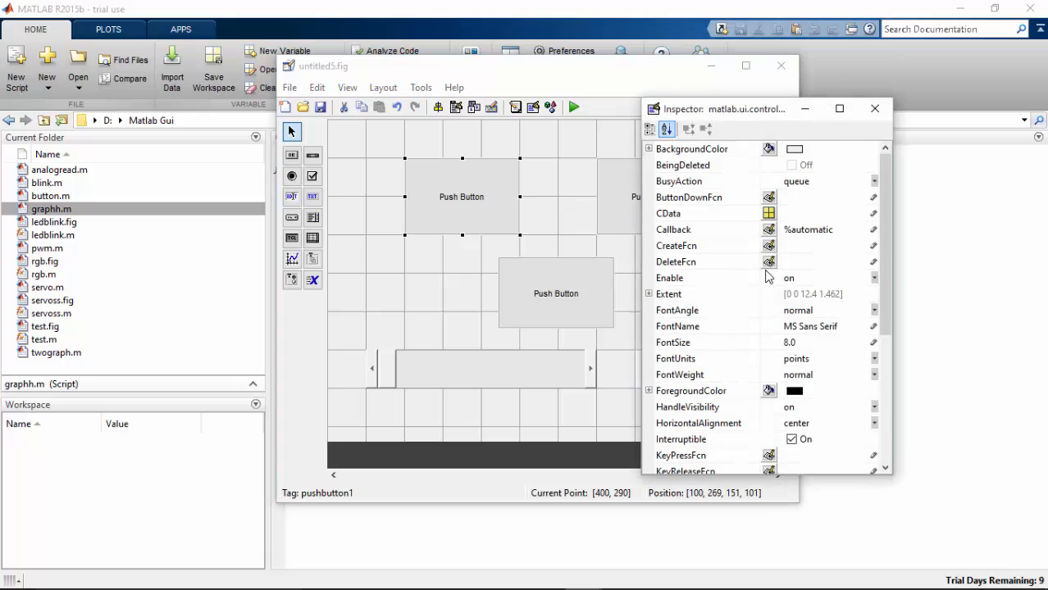
Set the three push button String labels to clockwise, anticlockwise and Stop
scroll("down", 3)
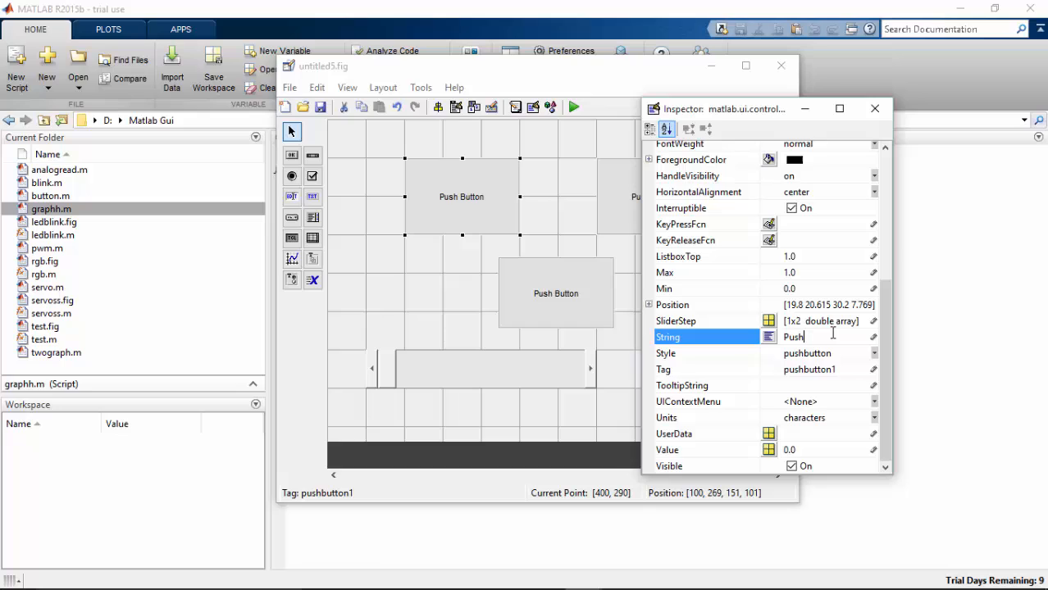
type("cl")
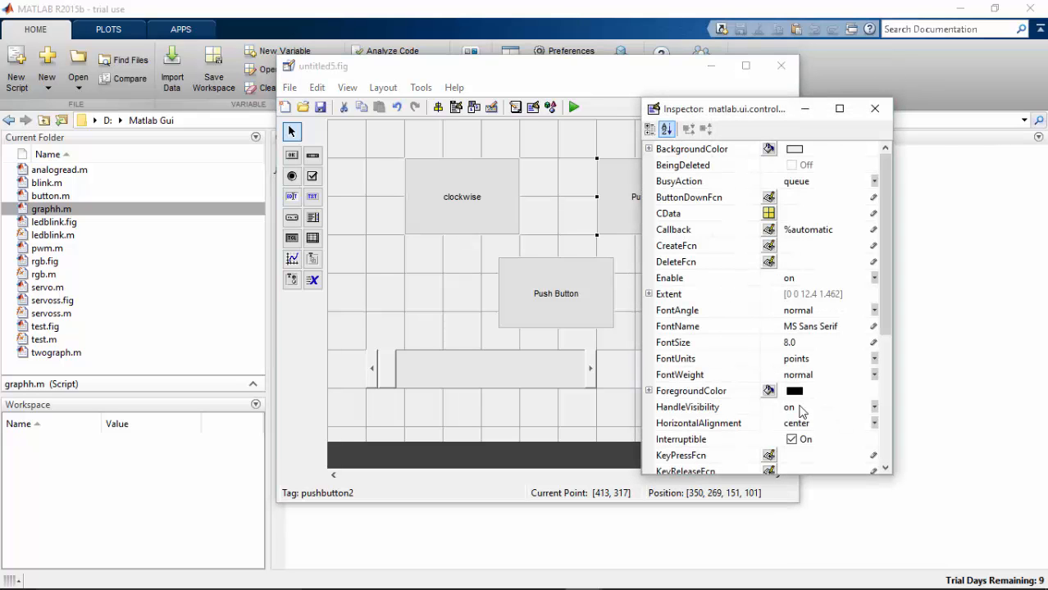
scroll("down", 3)
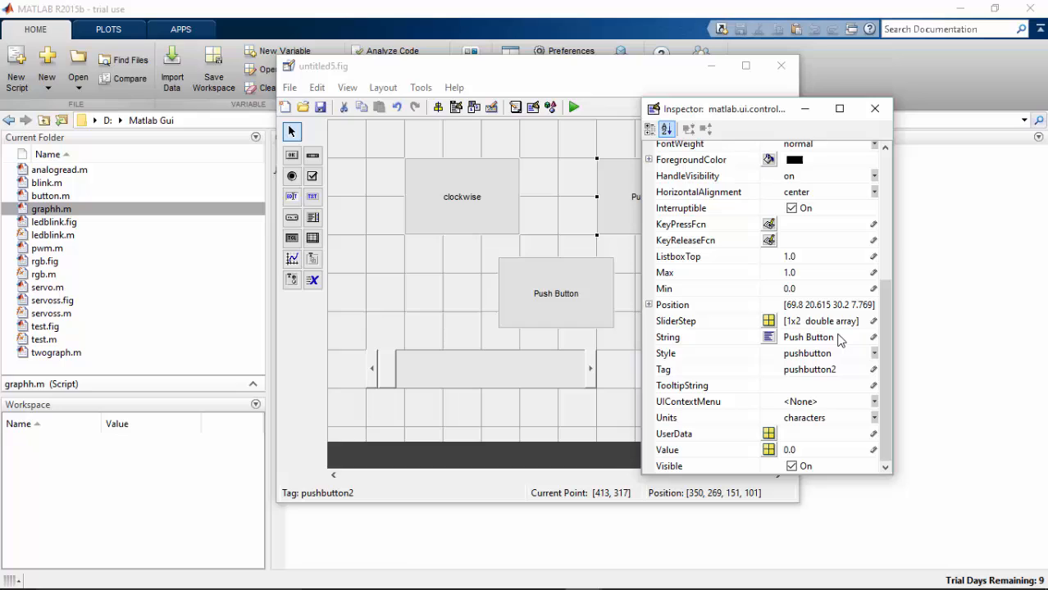
left_click(811, 337)
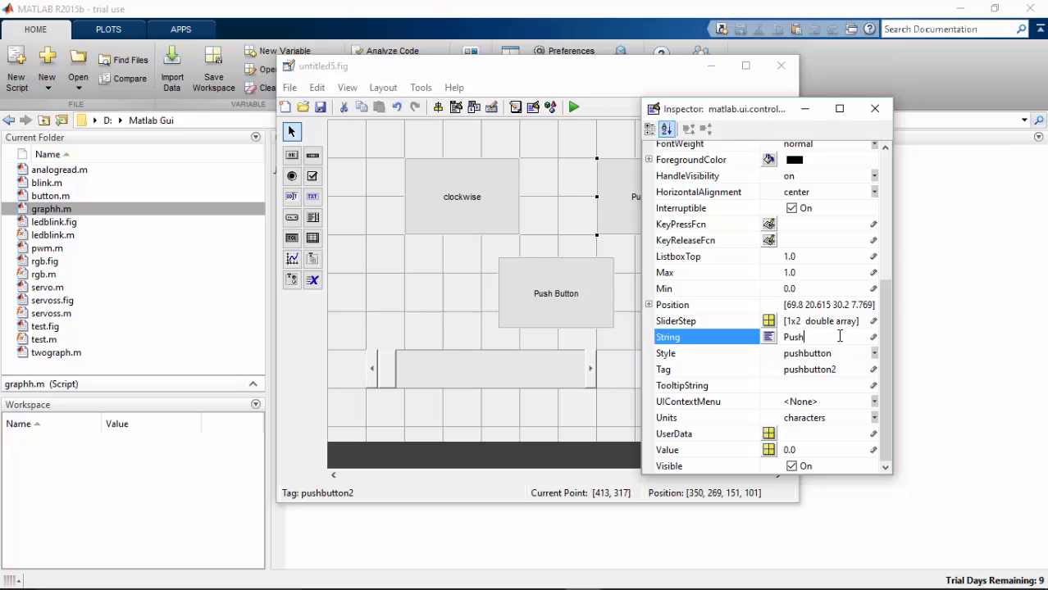
type("anticlockwise")
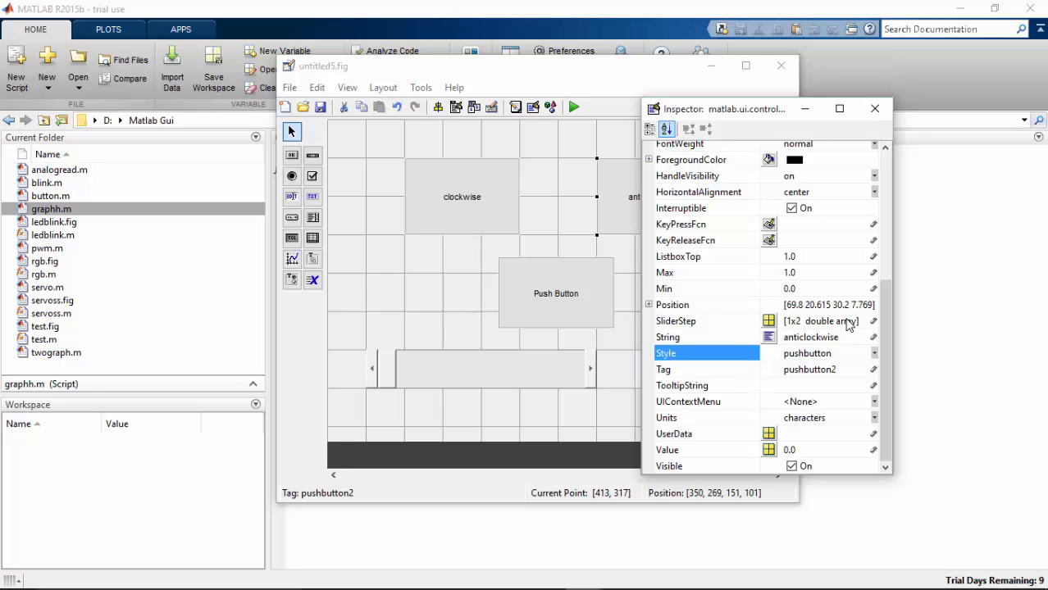
left_click(874, 108)
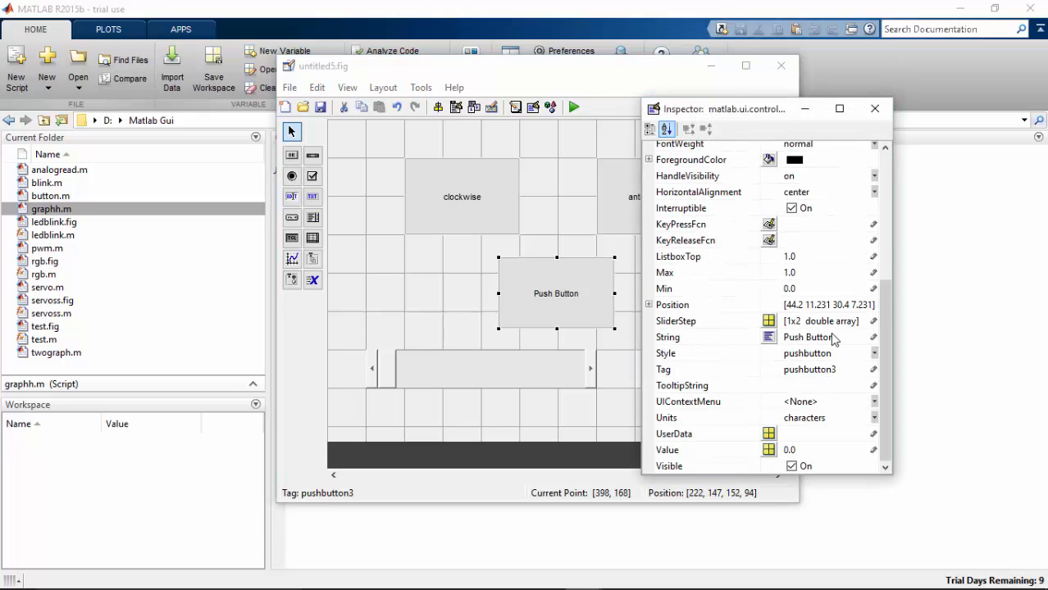
left_click(821, 337)
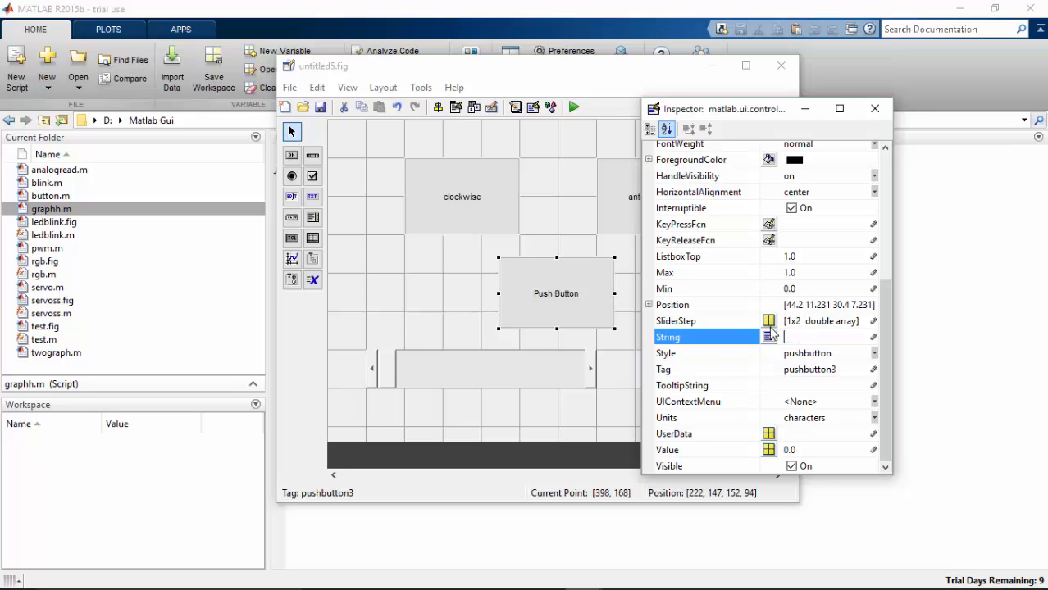
type("Stop")
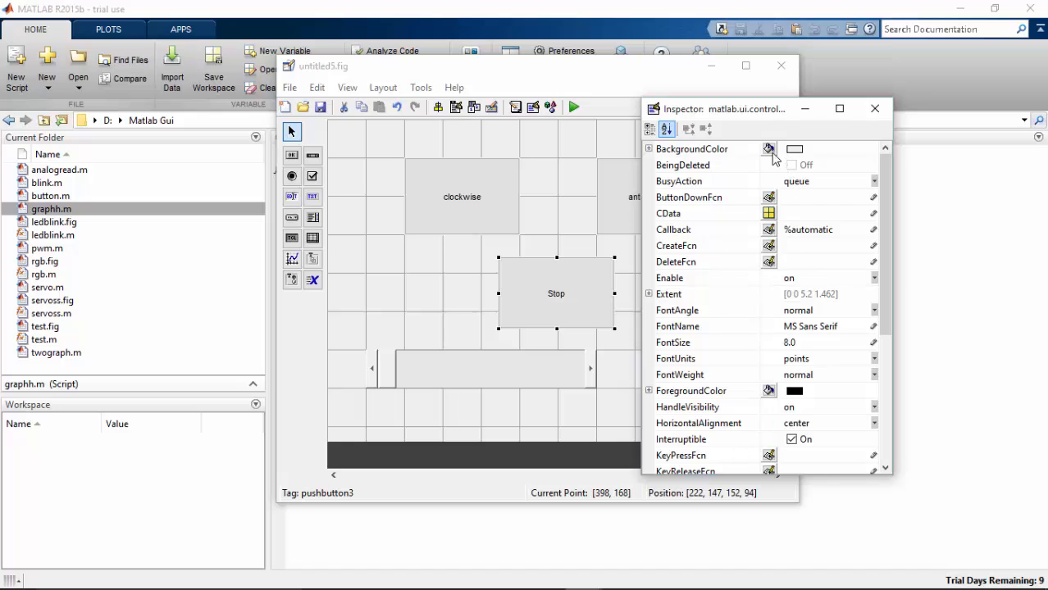
Set the Stop button's BackgroundColor to red and close the Property Inspector
left_click(768, 148)
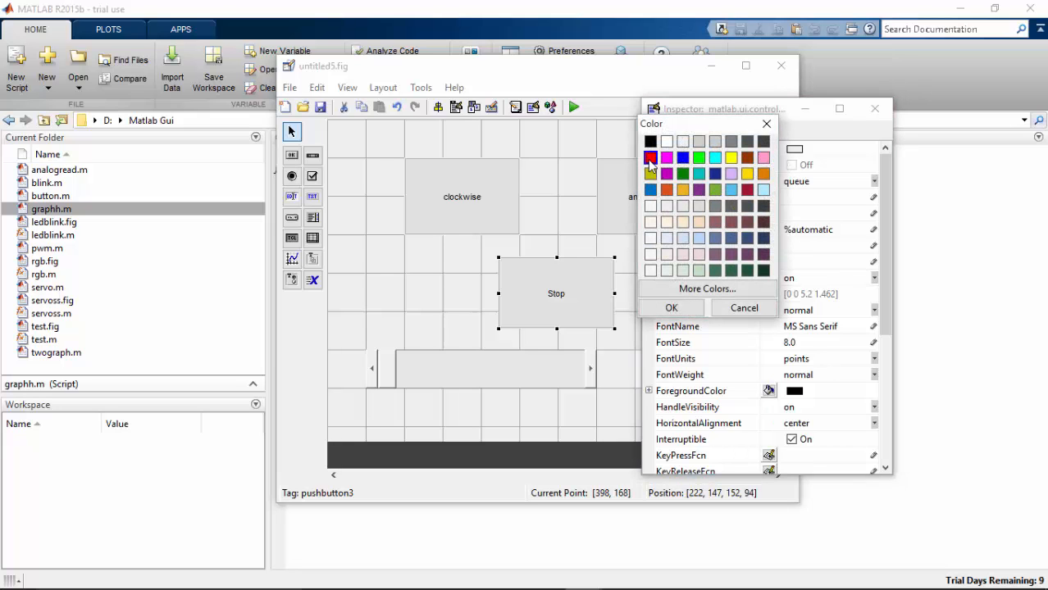
left_click(671, 307)
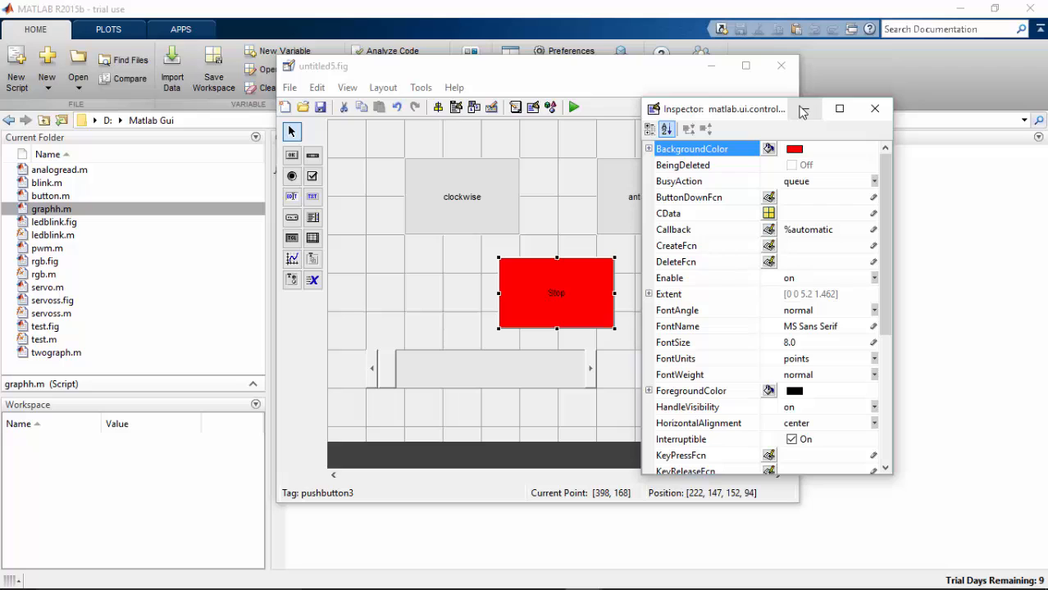
left_click(874, 108)
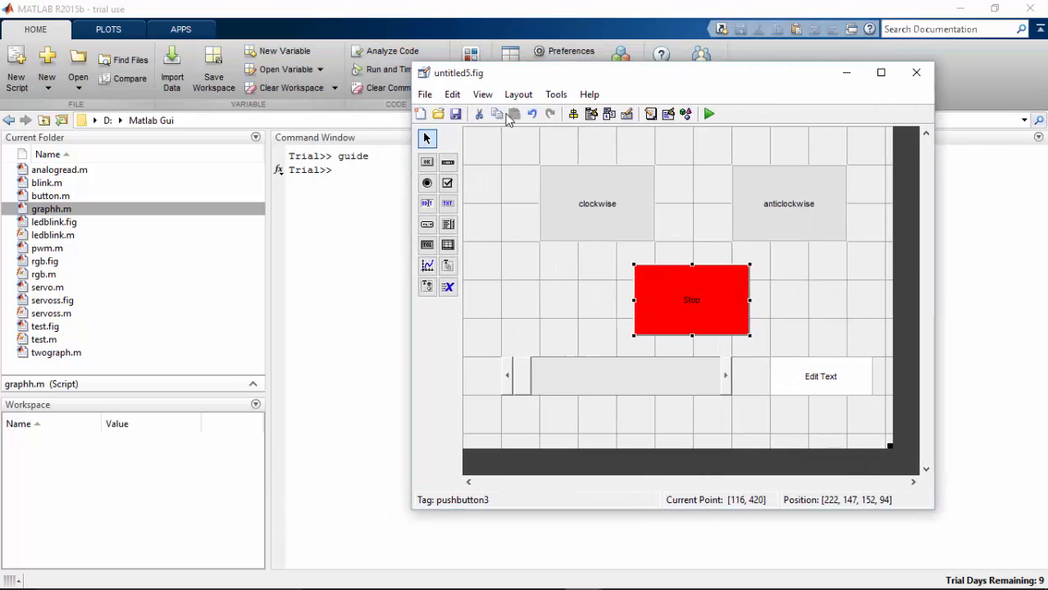
left_click(425, 93)
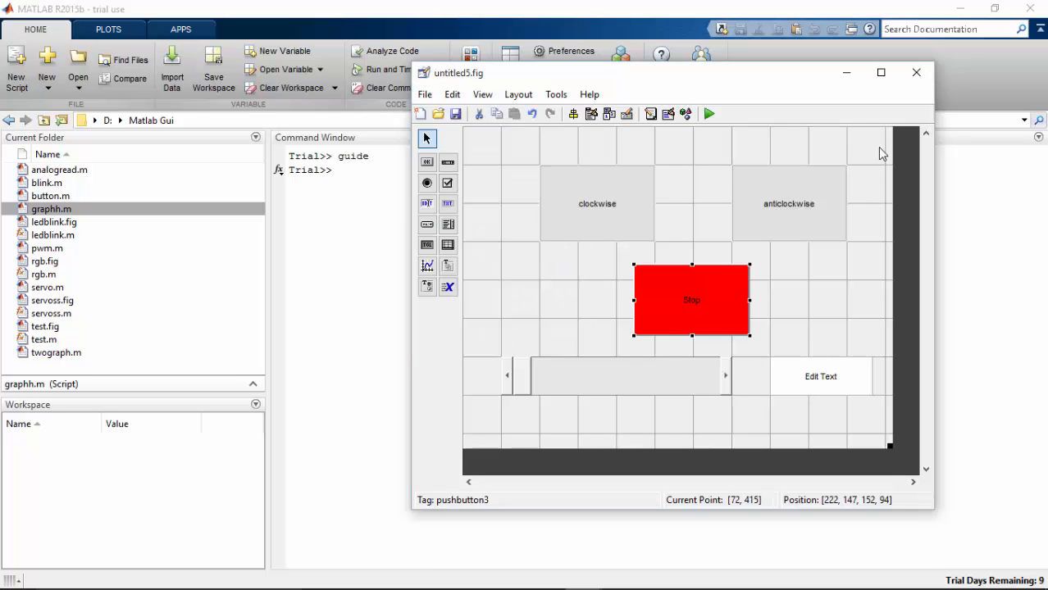
Save the GUI layout under the name DCcontrol with Save As
left_click(424, 93)
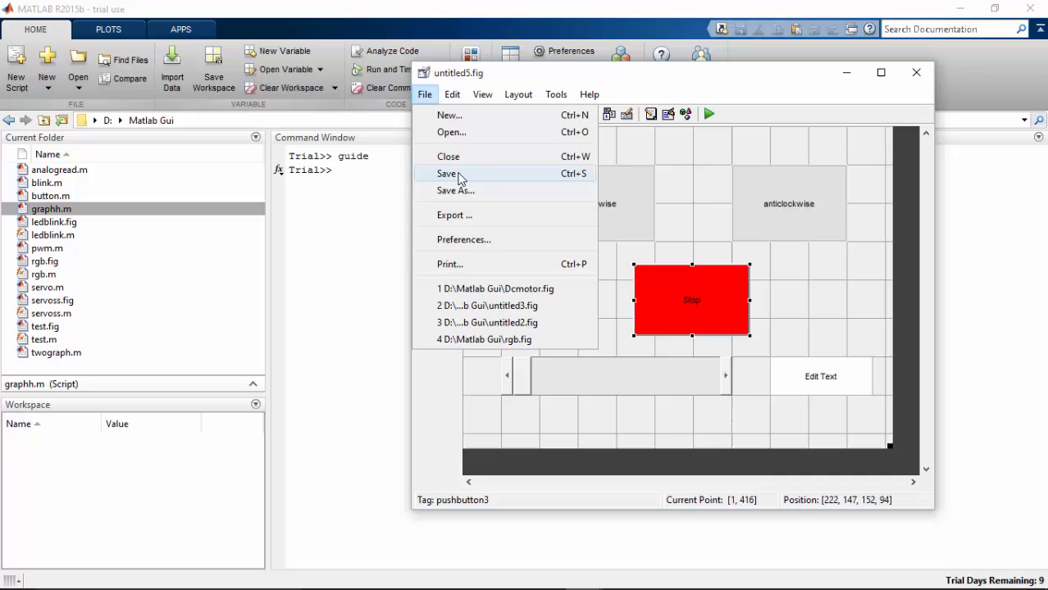
left_click(448, 173)
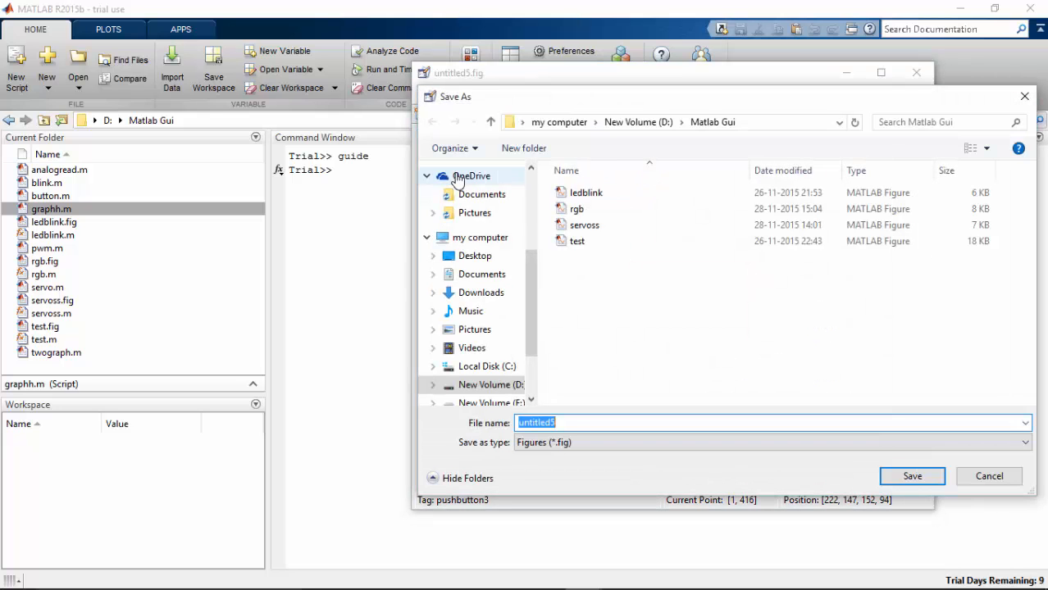
type("DCcont")
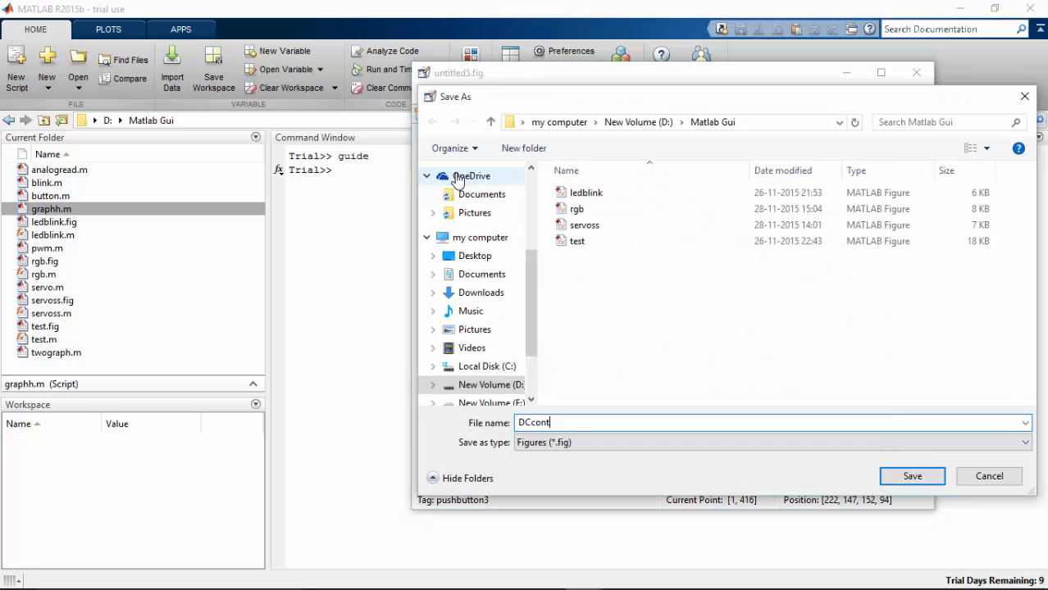
left_click(912, 476)
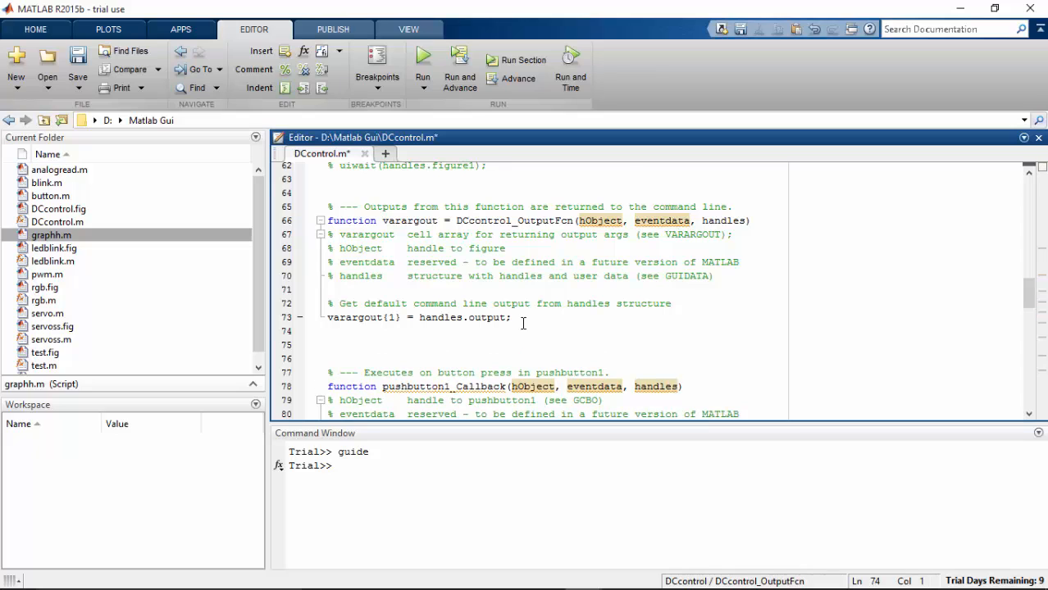
Add clear all; global a; a = arduino; below varargout{1} = handles.output
type("clear al")
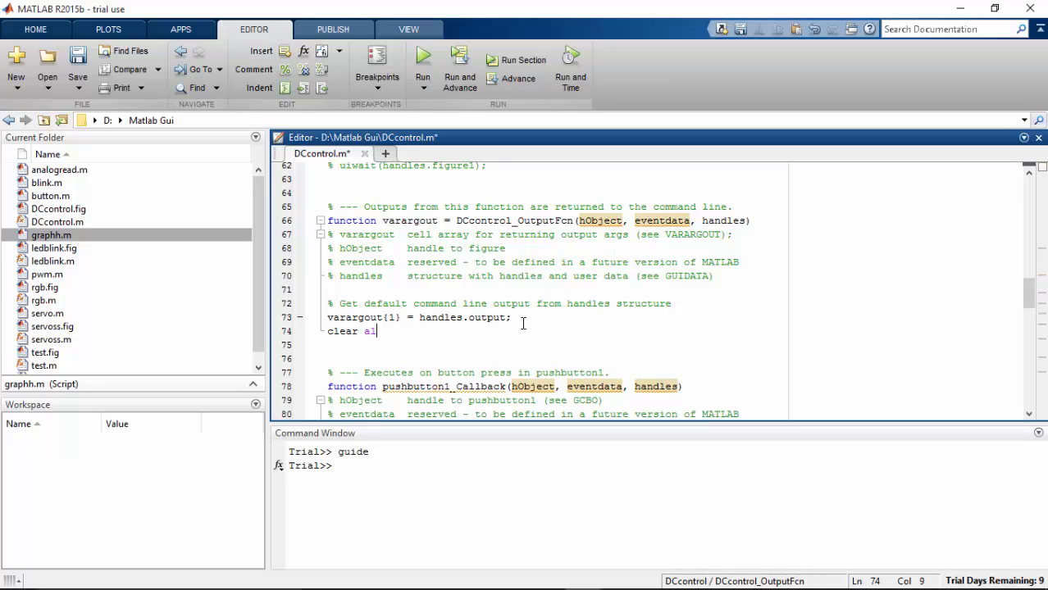
type("l")
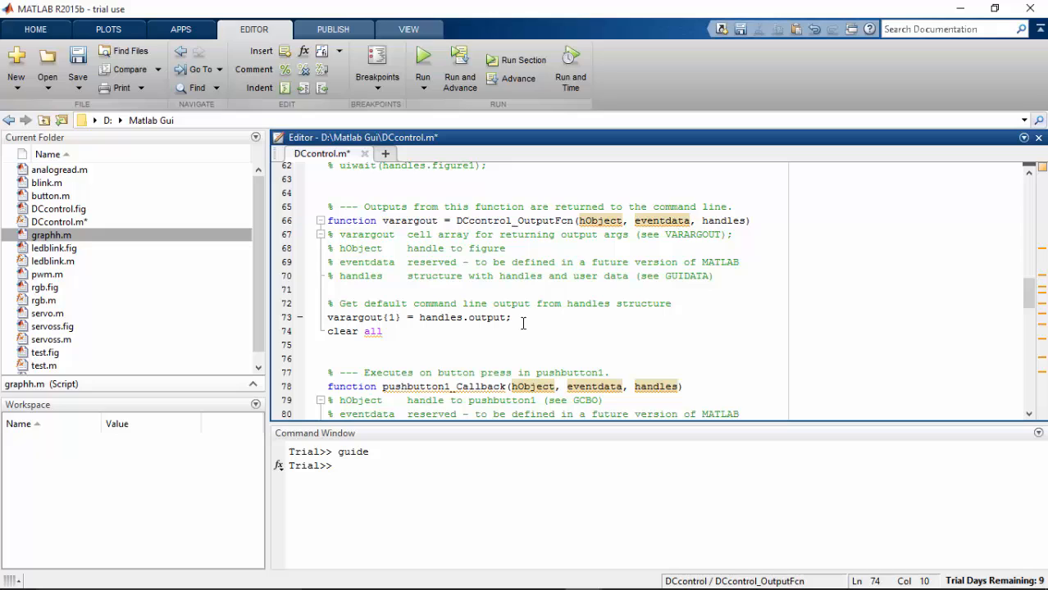
type(";")
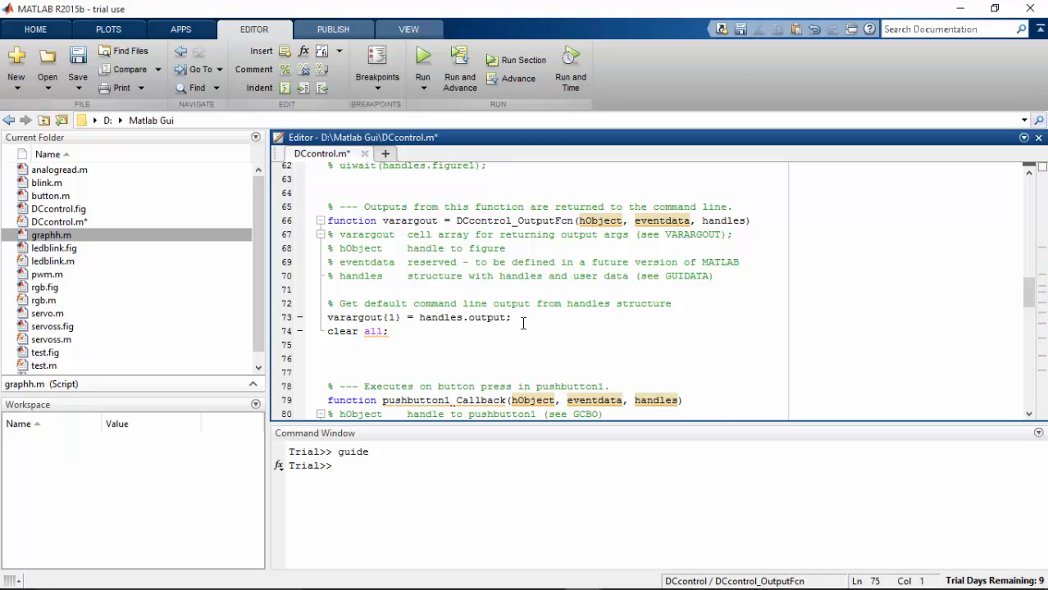
type("global")
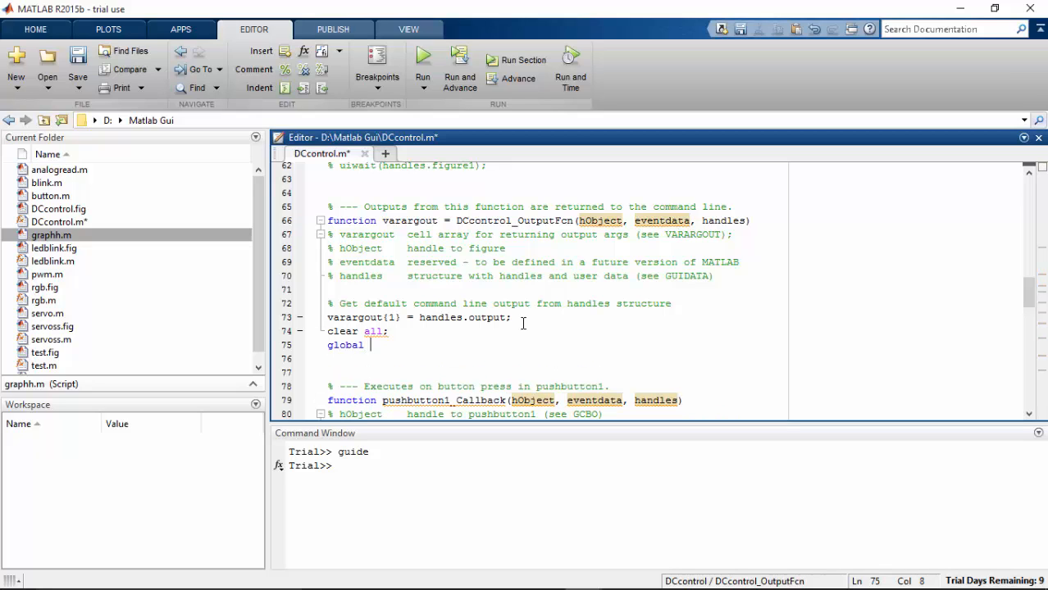
type("a;")
left_click(555, 360)
type("a = ardu")
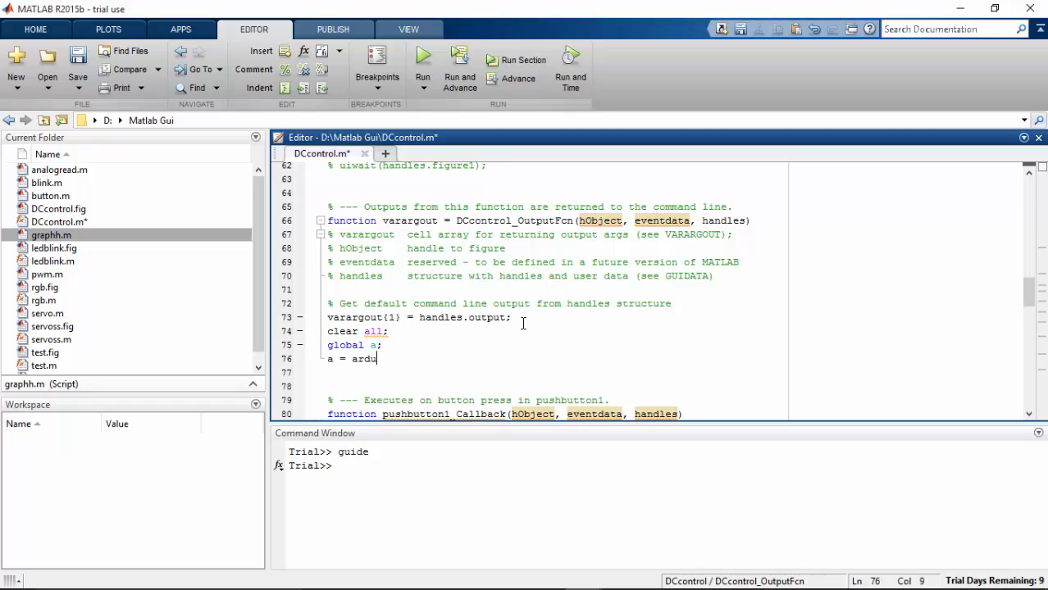
type("ino;")
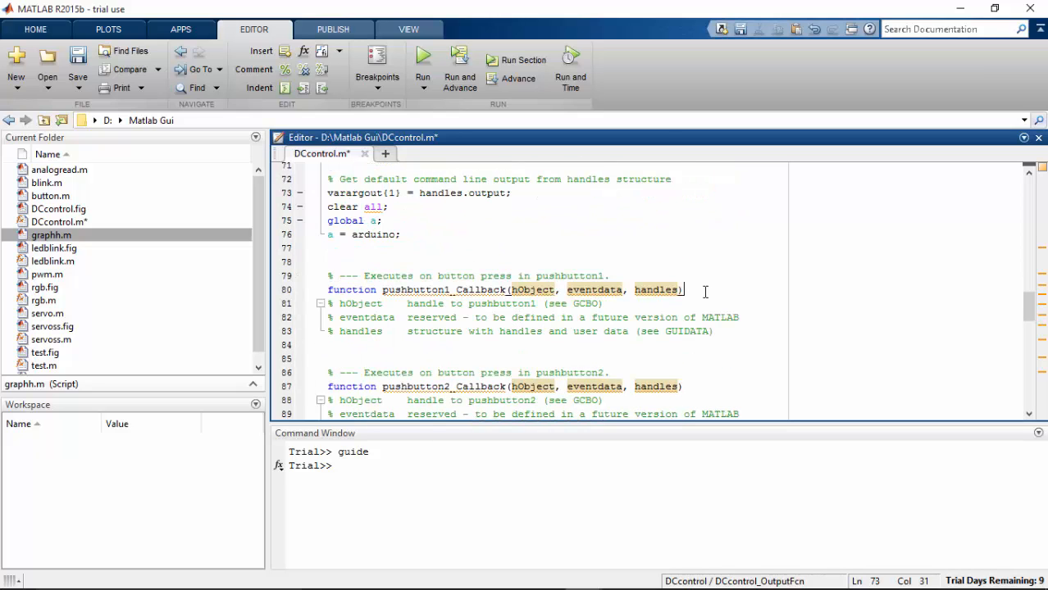
In pushbutton1_Callback, declare global a and write pin D6 to 0
left_click(683, 290)
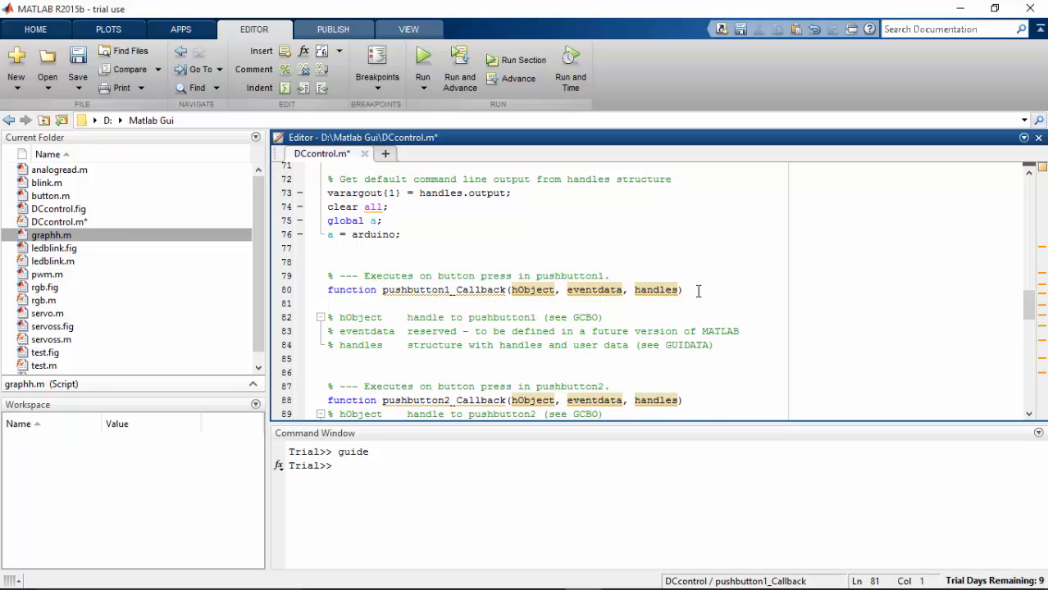
type("global a;")
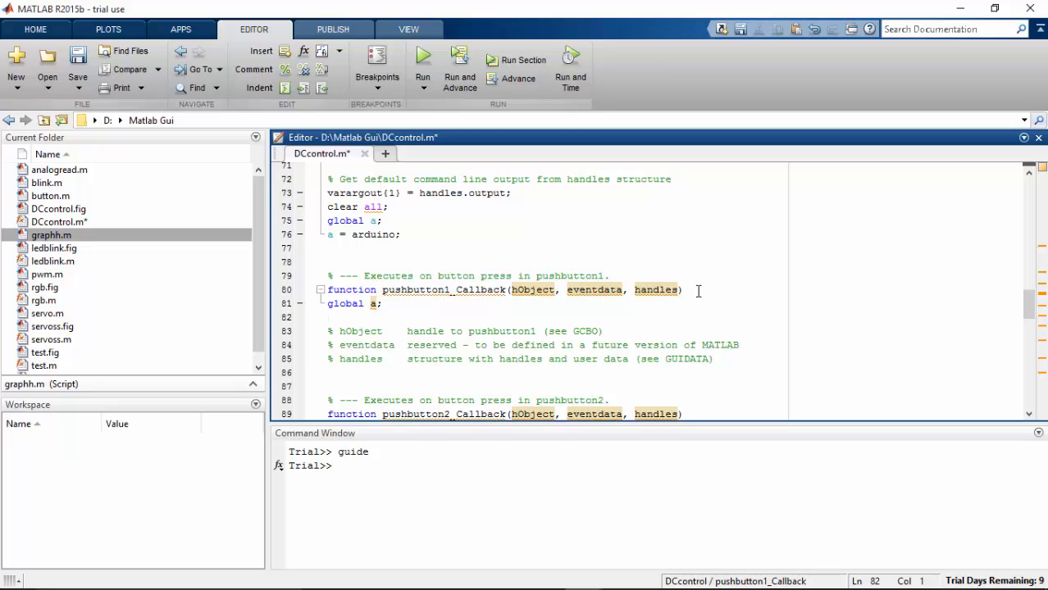
type("writeDigital")
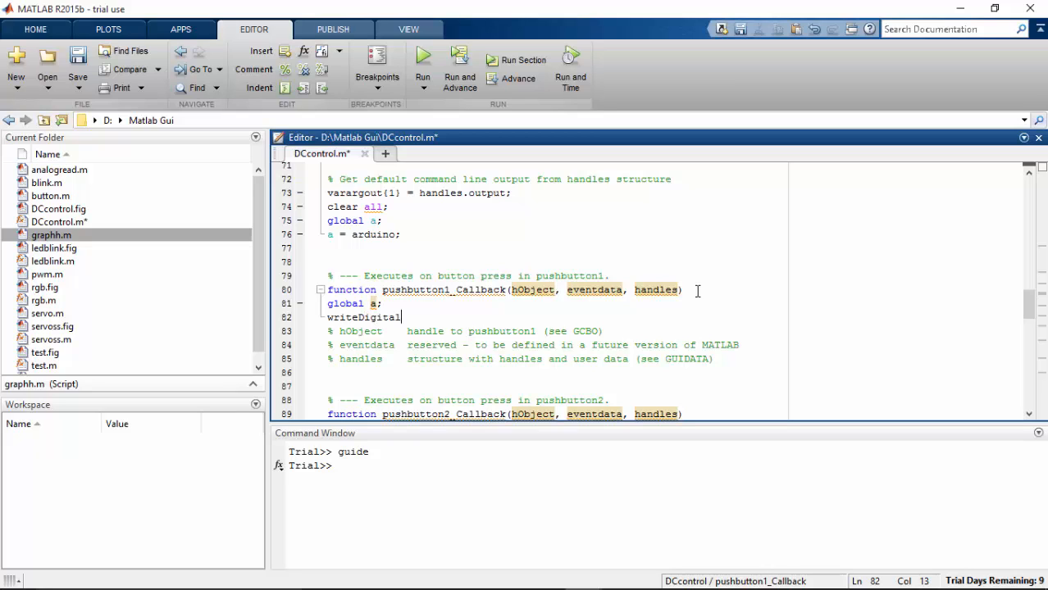
type("Pin(")
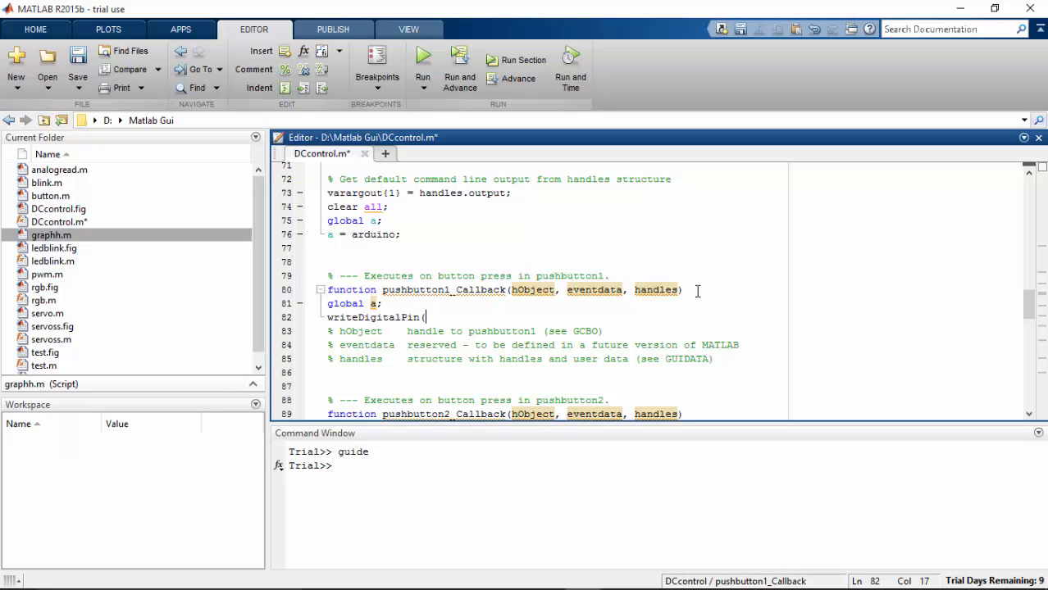
type("a,")
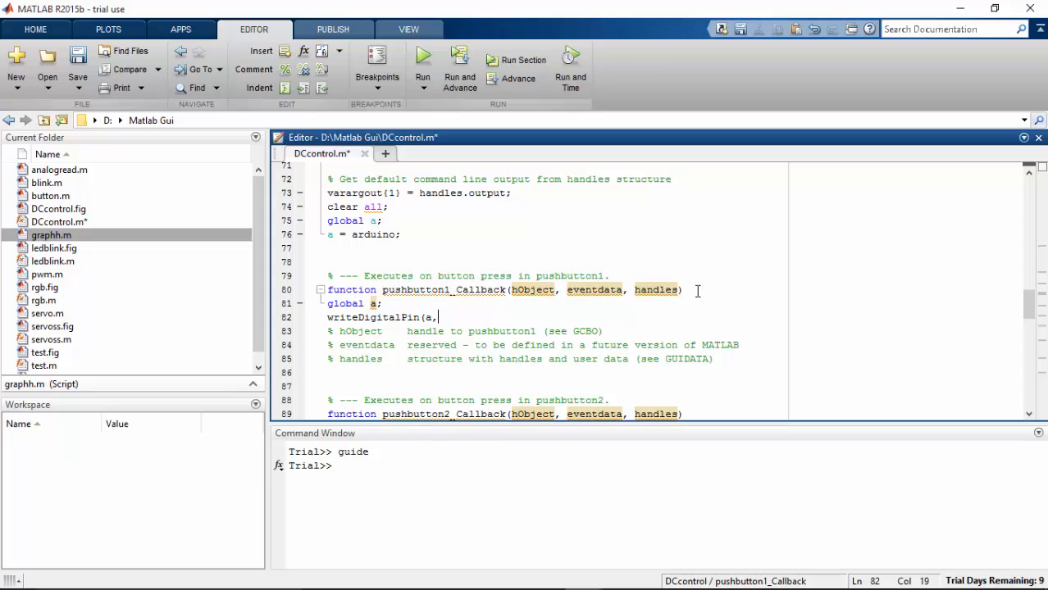
type("'")
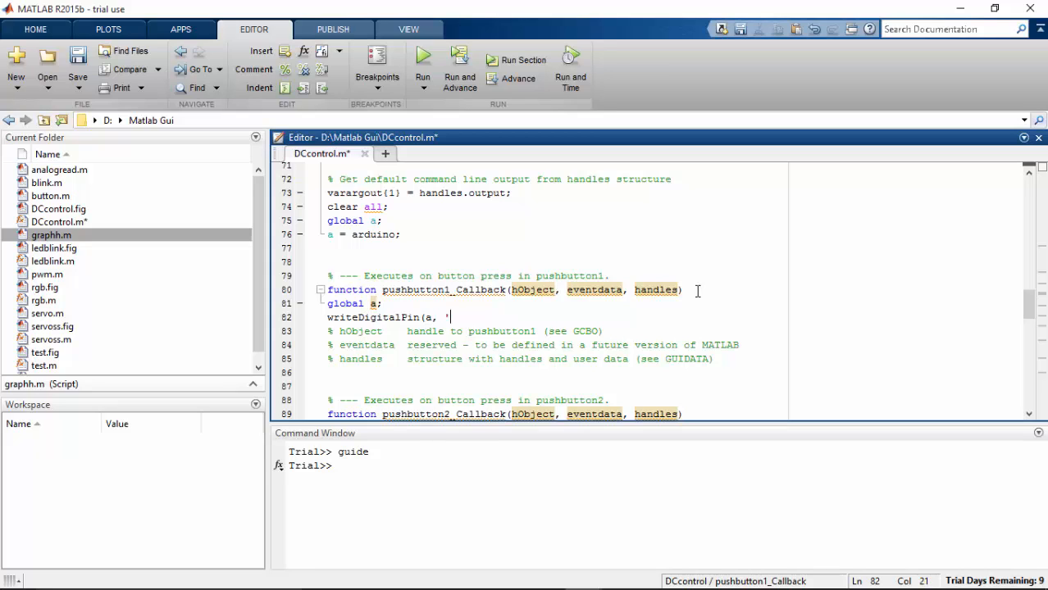
type("D")
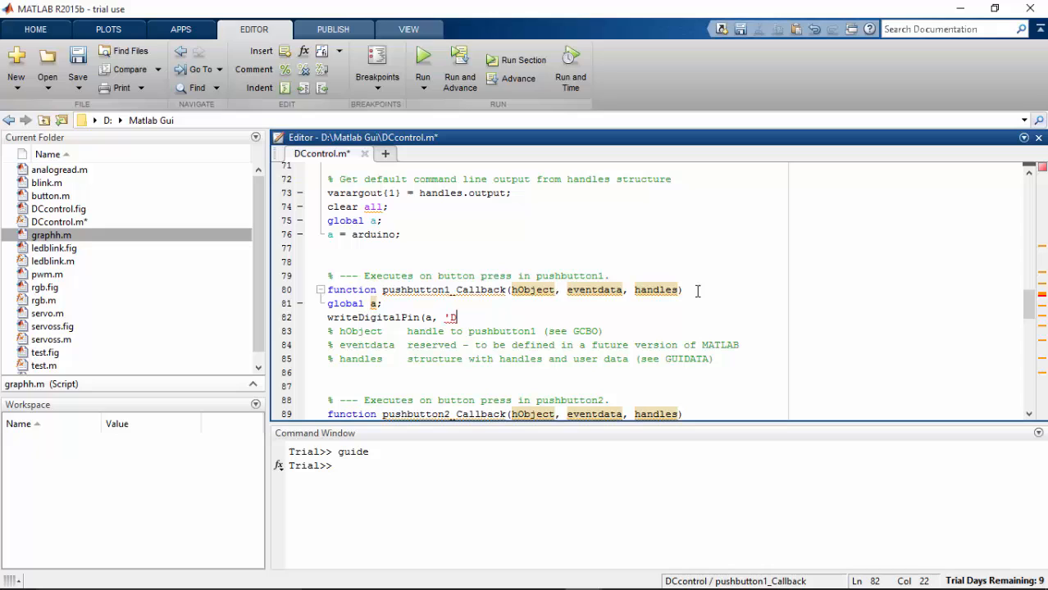
type("6")
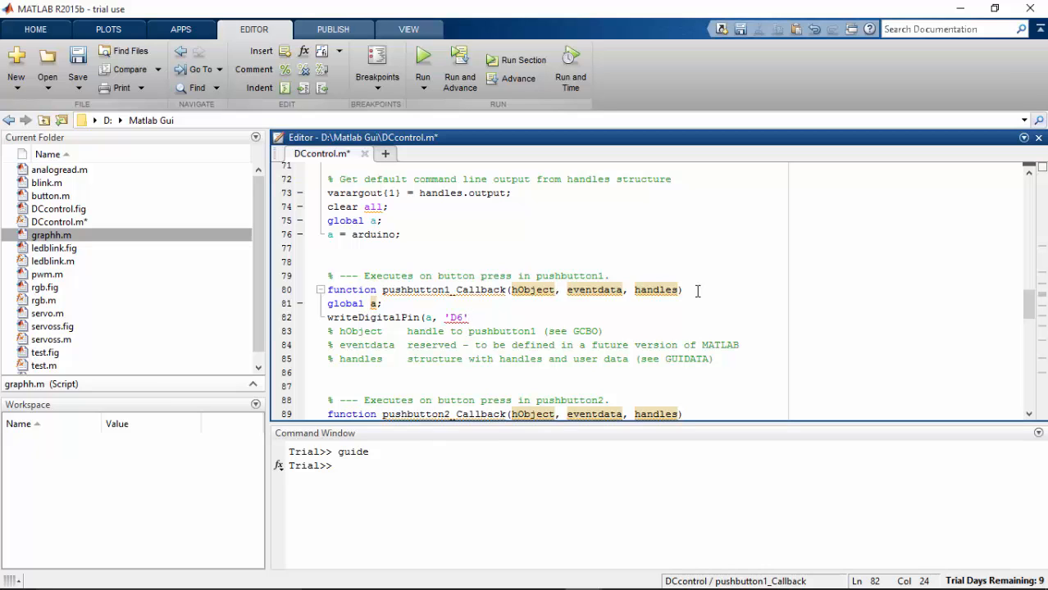
type(",0);")
type("w")
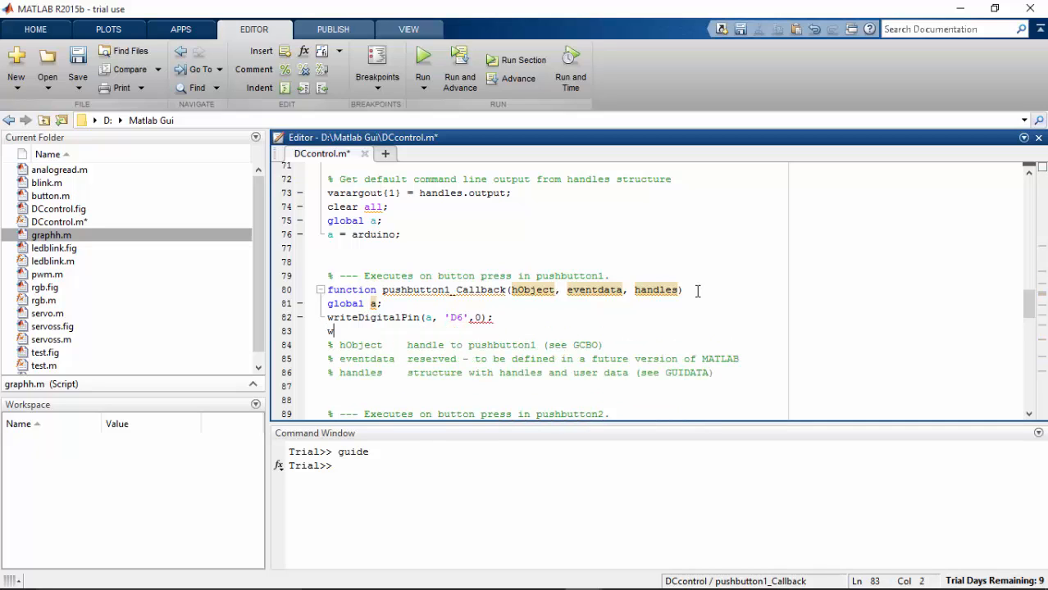
Add writeDigitalPin(a,'D7',1); to pushbutton1_Callback
type("riteDigi")
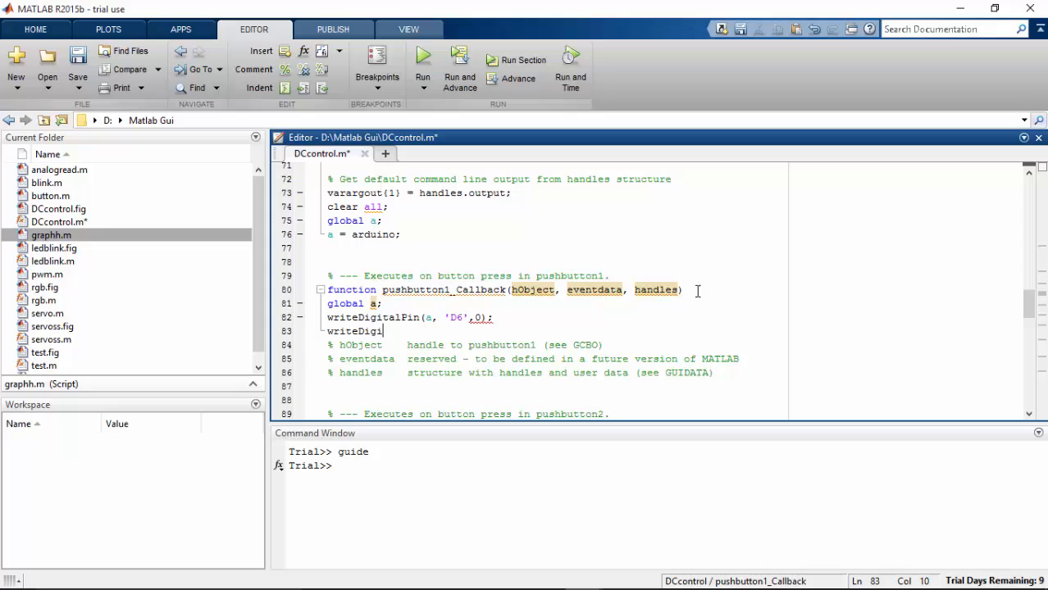
type("talPin(")
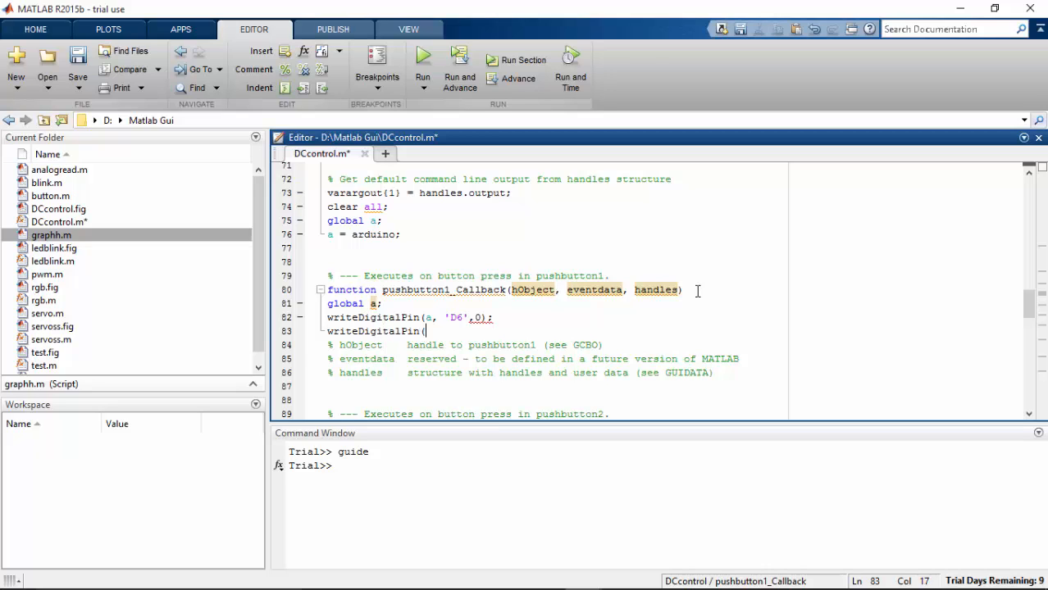
type("a, '")
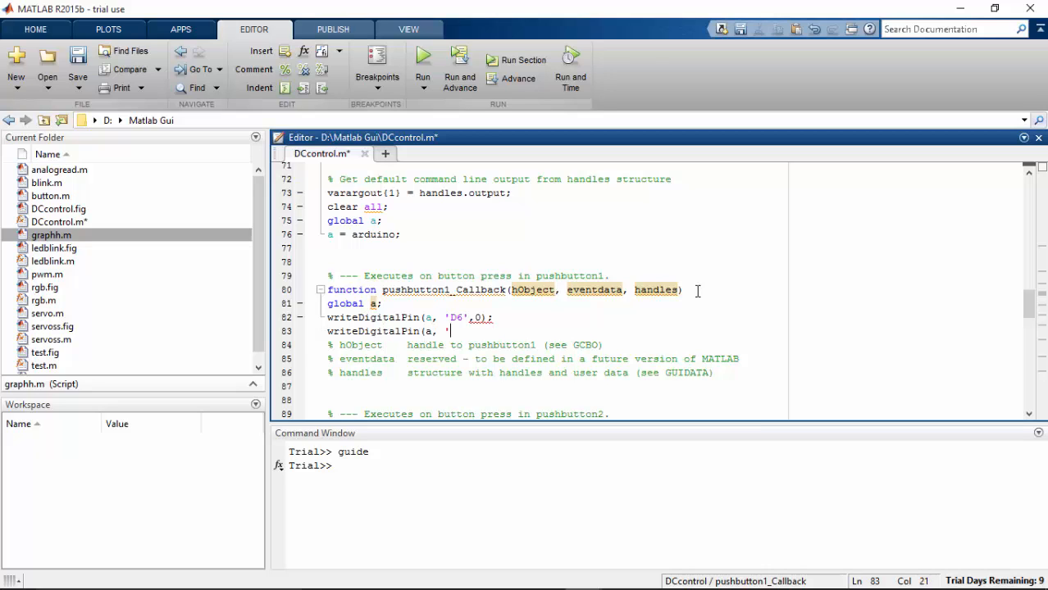
type("D7',")
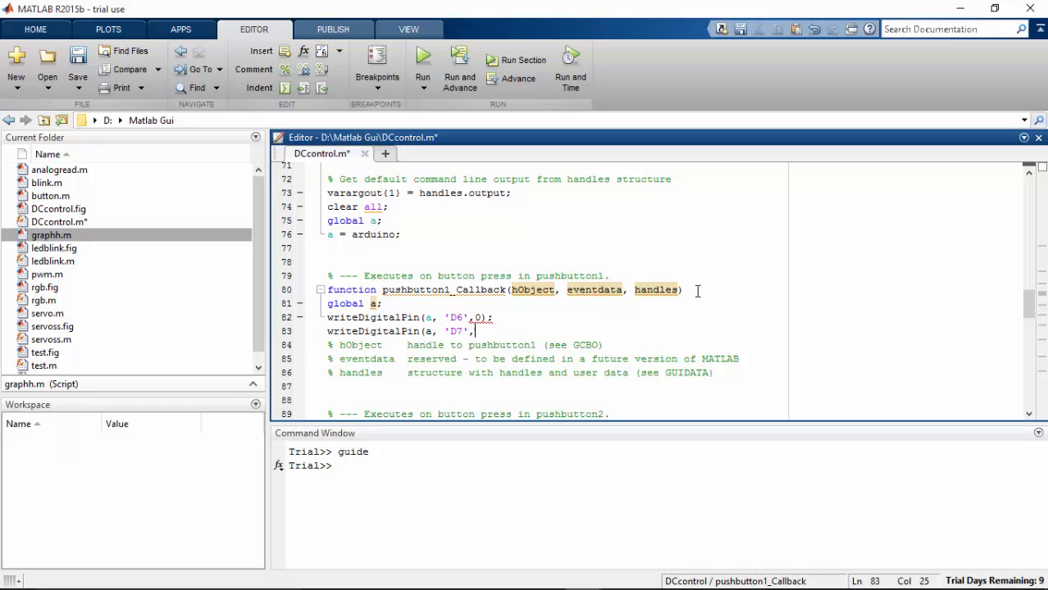
type("1);")
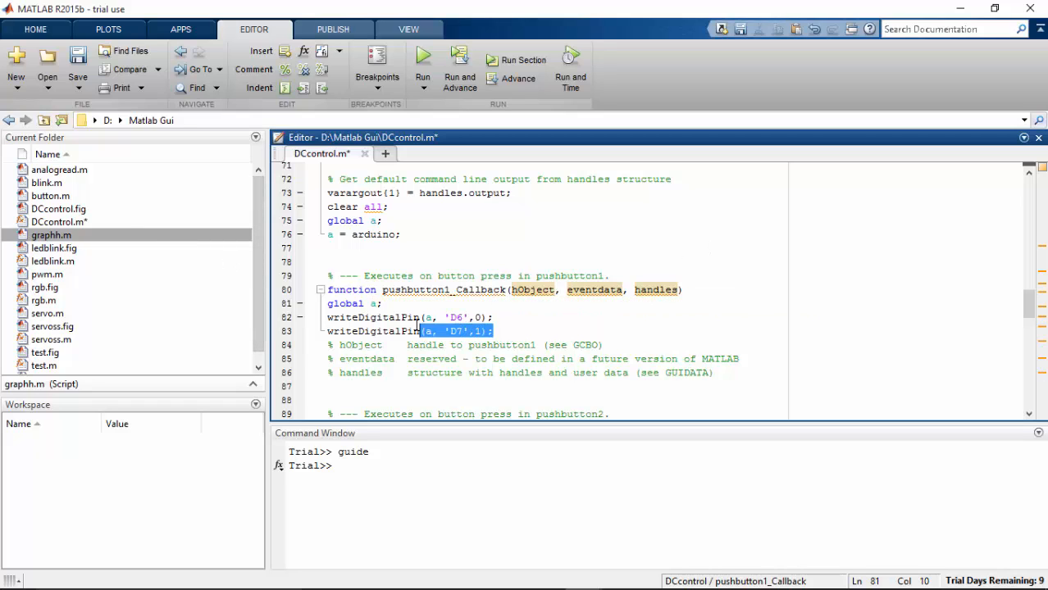
Paste the pin-writing lines into pushbutton2 with D6 high, and add global a to pushbutton3
right_click(410, 330)
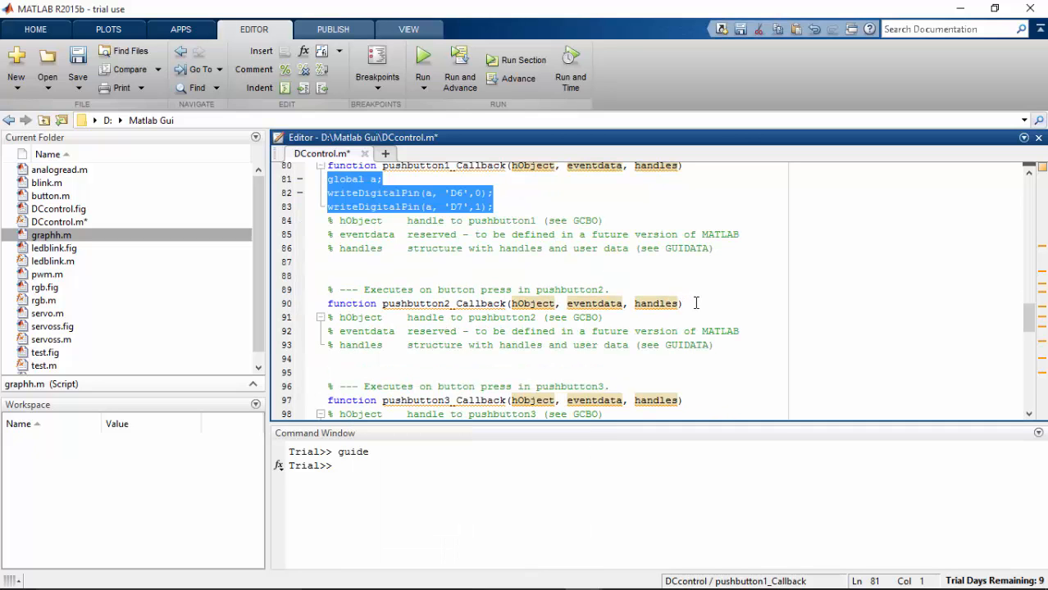
left_click(667, 297)
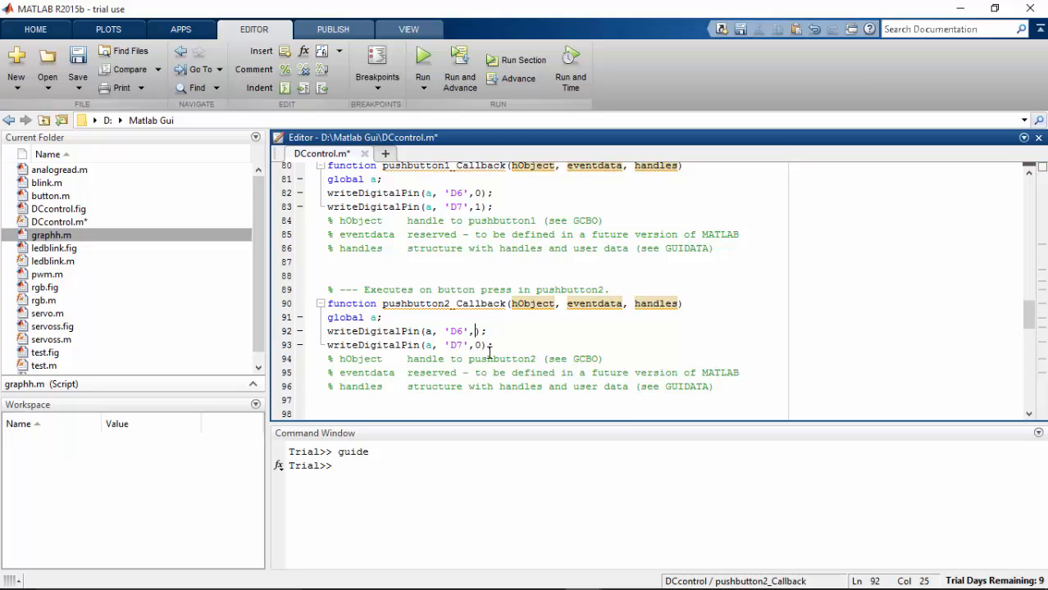
type("1")
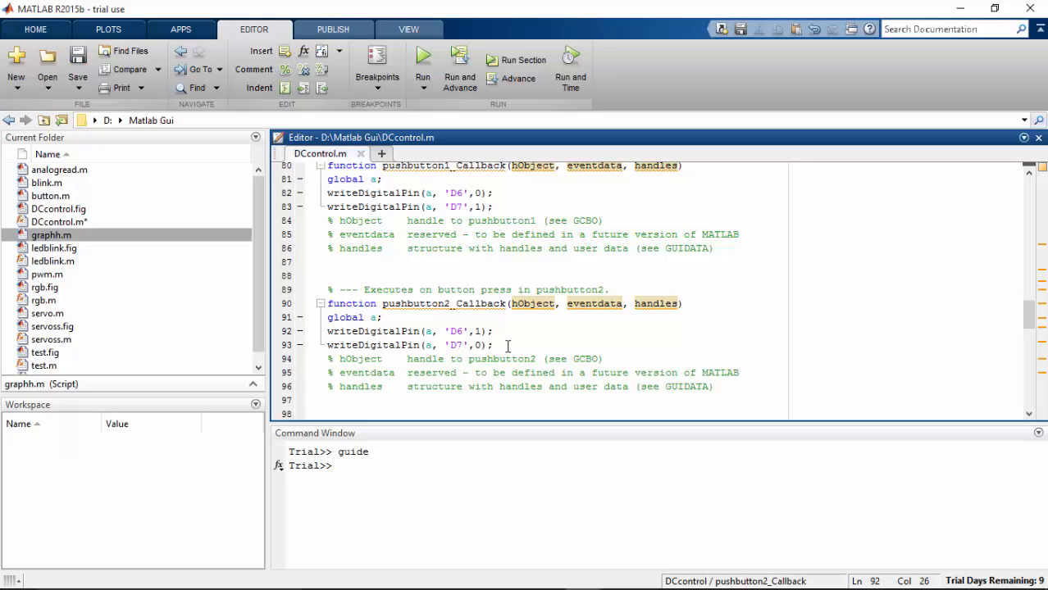
right_click(338, 318)
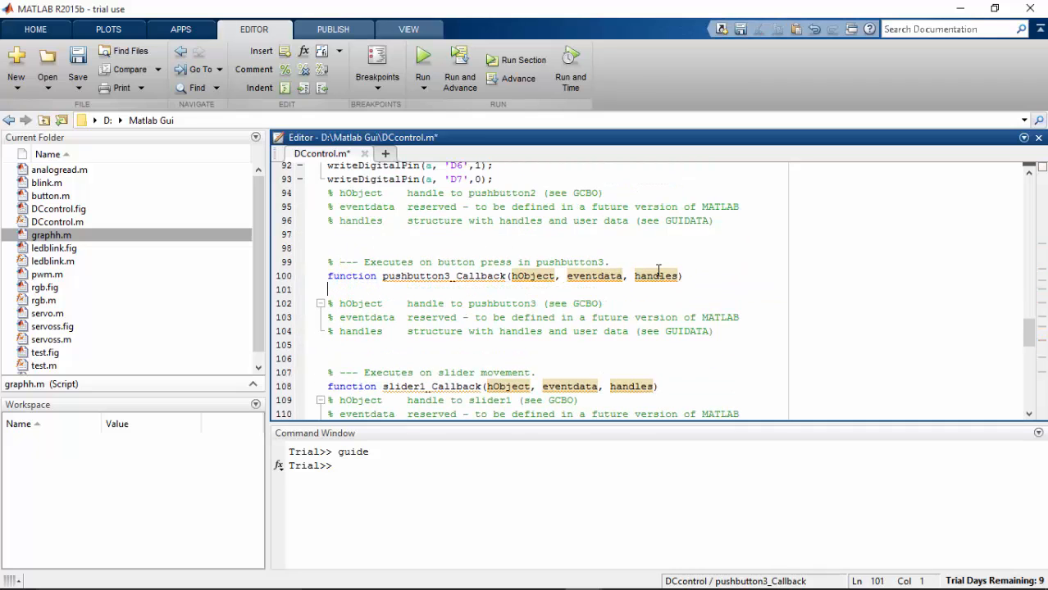
type("global a;")
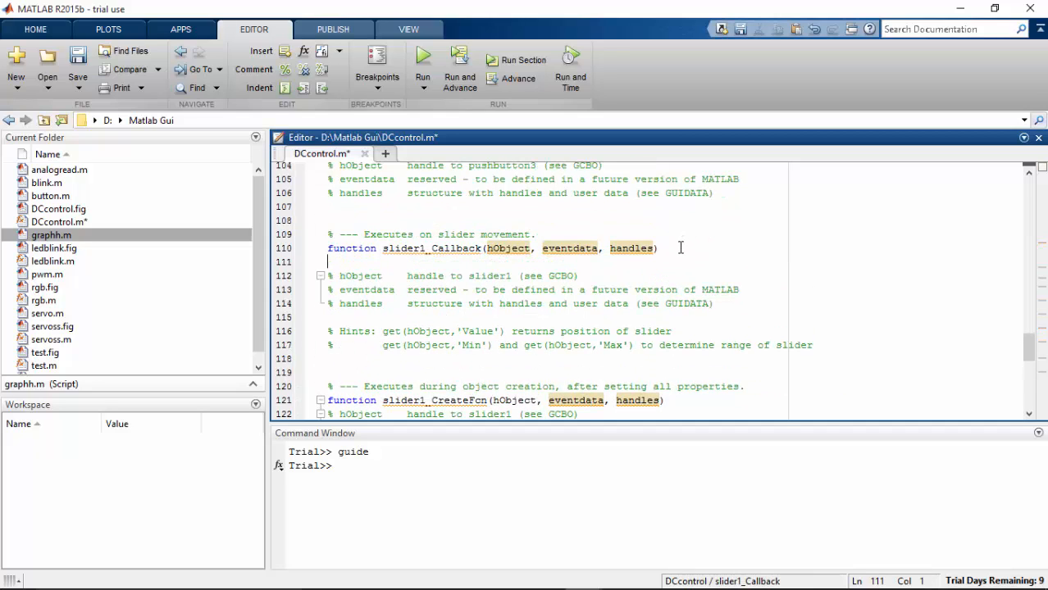
Type global a; and slider = get(hObject,'Value') in slider1_Callback
type("global")
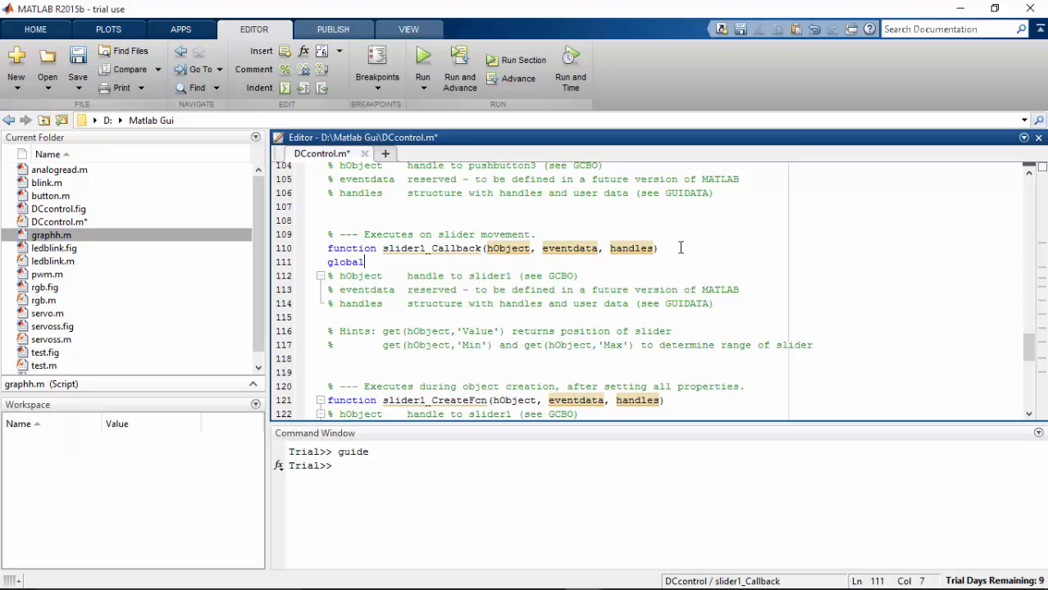
type("a;")
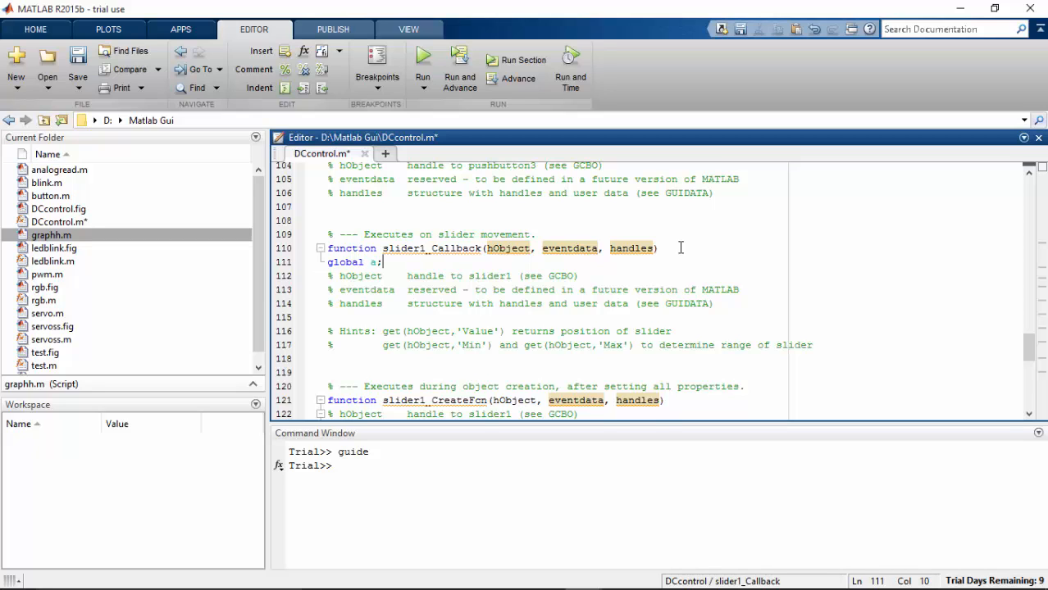
key("enter")
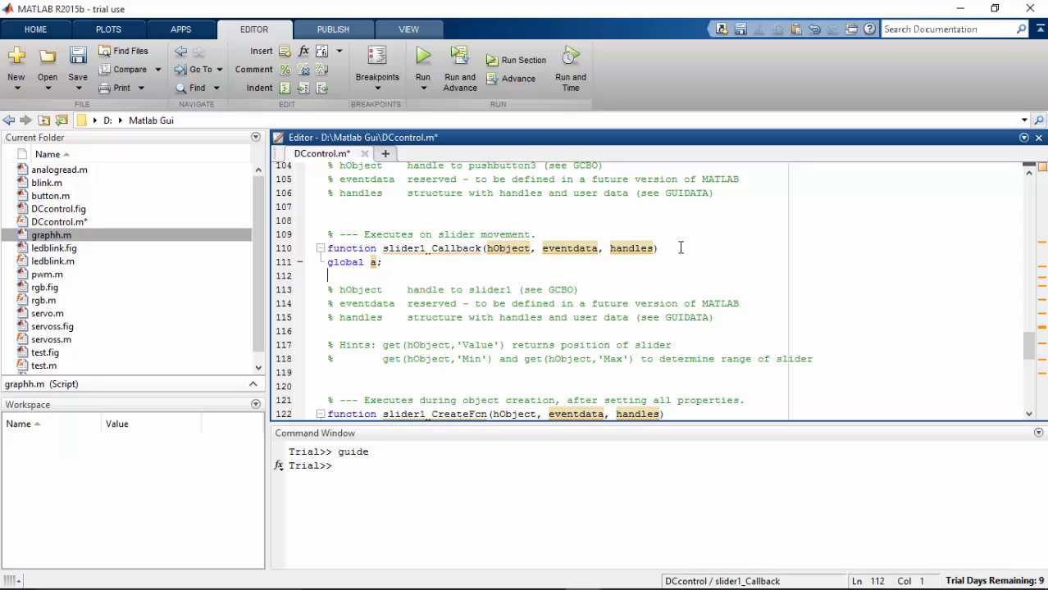
type("s")
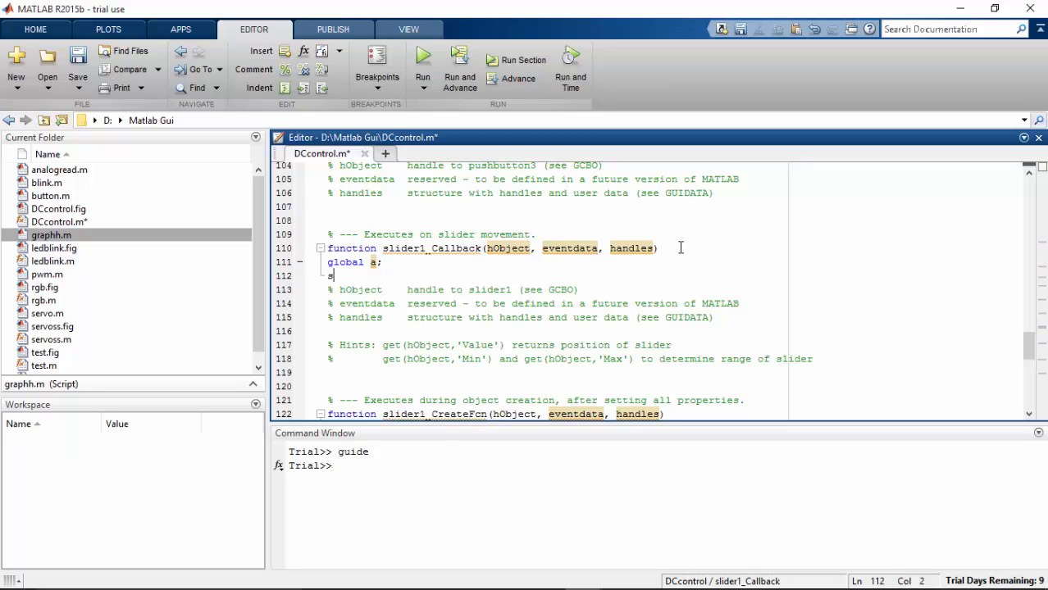
type("lider")
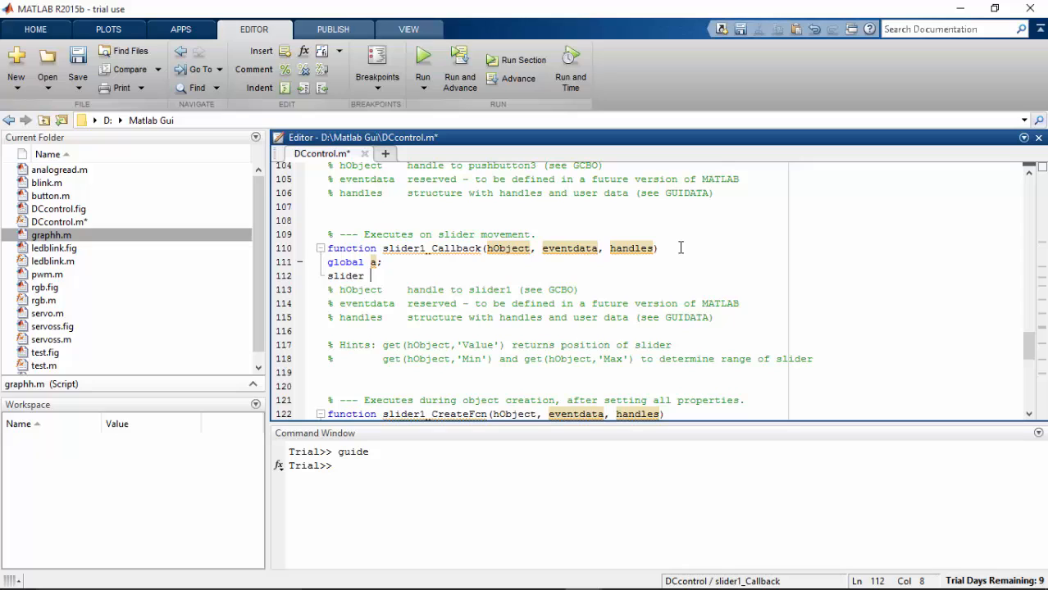
type("=")
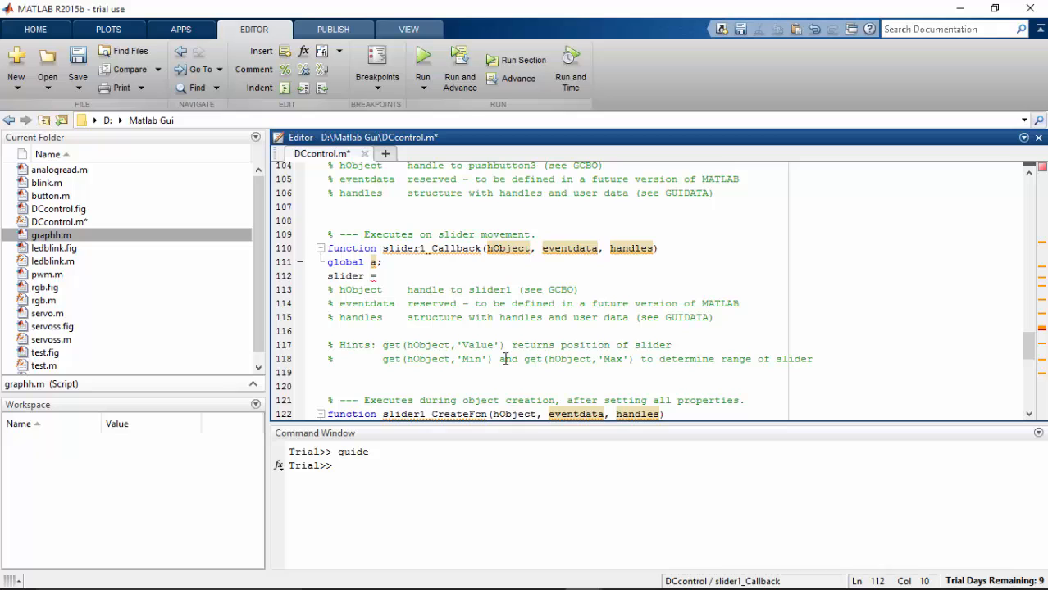
double_click(442, 345)
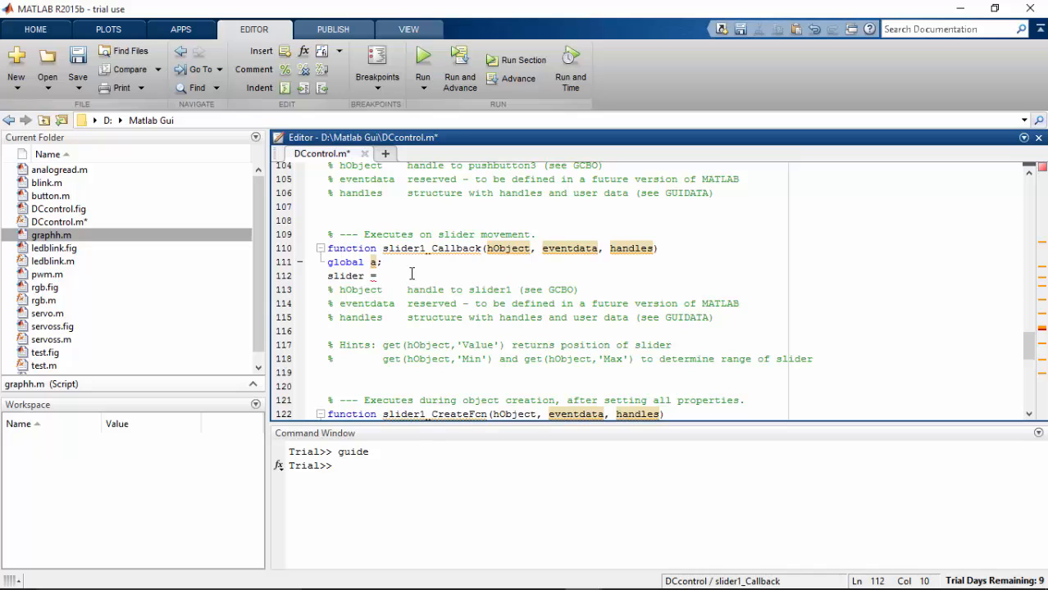
type("get(hObject,'Value')")
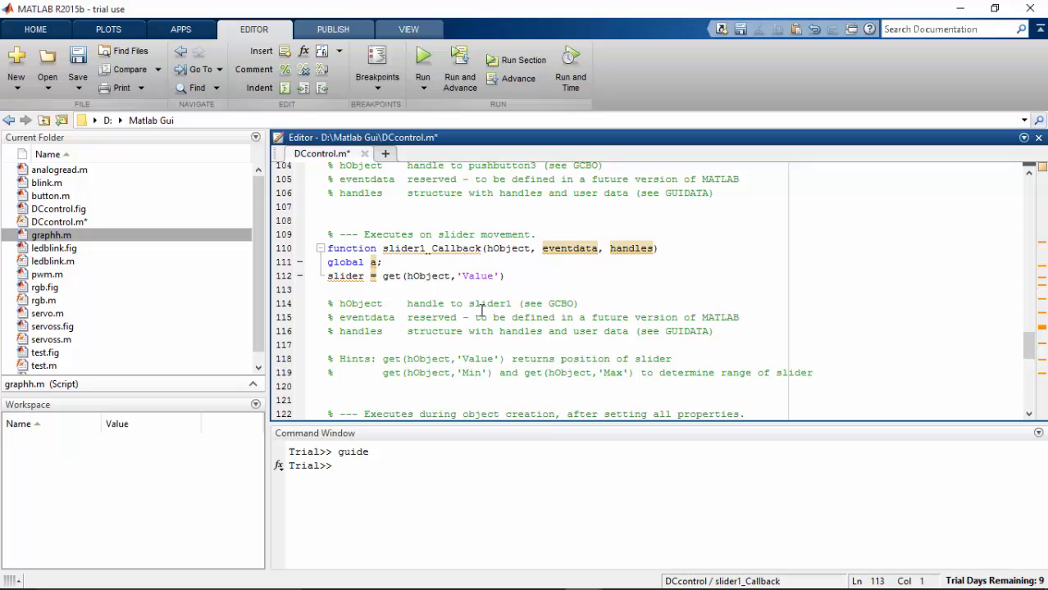
type("set")
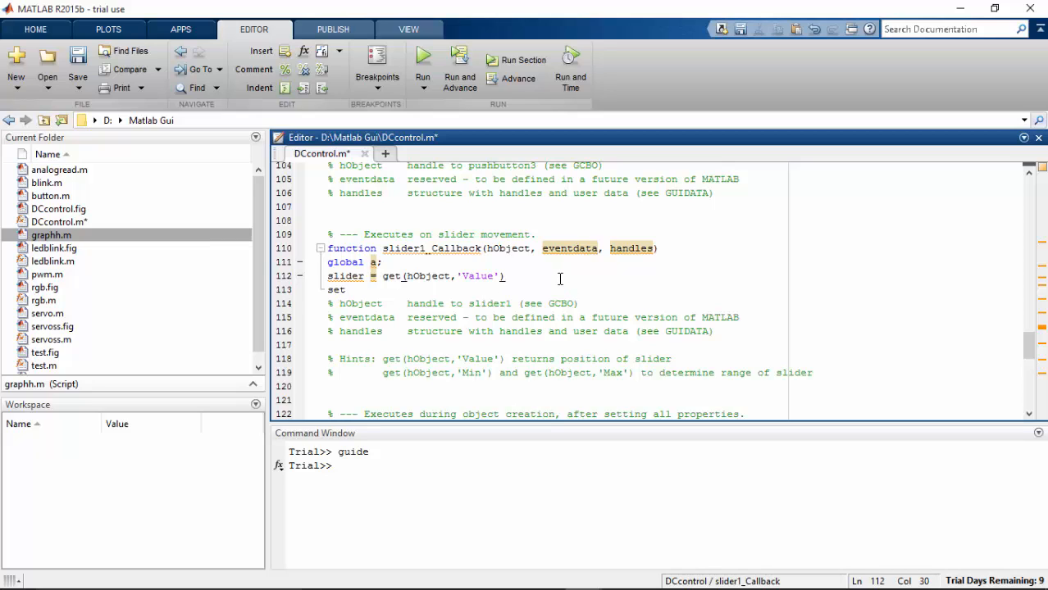
Scale the slider value by 20 into slider1 and show it in edit1 via num2str
type("slider1 = slider")
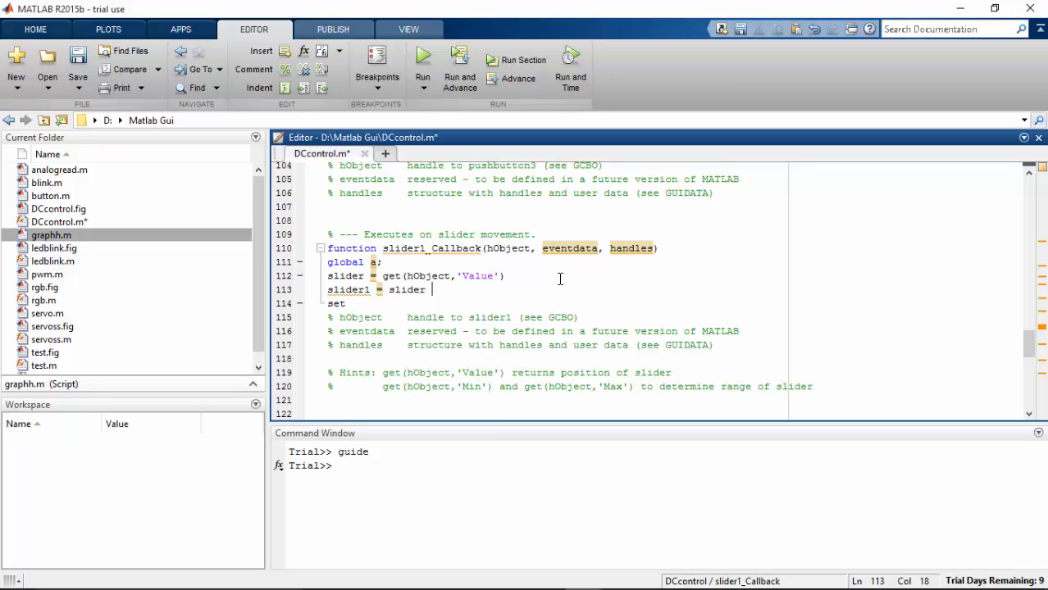
type("*")
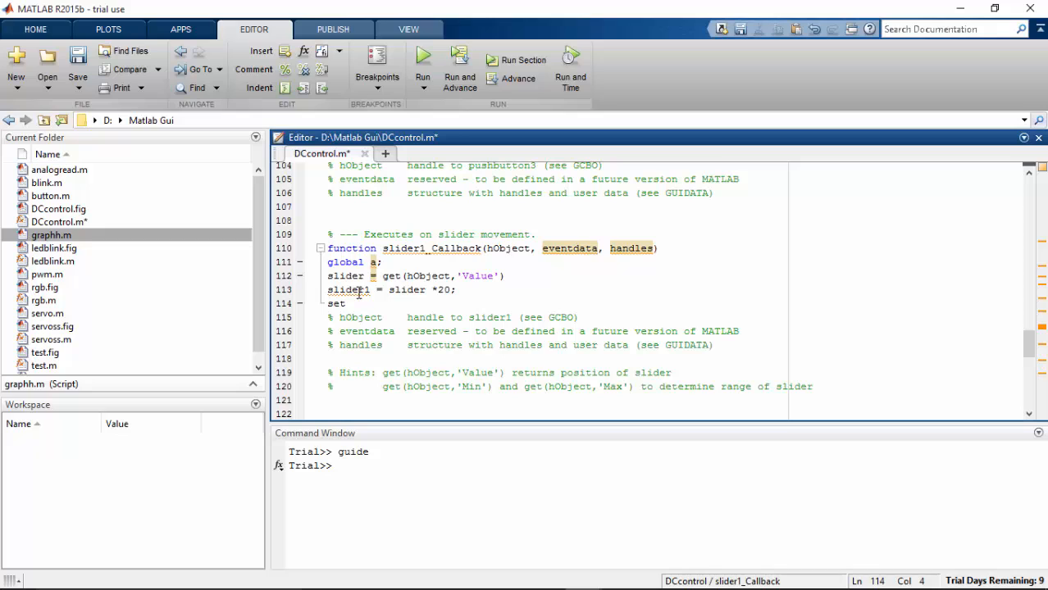
mouse_move(400, 314)
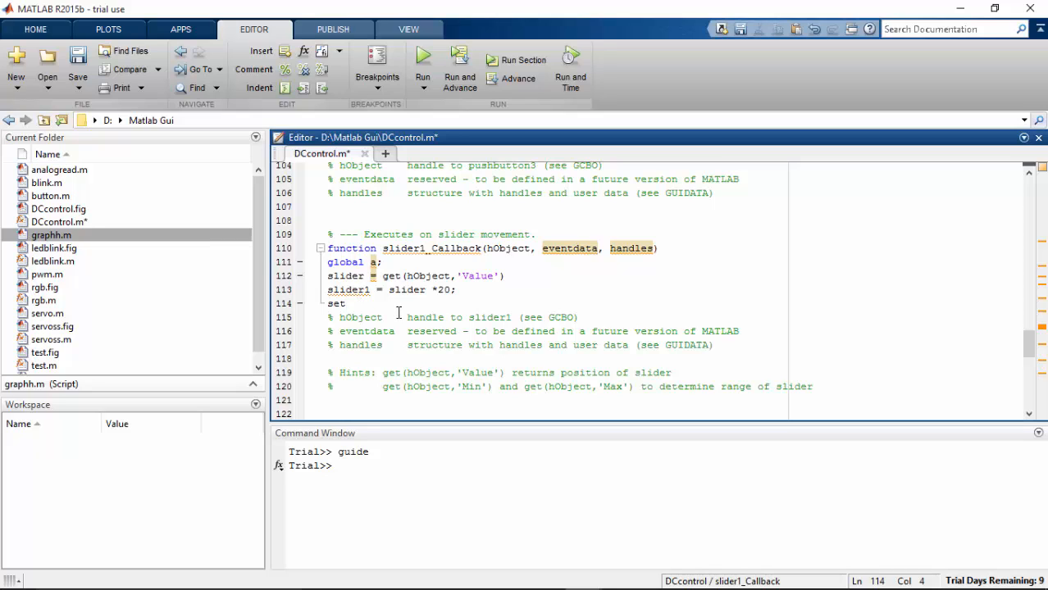
type("(handles.")
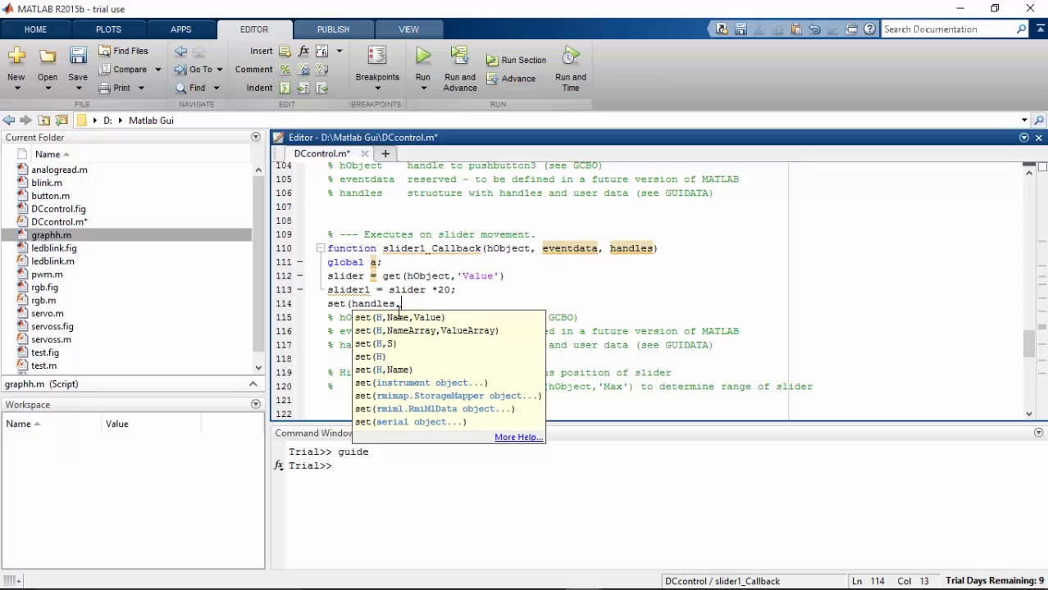
type("edit1")
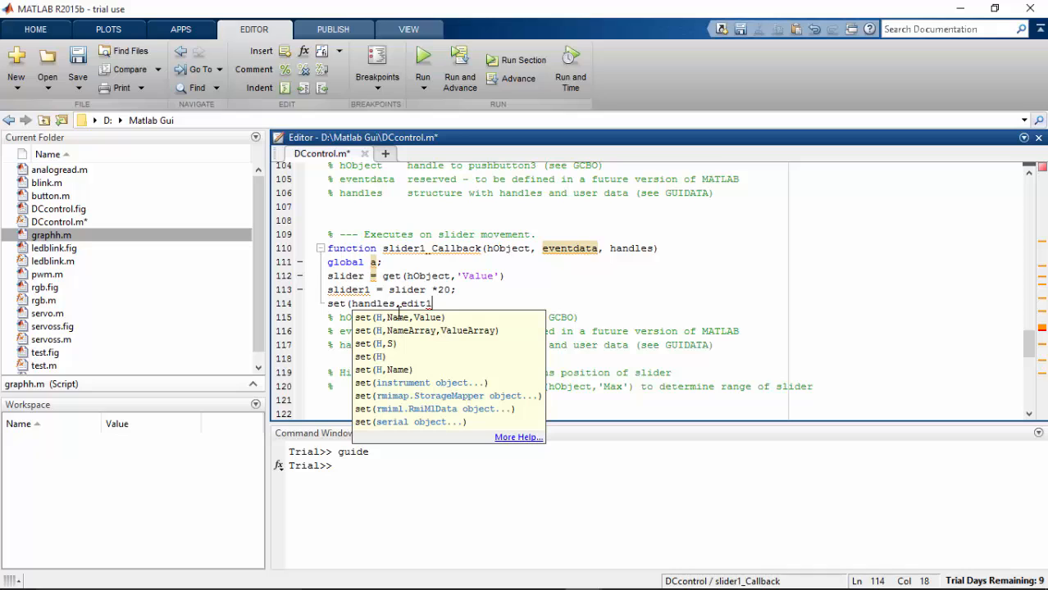
type(",")
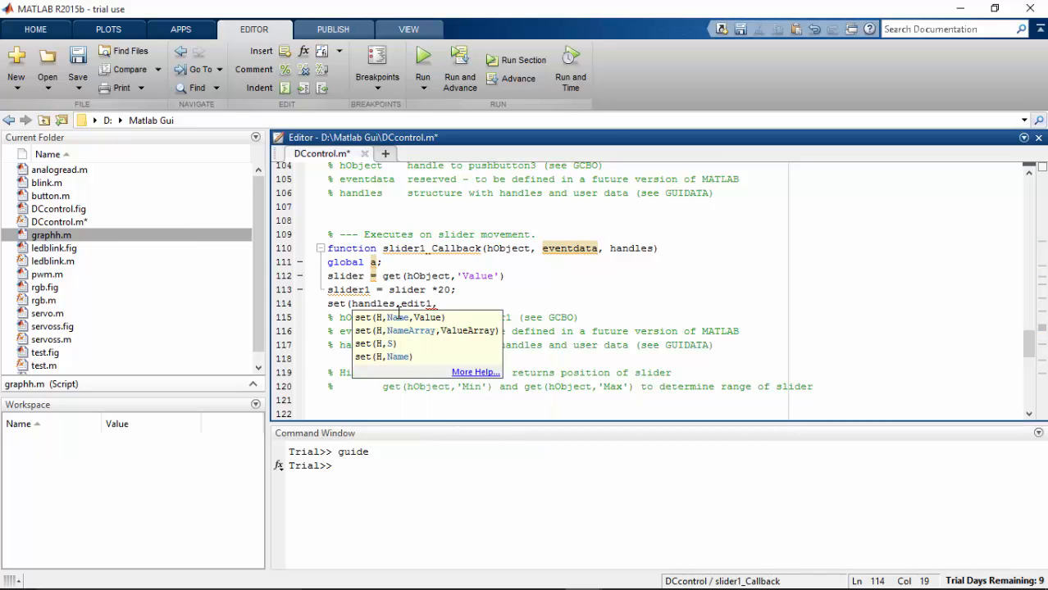
type("'String', n")
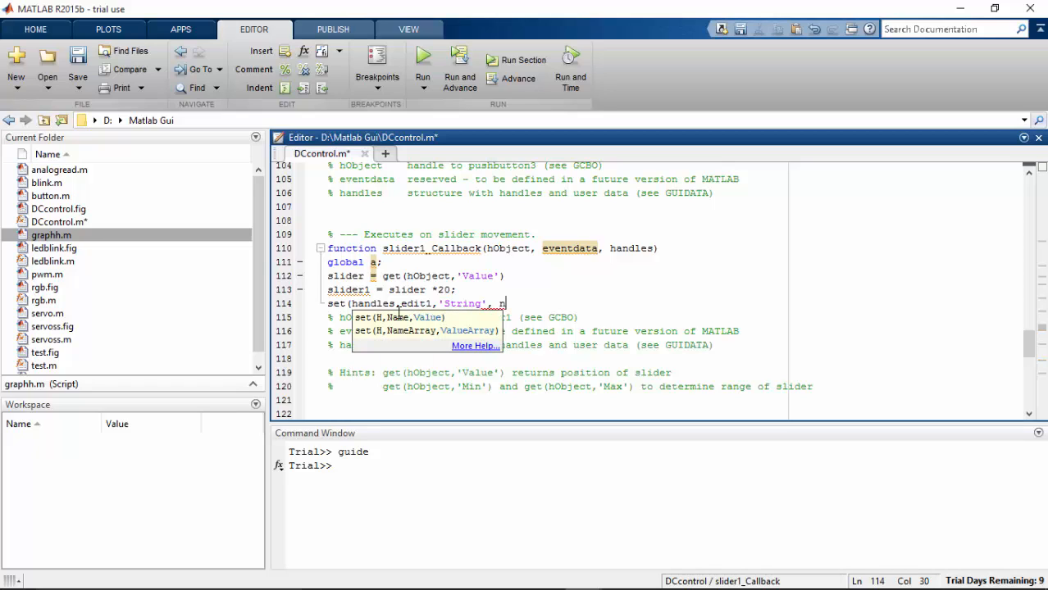
type("um2")
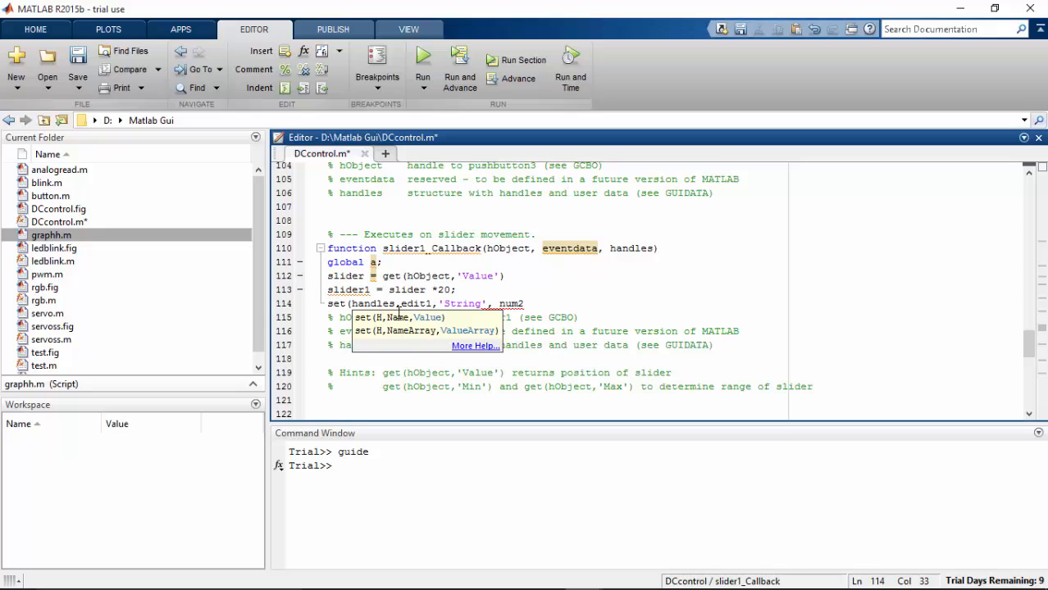
type("str")
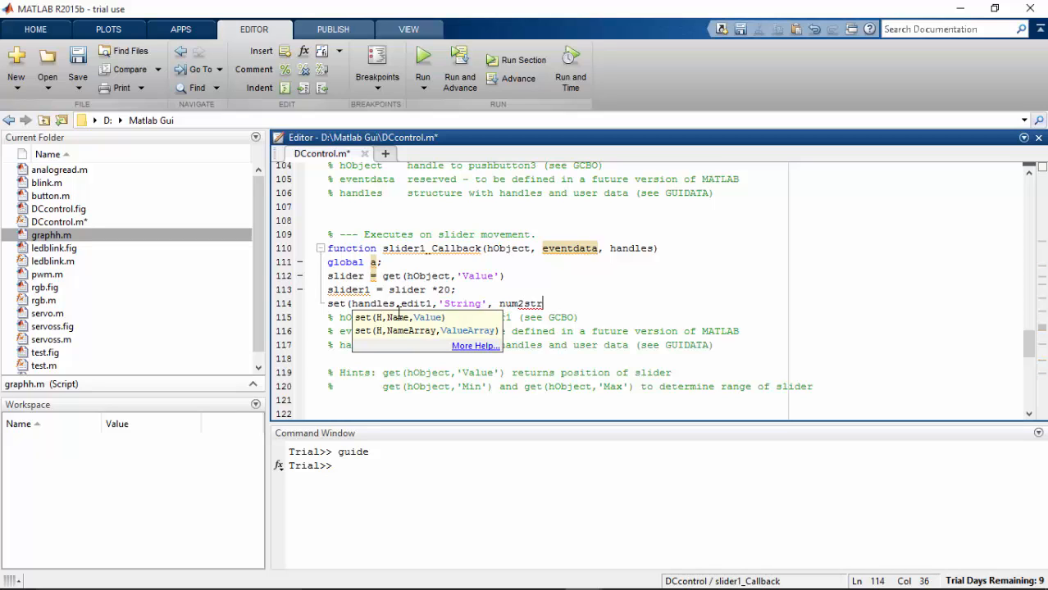
type("(st")
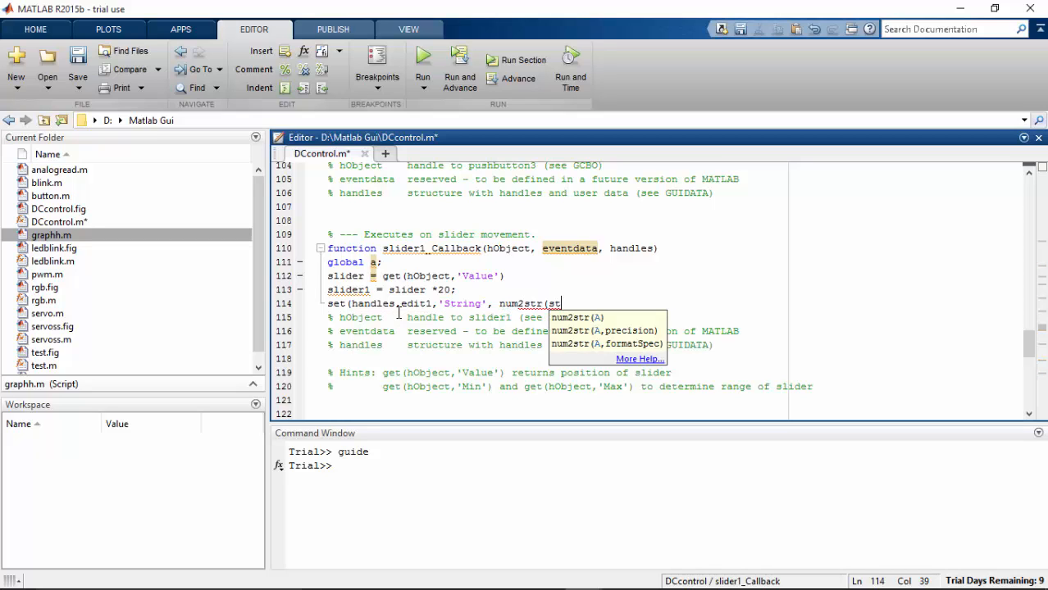
key("BackSpace")
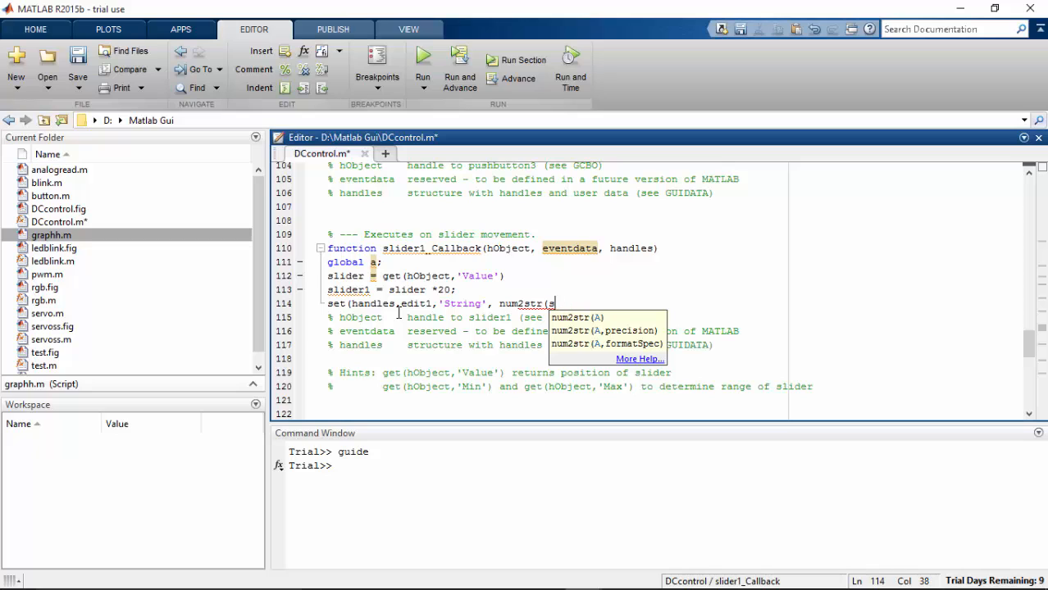
type("slider1")
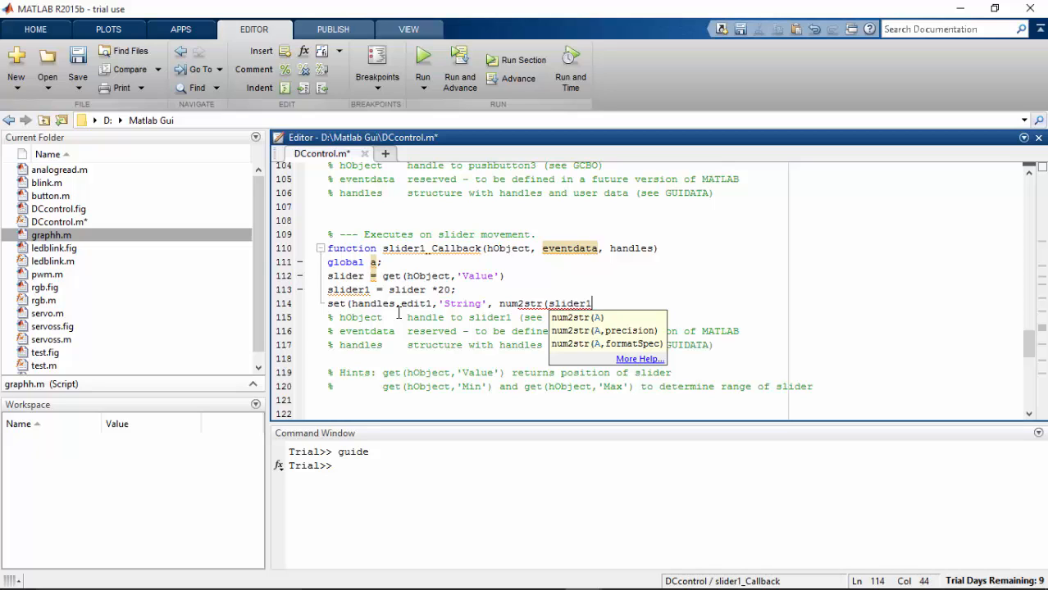
type("));")
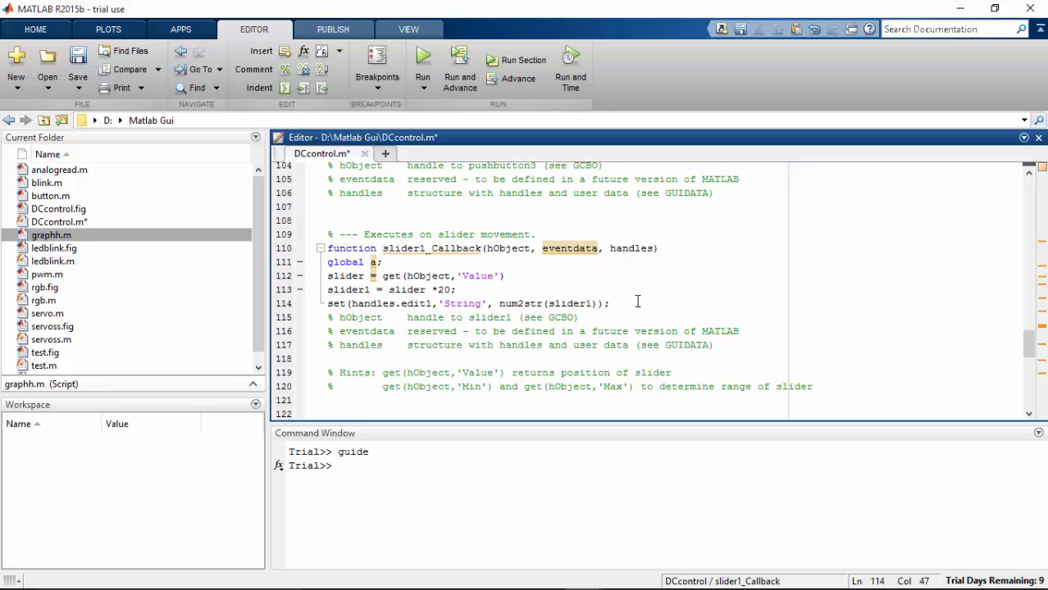
End slider1_Callback with guidata(hObject,handles);
left_click(615, 313)
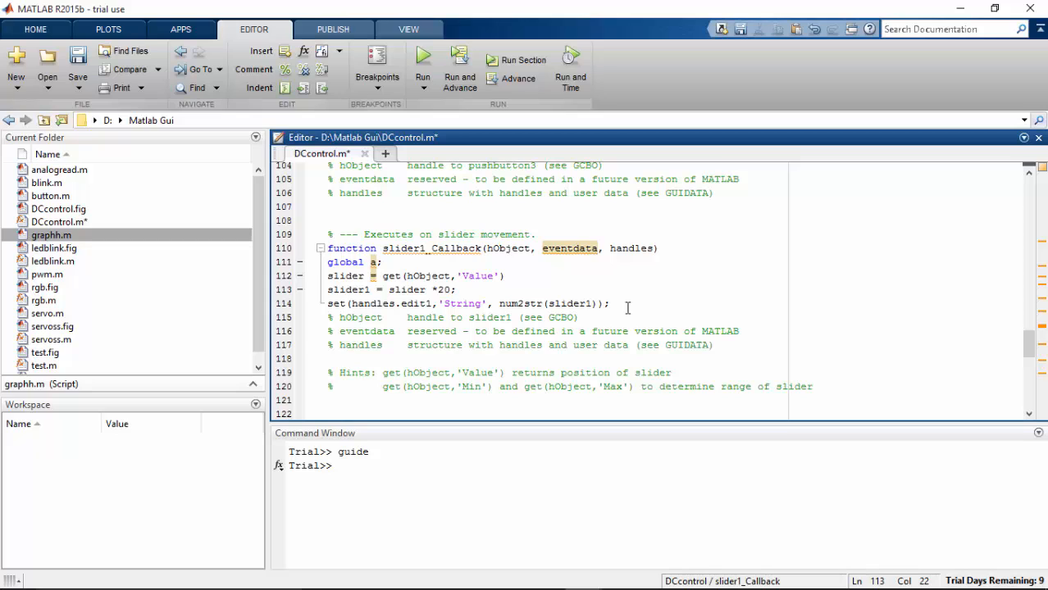
left_click(627, 304)
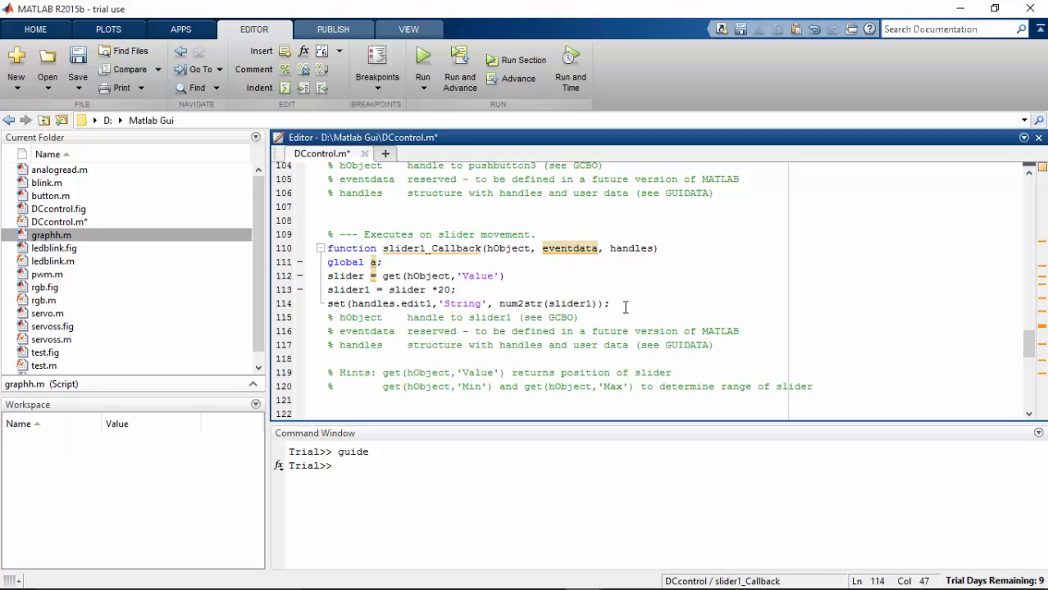
type("guid")
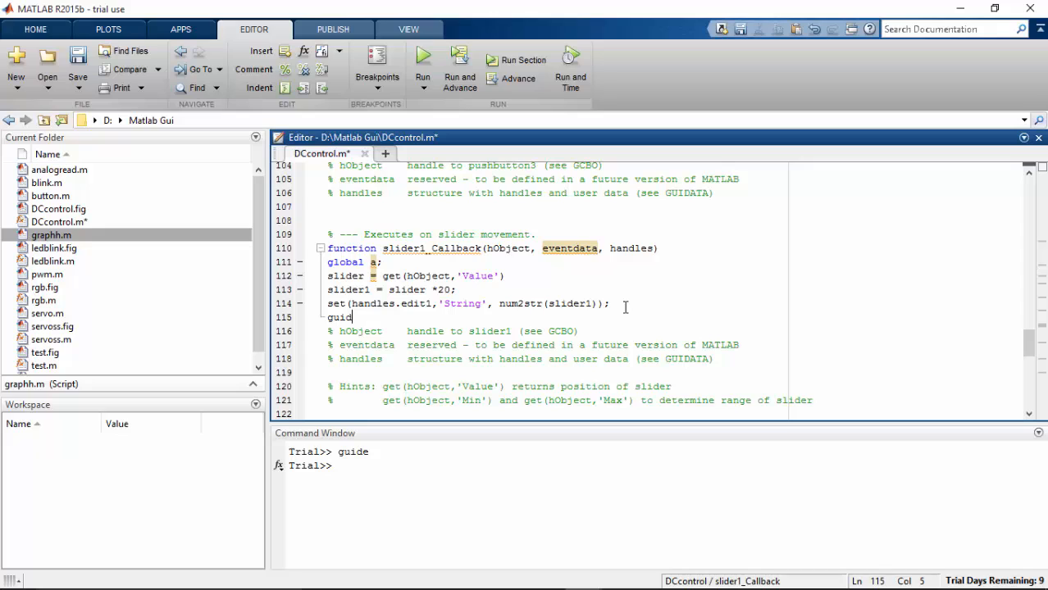
type("ata")
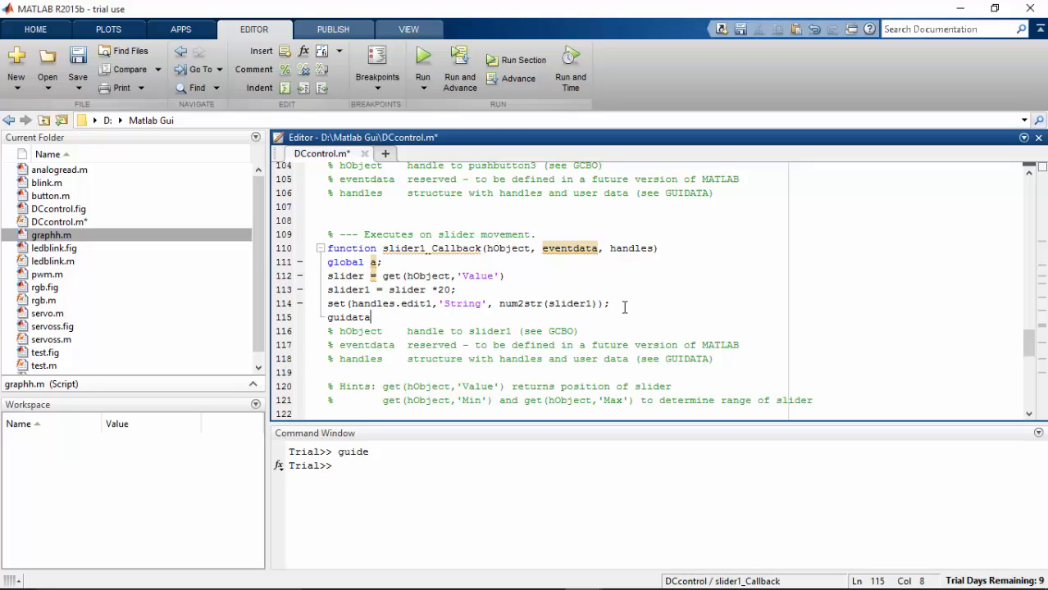
type("(h")
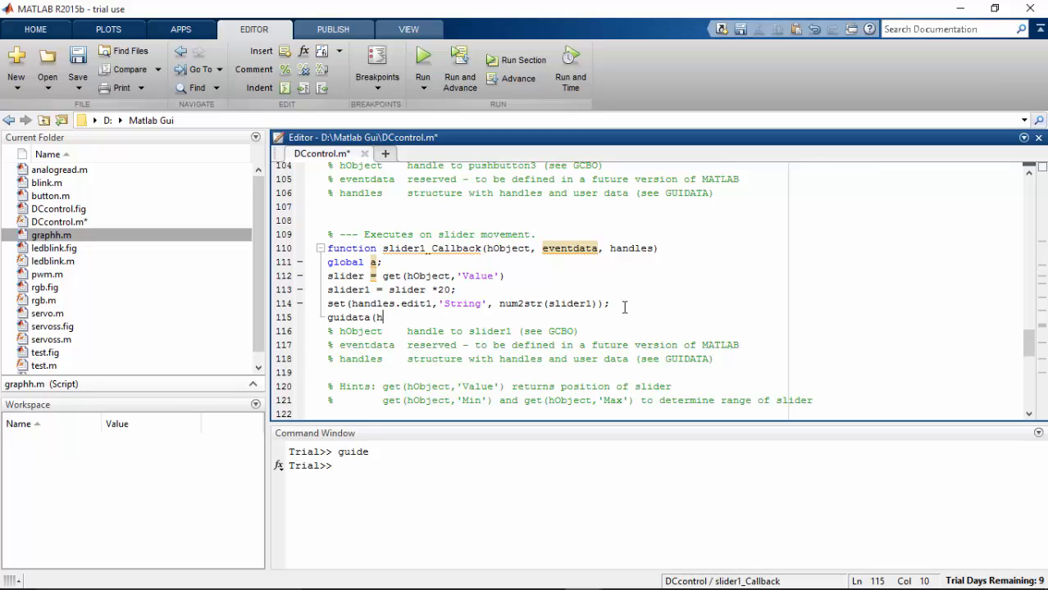
type("Object,")
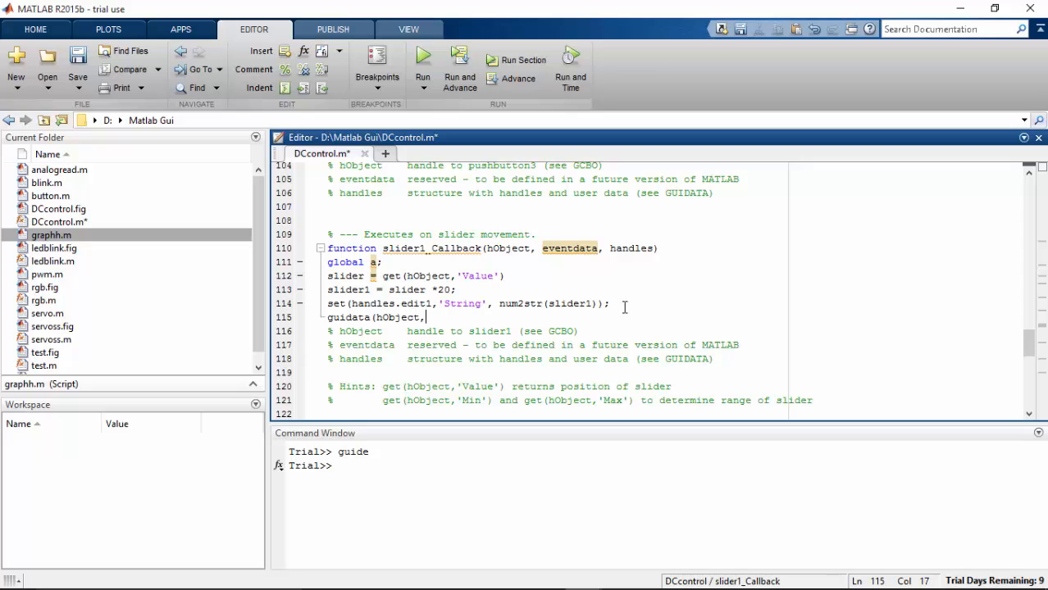
type("hand")
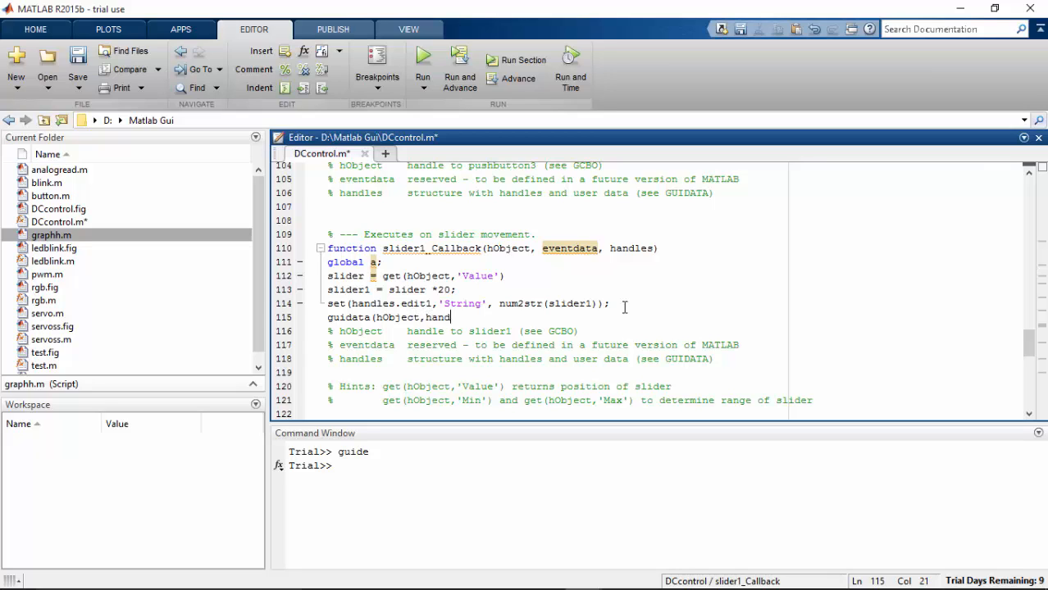
type("les);")
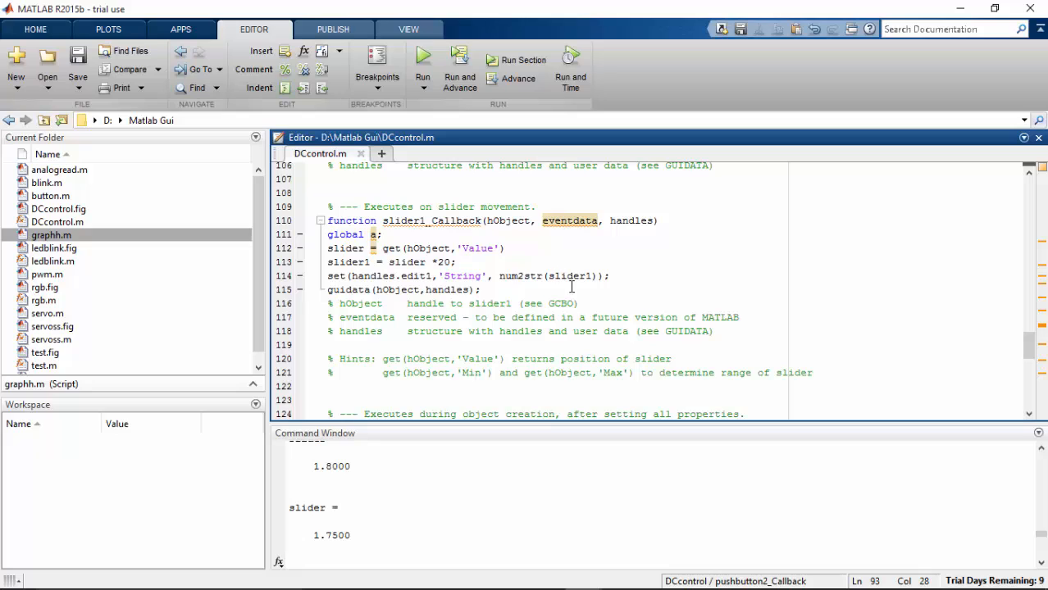
left_click(611, 277)
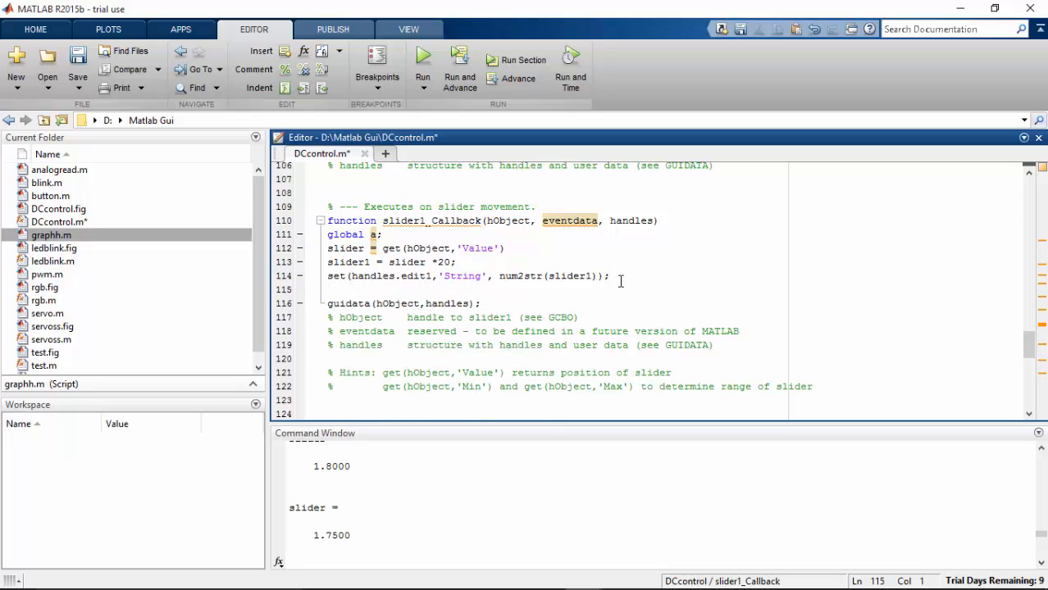
Add writePWMVoltage(a,'D8',slider) to slider1_Callback so the slider drives pin D8
type("writeP")
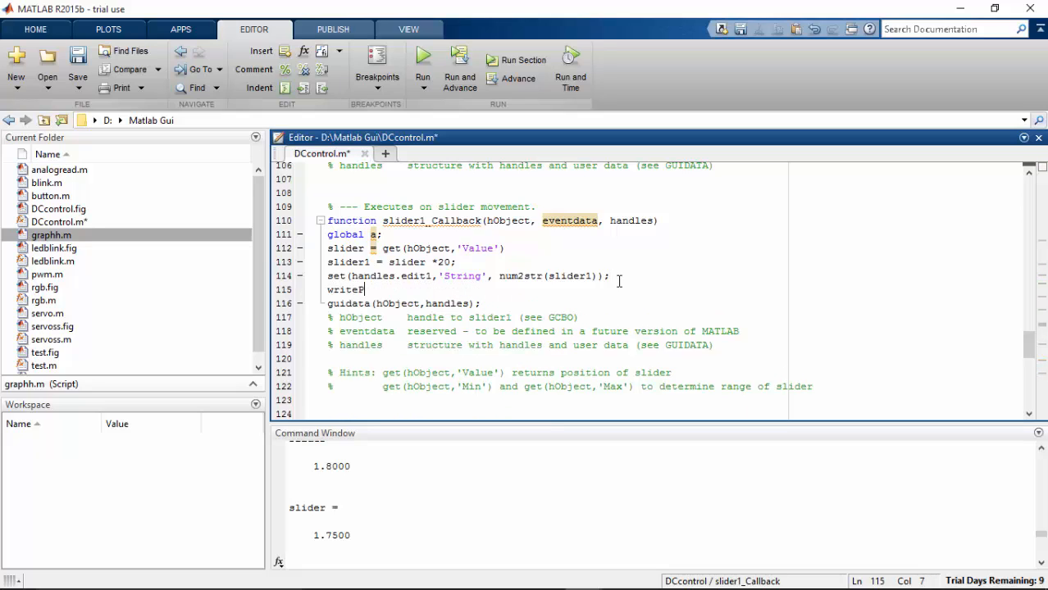
type("WM")
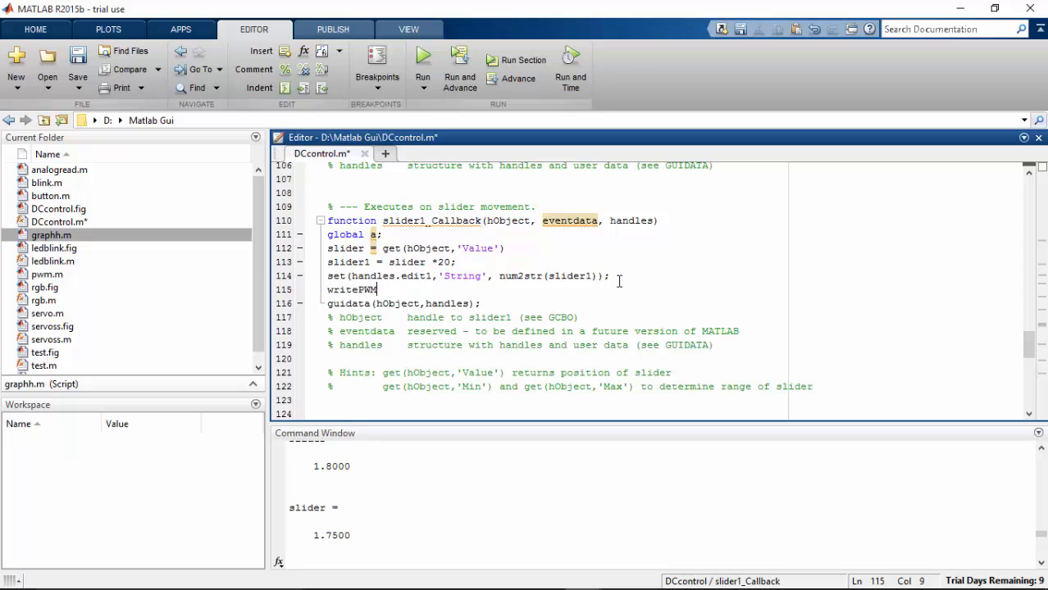
type("Voltage(")
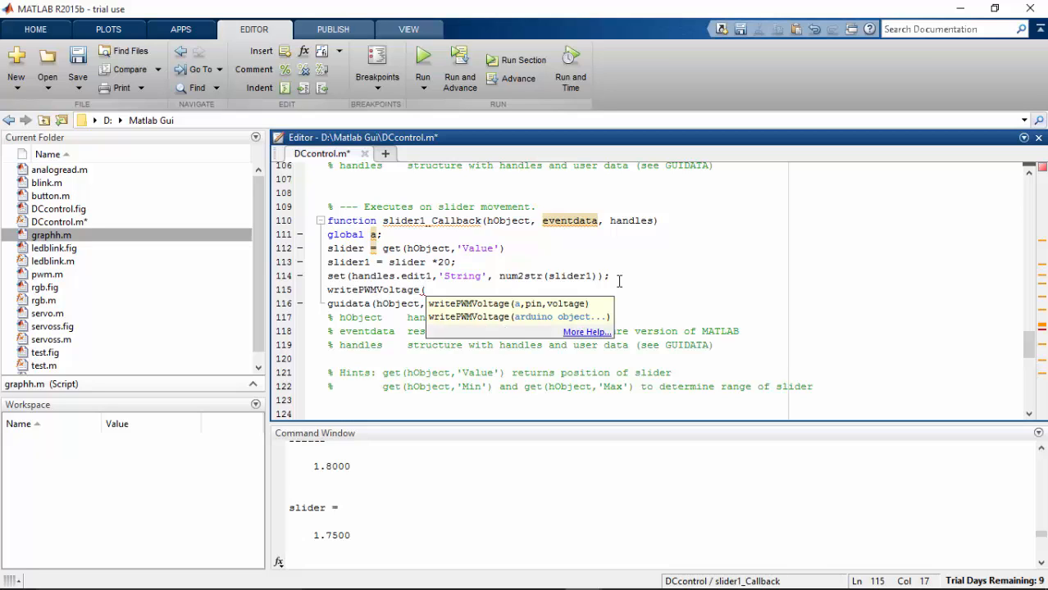
type("a")
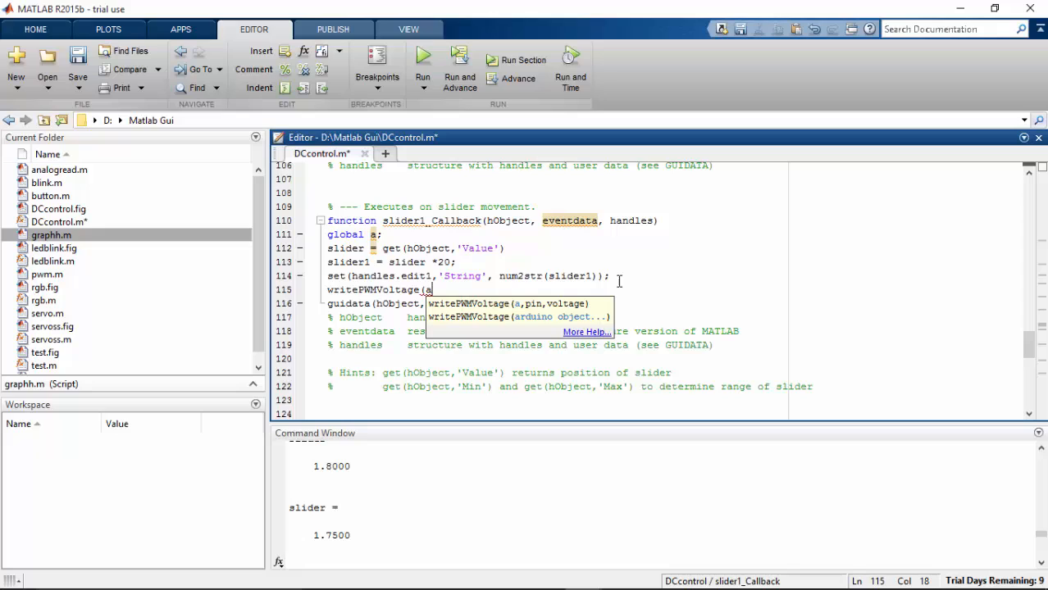
type(",'")
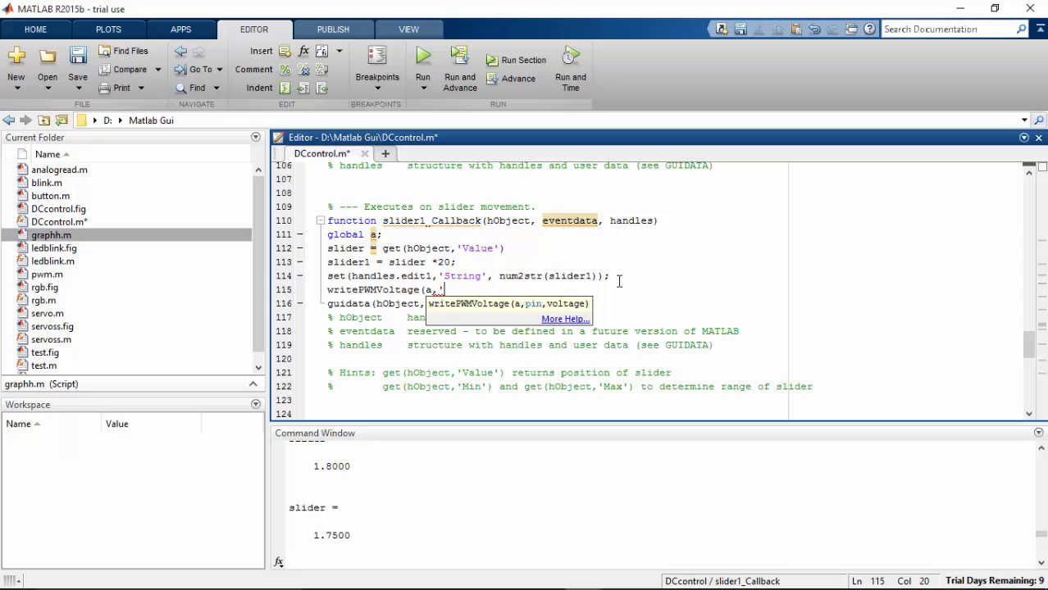
type("D8',")
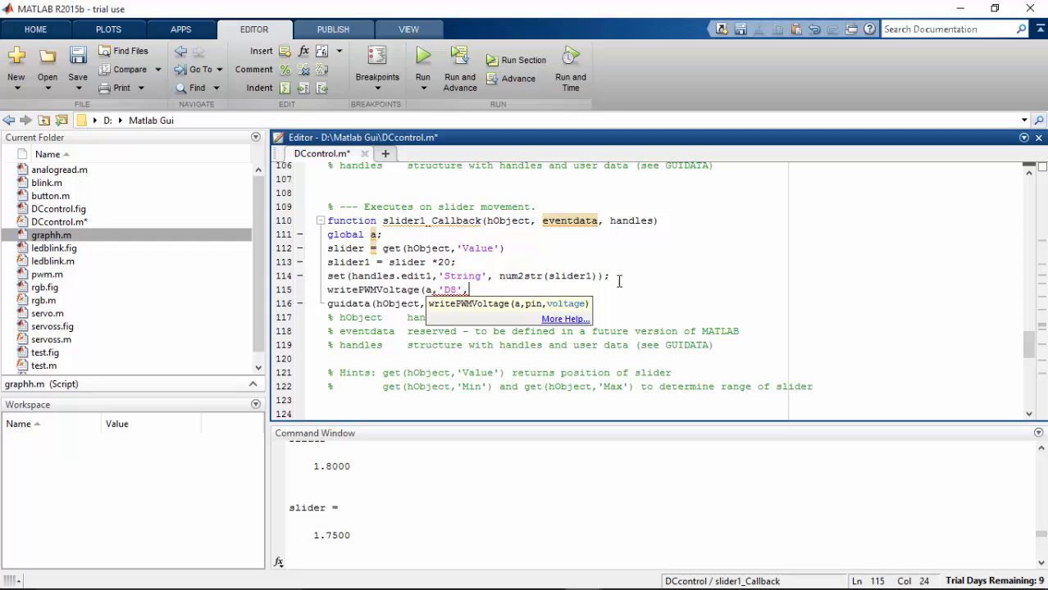
type("slider);")
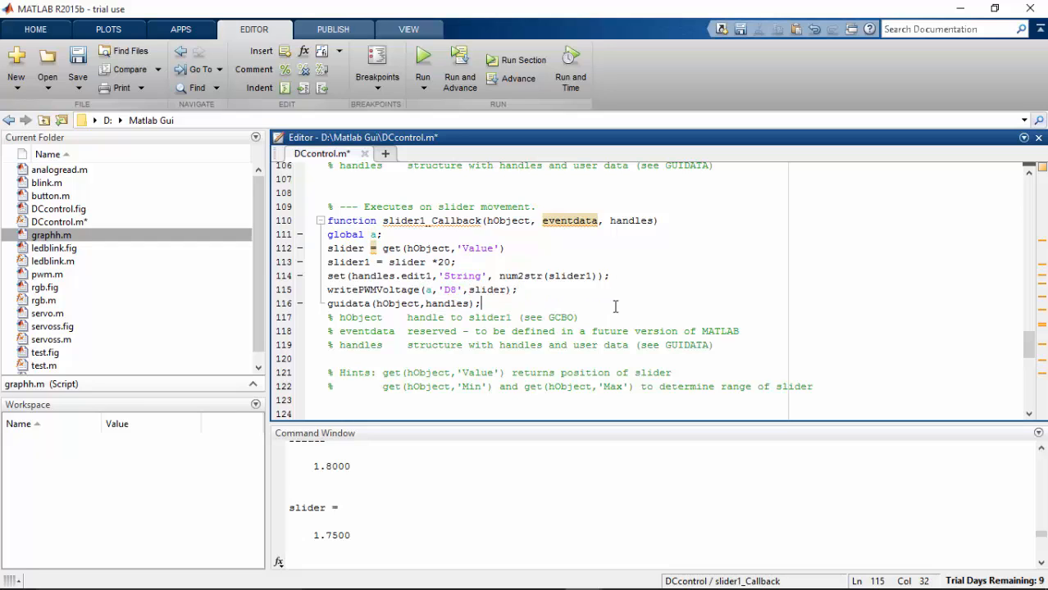
scroll("down", 3)
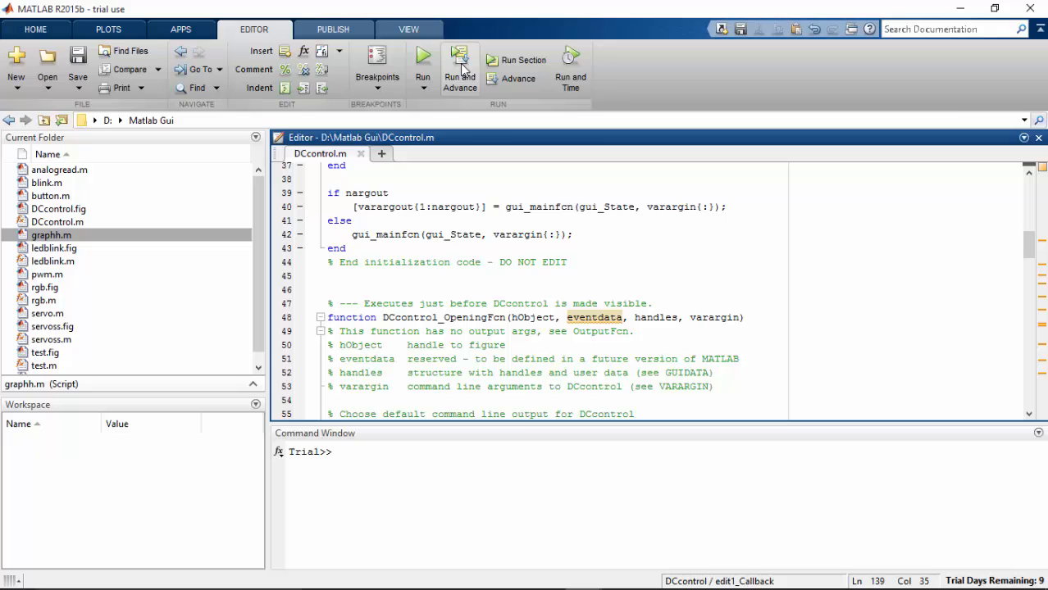
Run DCcontrol beside the WebcamViewer motor view and spin the motor clockwise
left_click(422, 55)
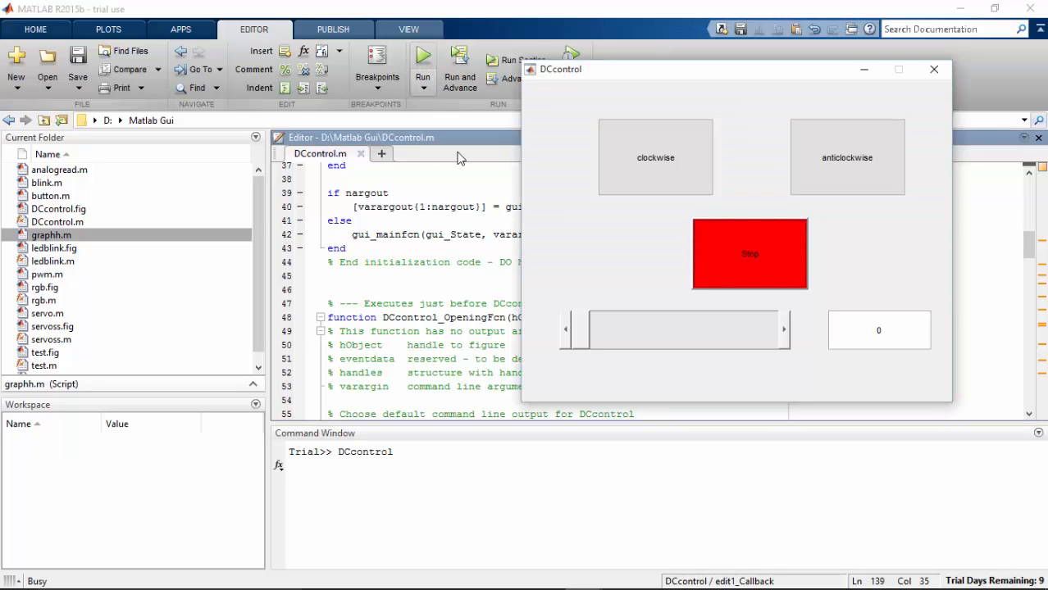
mouse_move(215, 467)
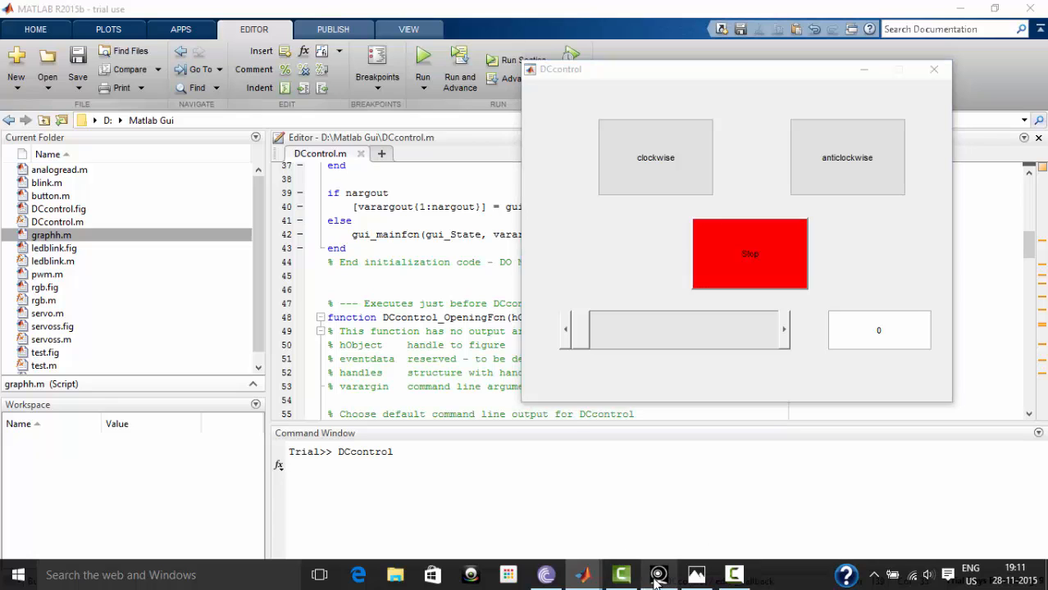
left_click(659, 574)
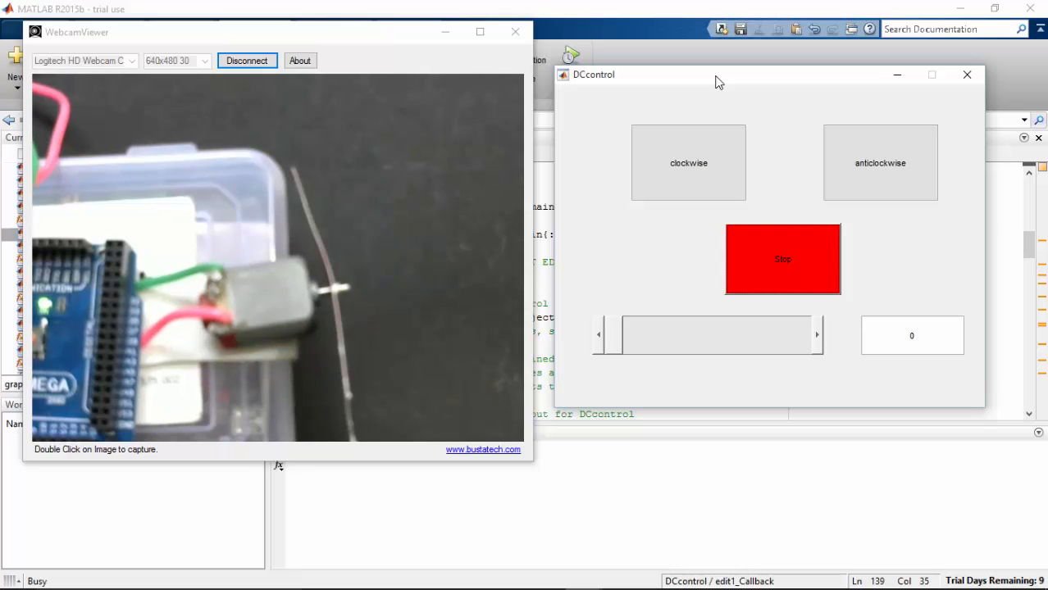
left_click(688, 163)
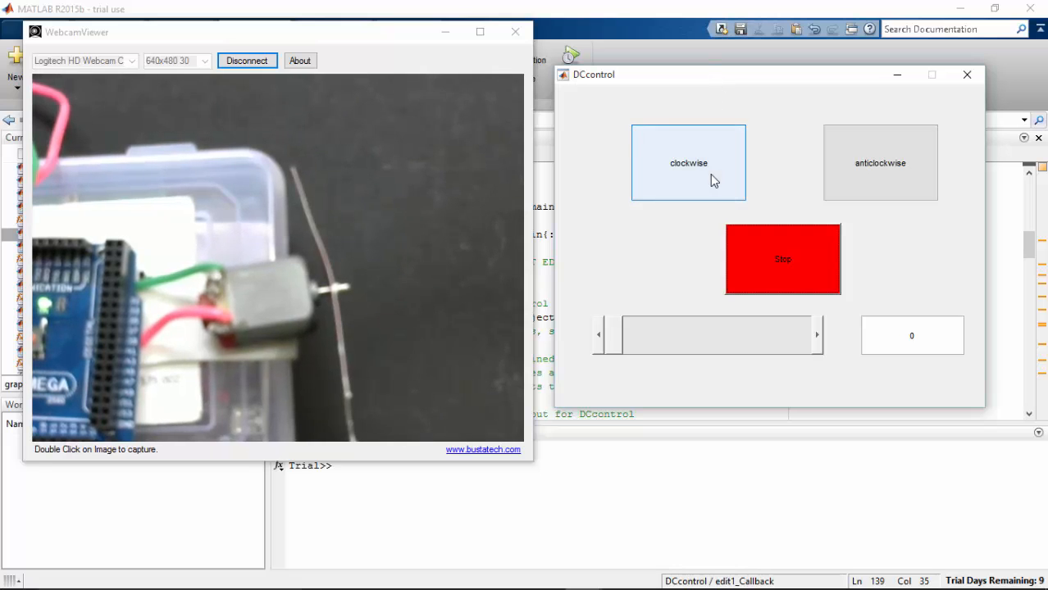
left_click(688, 163)
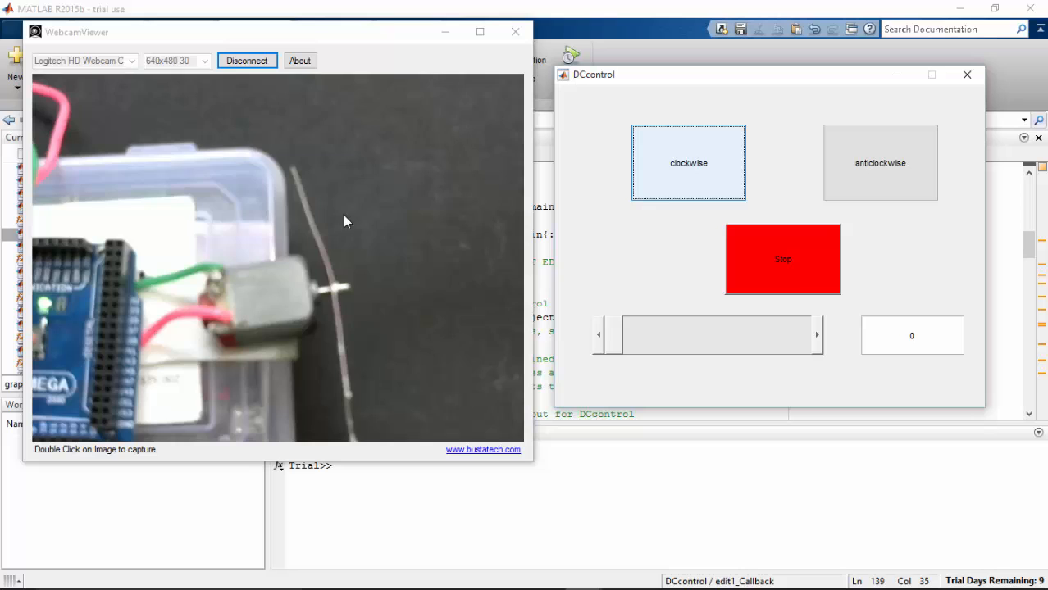
mouse_move(348, 266)
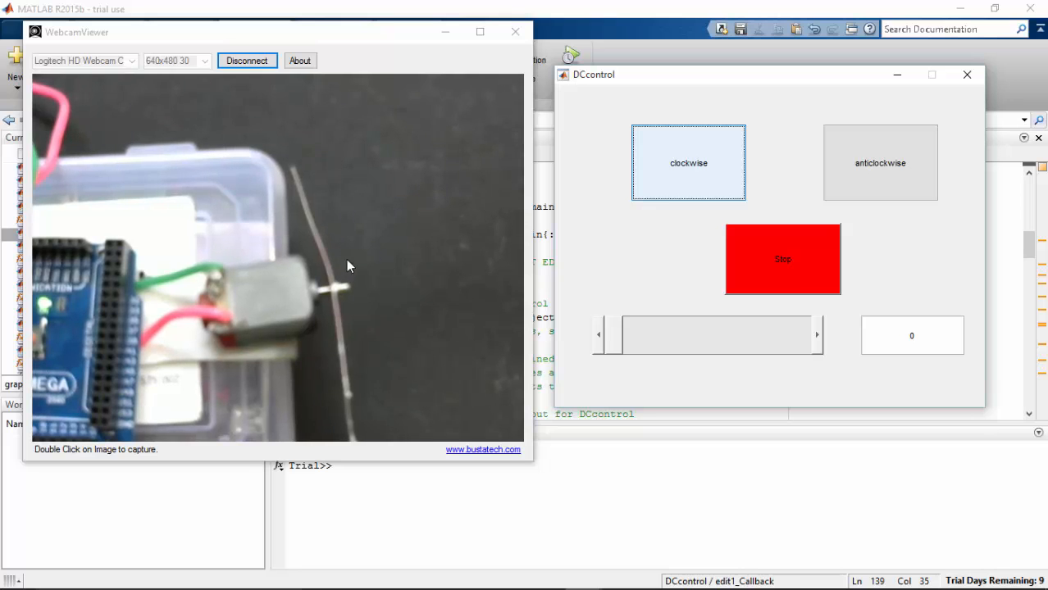
mouse_move(640, 355)
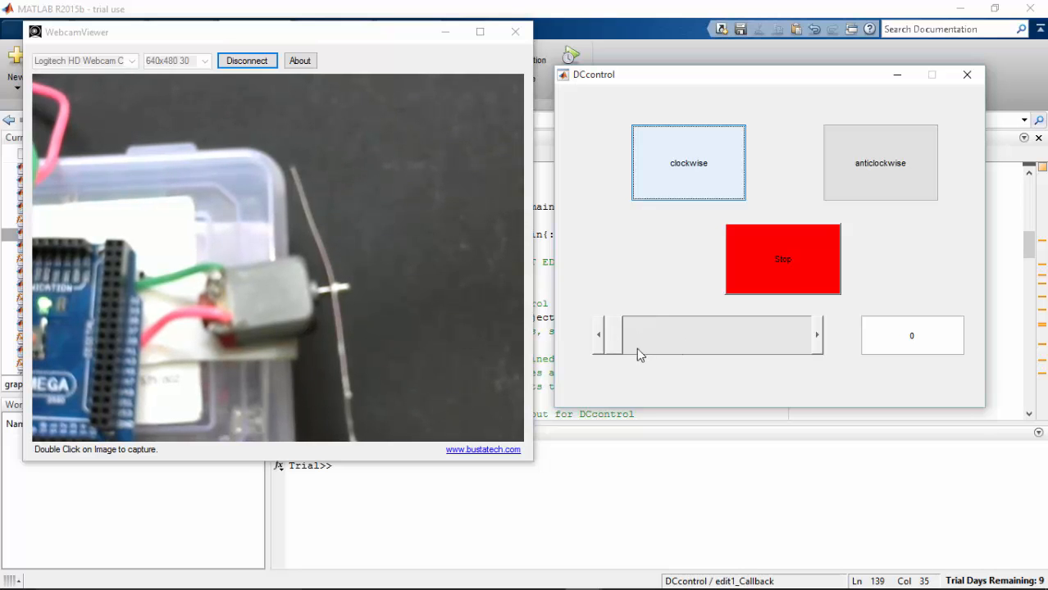
mouse_move(843, 333)
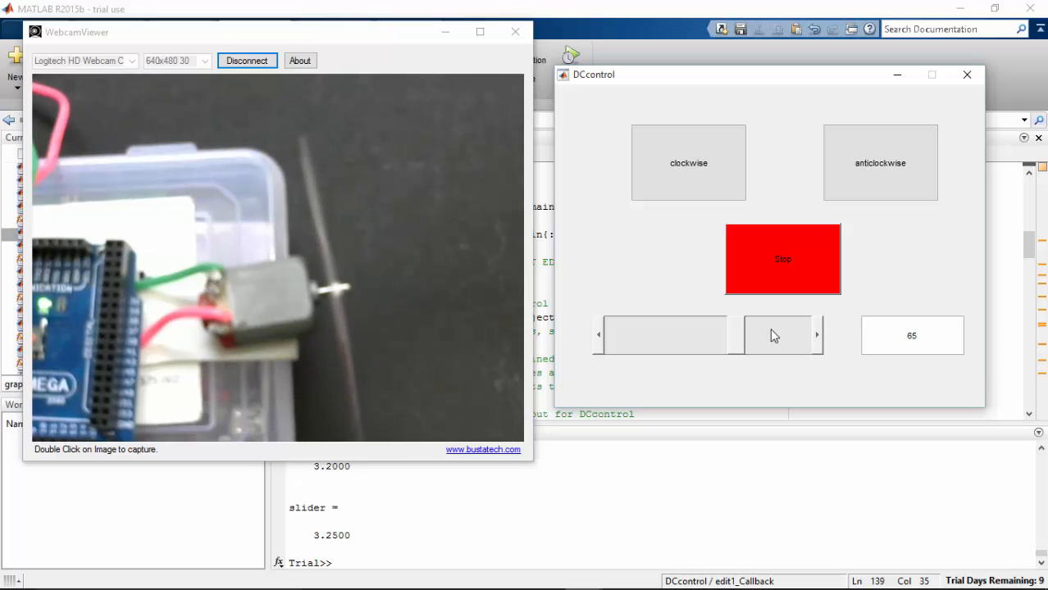
Slide the DCcontrol speed down from 65 to 50
left_click(599, 335)
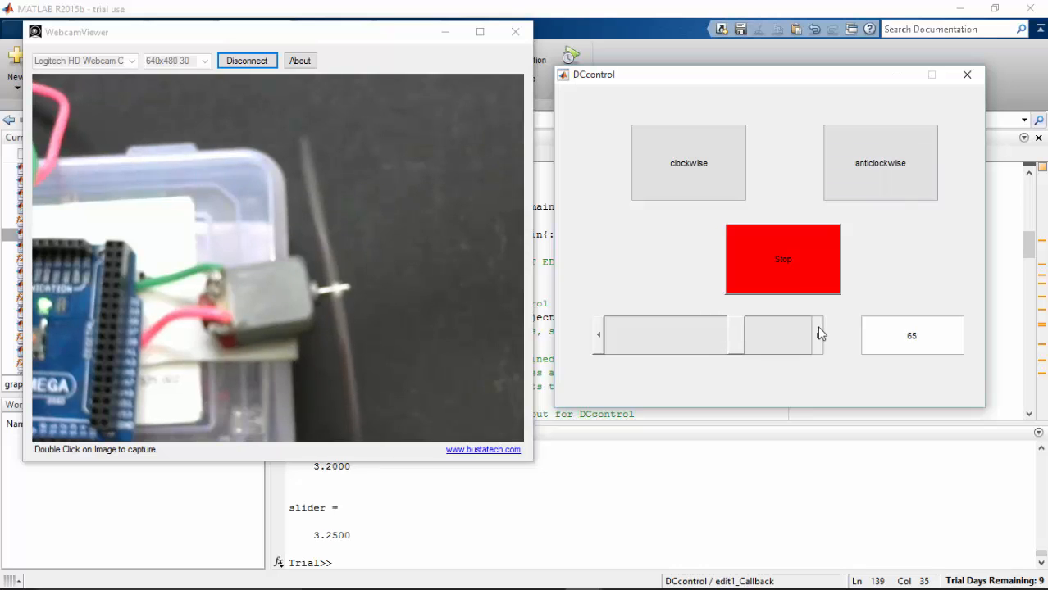
left_click_drag(734, 334, 800, 334)
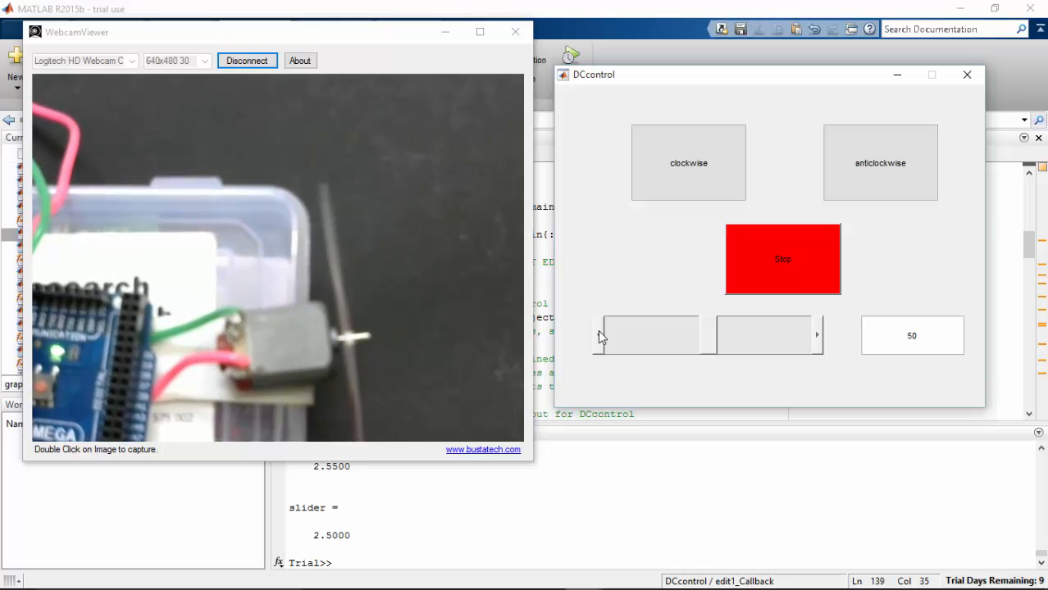
Switch the motor clockwise, anticlockwise, clockwise again, then stop it
left_click(688, 162)
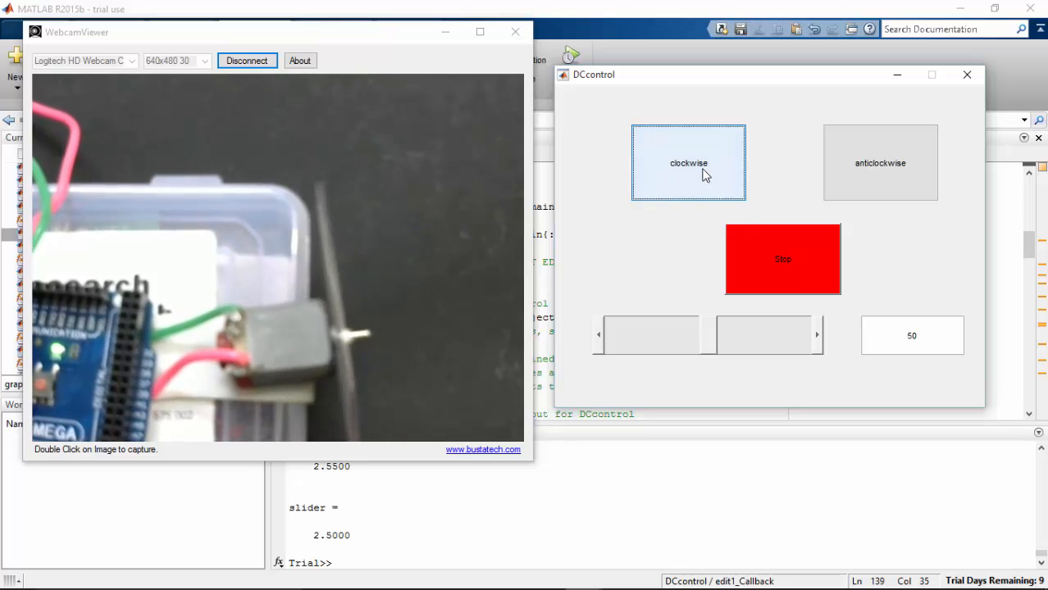
left_click(880, 162)
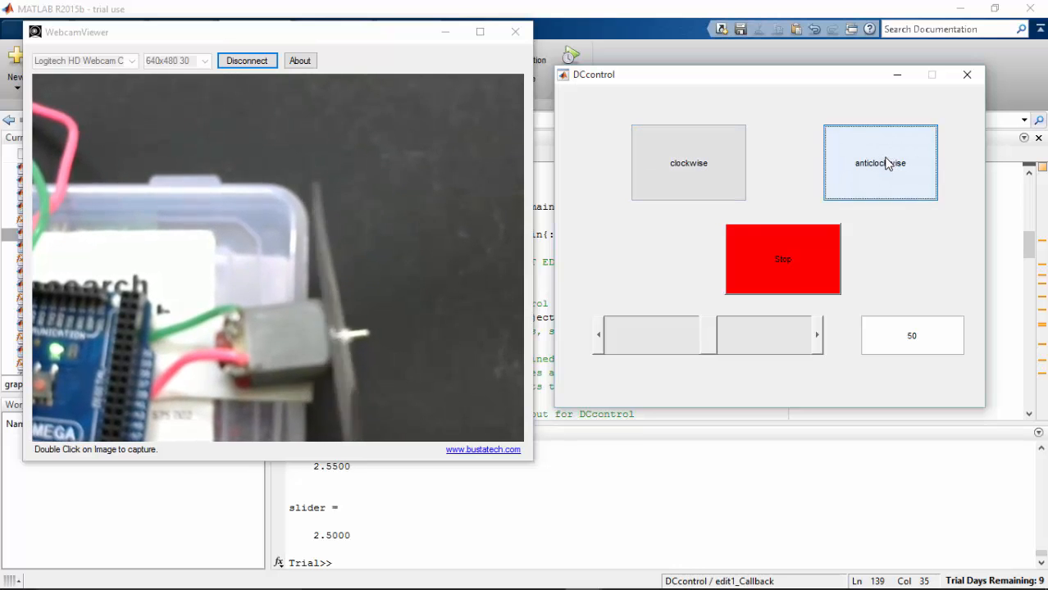
left_click(688, 163)
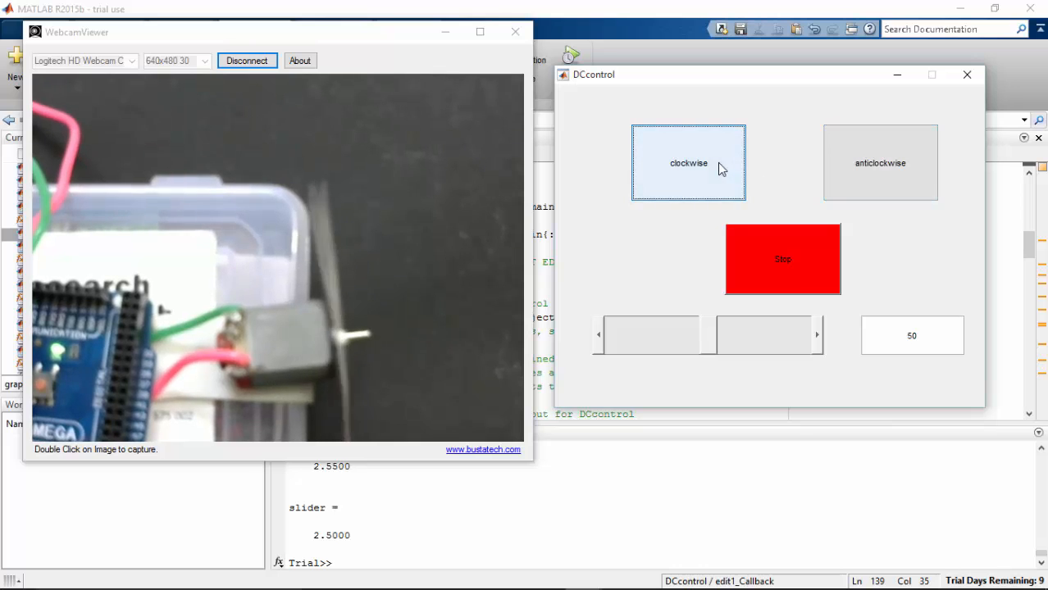
left_click(880, 163)
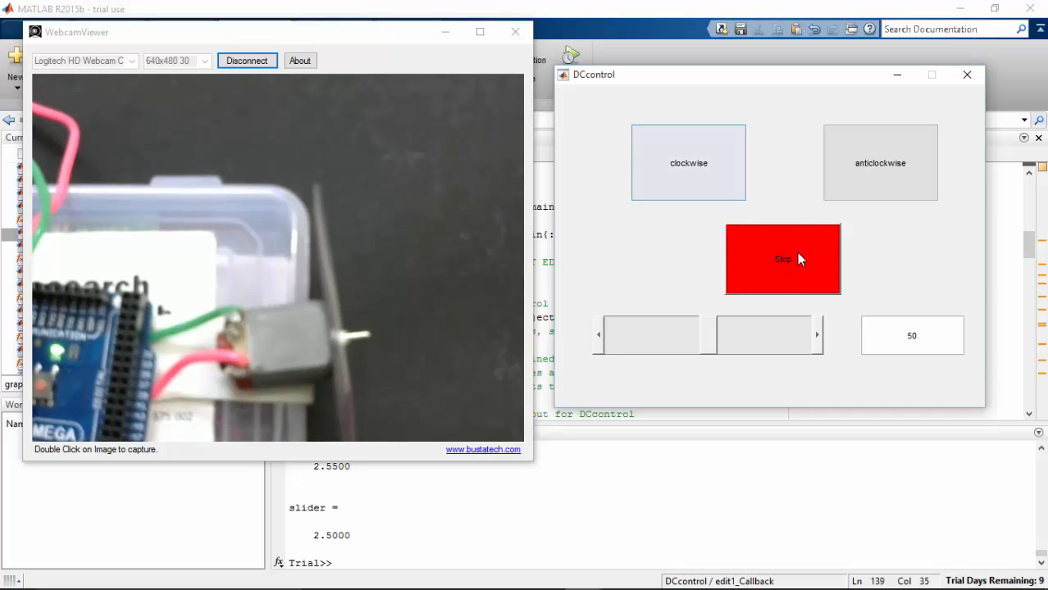
left_click(880, 162)
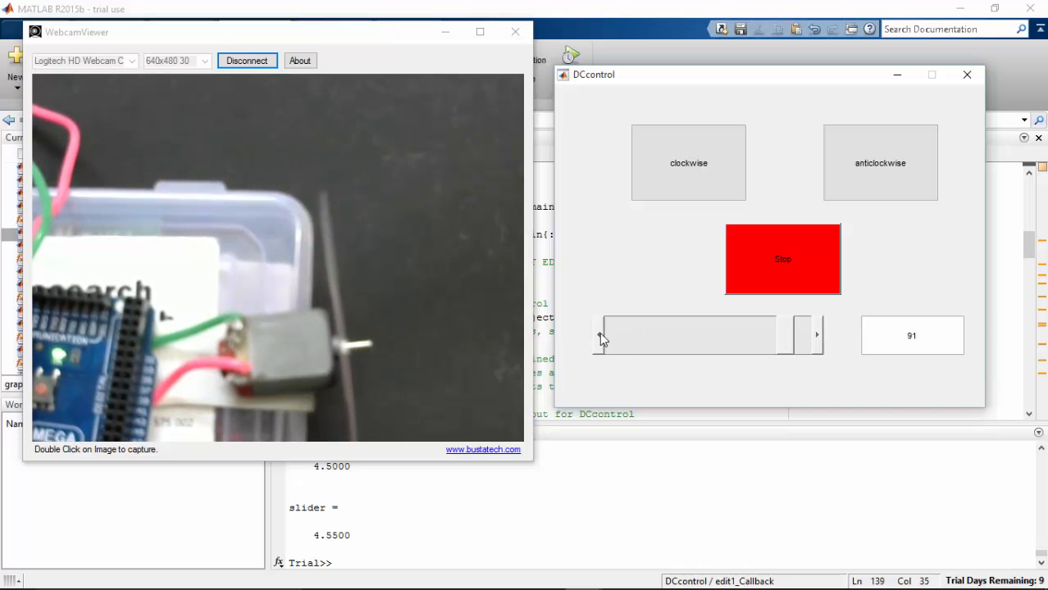
Sweep the motor speed through 91, 32 and 63, settle at 42, then stop
left_click_drag(816, 335, 792, 334)
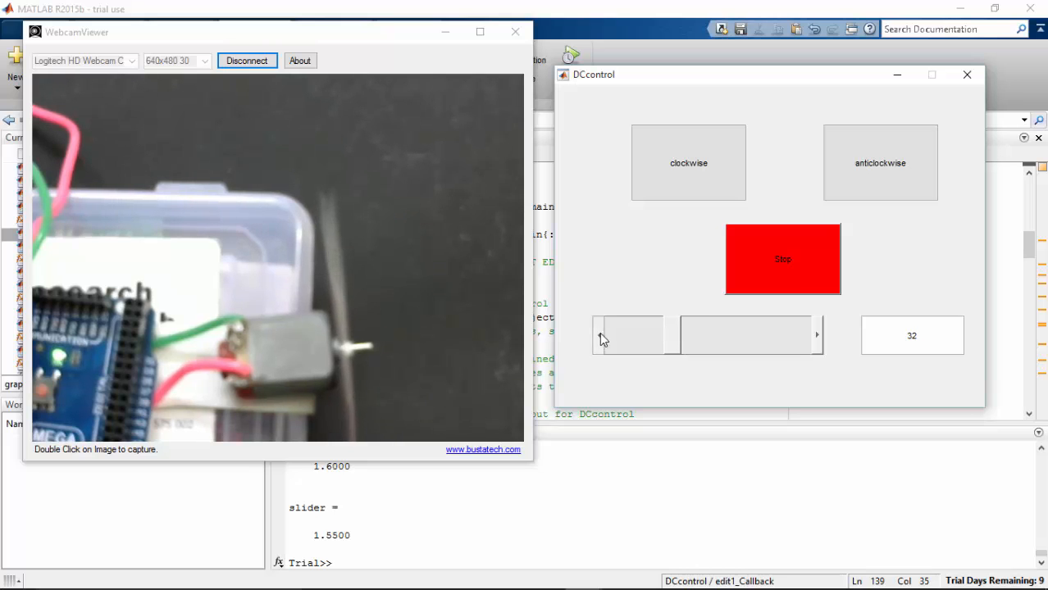
left_click(599, 335)
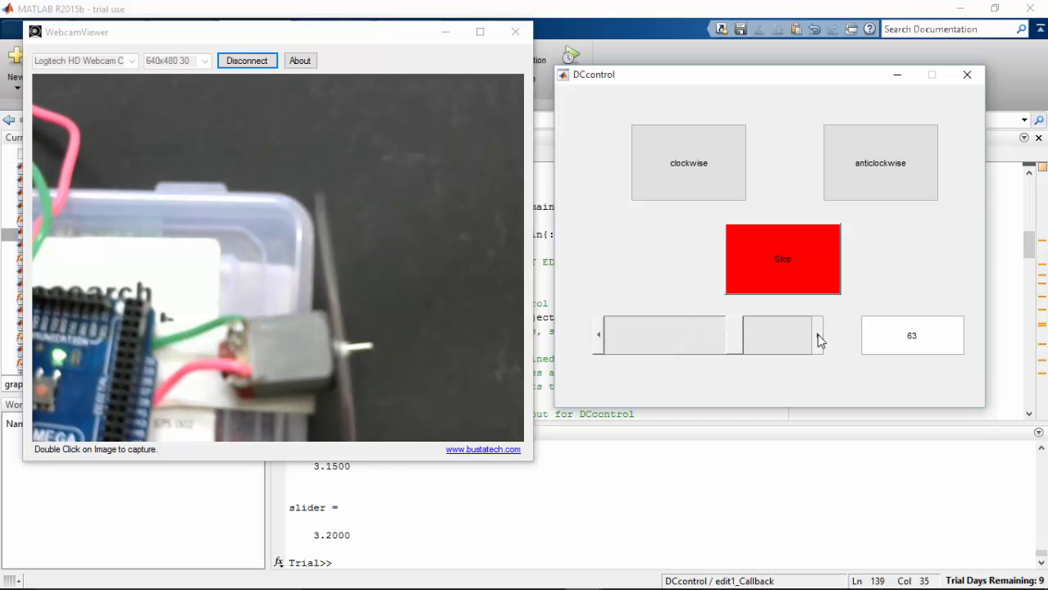
left_click_drag(742, 334, 808, 335)
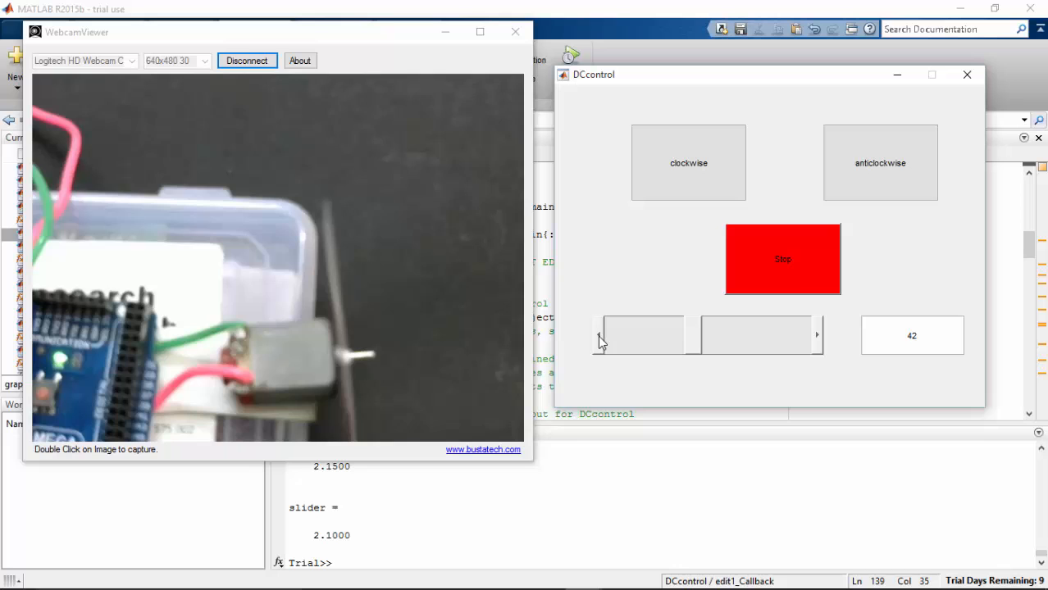
left_click(880, 163)
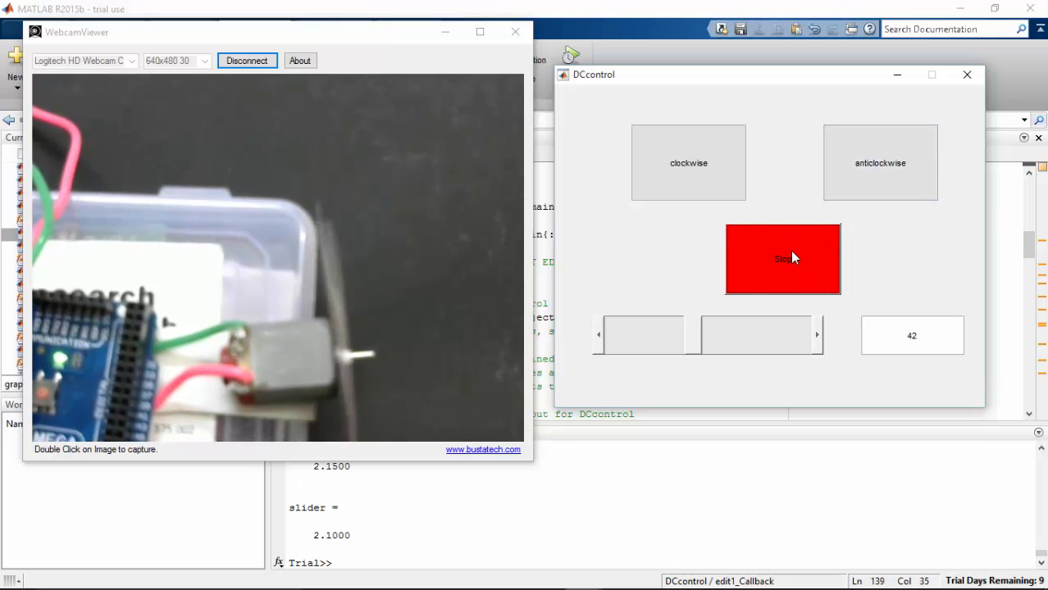
left_click(688, 162)
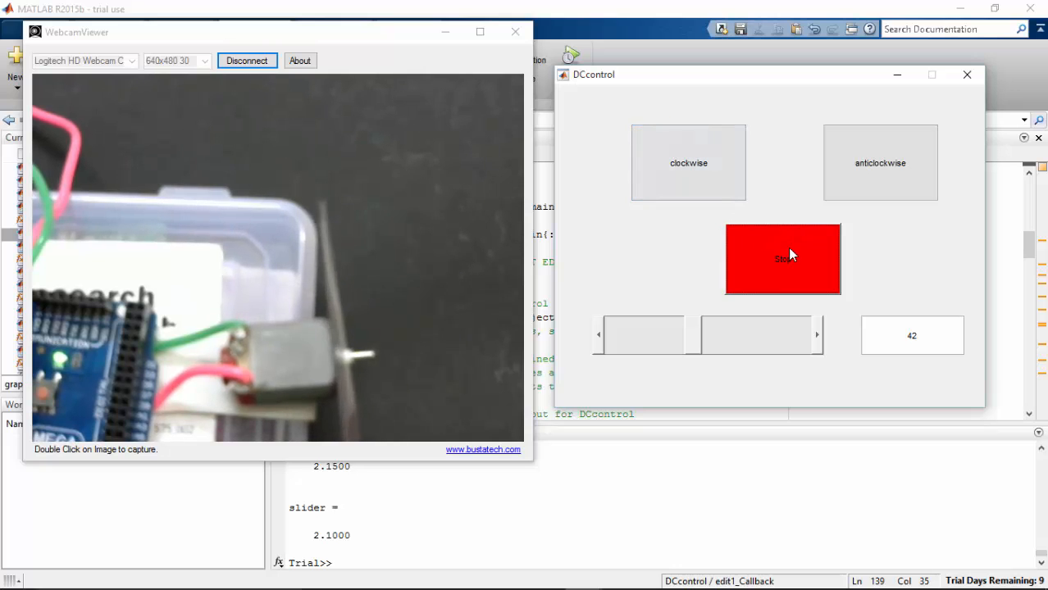
left_click(880, 162)
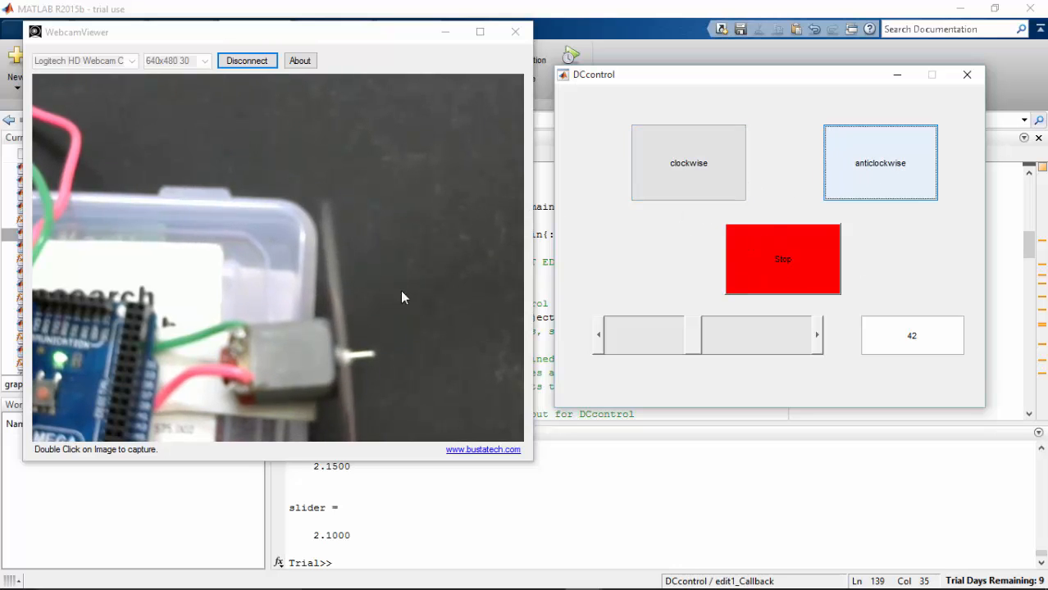
mouse_move(607, 277)
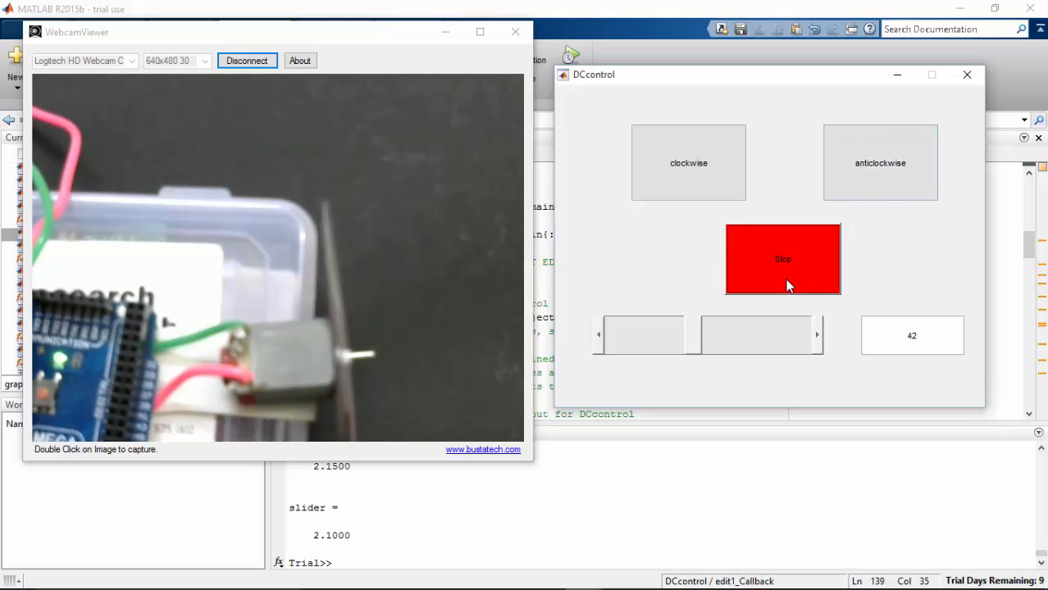
mouse_move(410, 176)
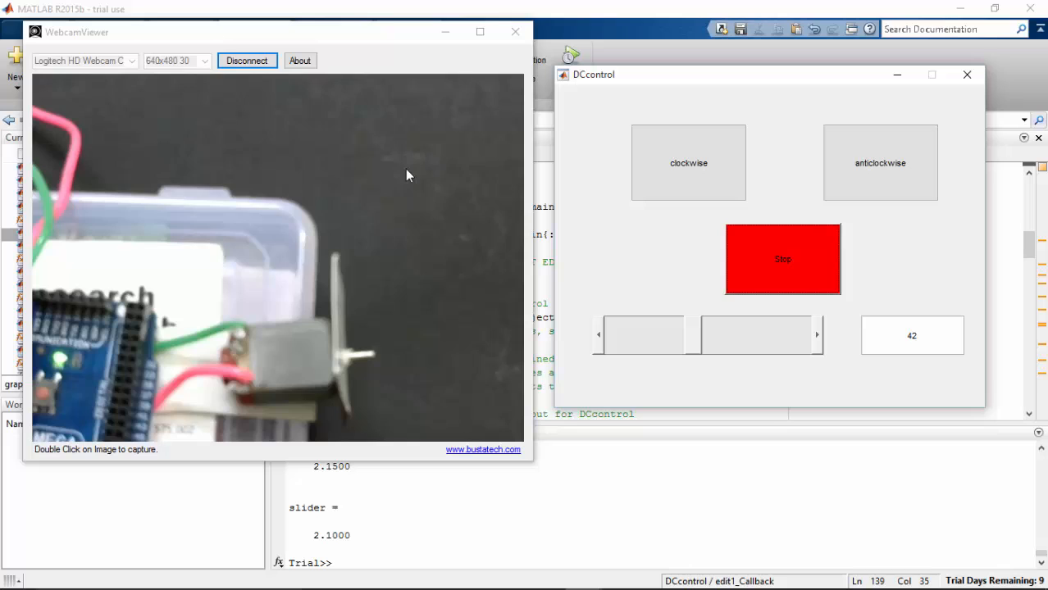